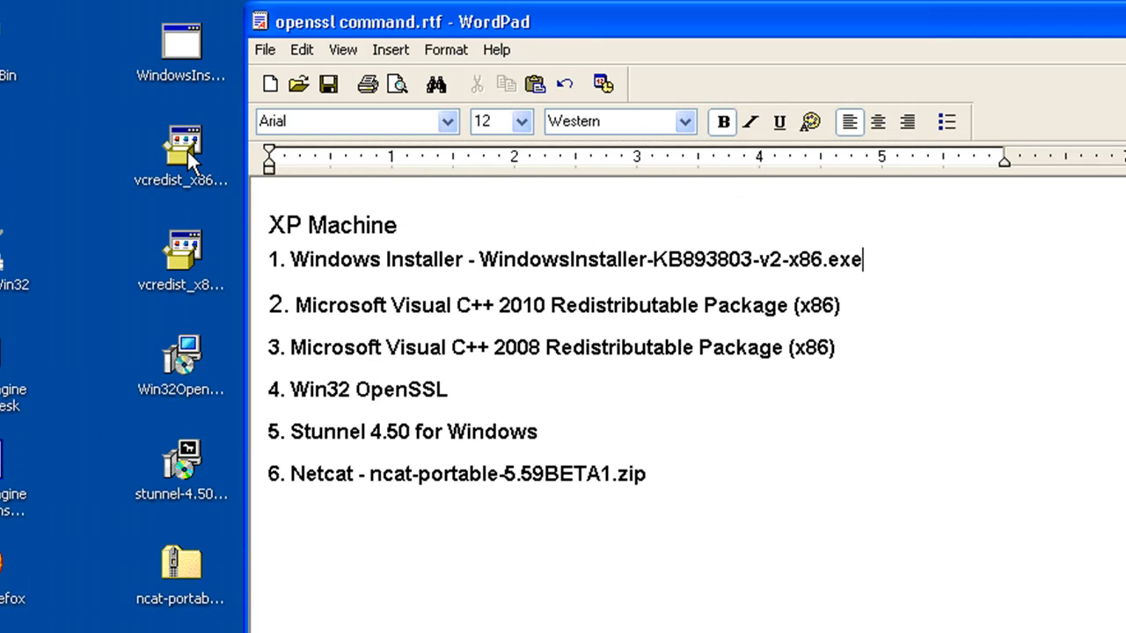
# Review the downloaded installers (Windows Installer, VC++ 2010, OpenSSL, stunnel) and look inside the ncat-portable-5.59BETA1 folder
pyautogui.click(180, 44)
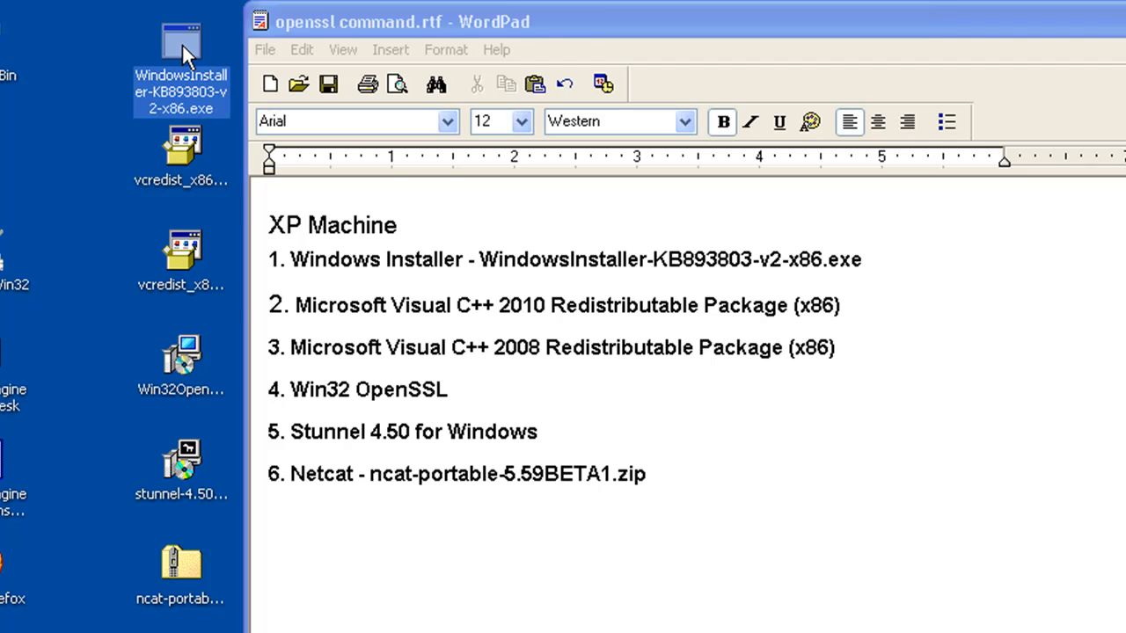
pyautogui.click(180, 158)
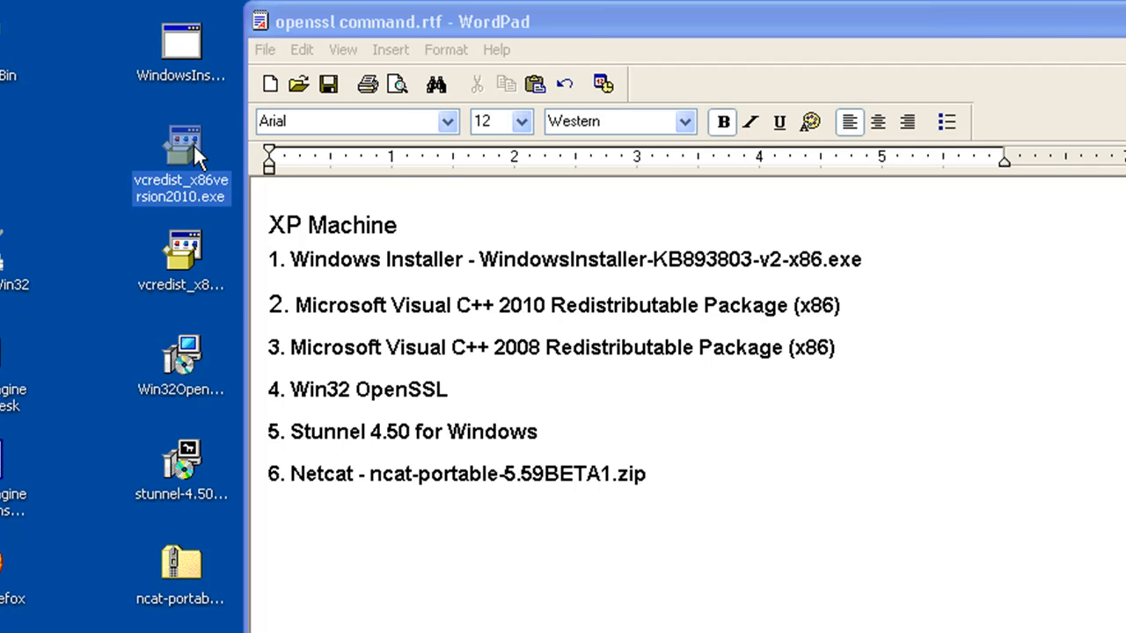
pyautogui.moveTo(192, 295)
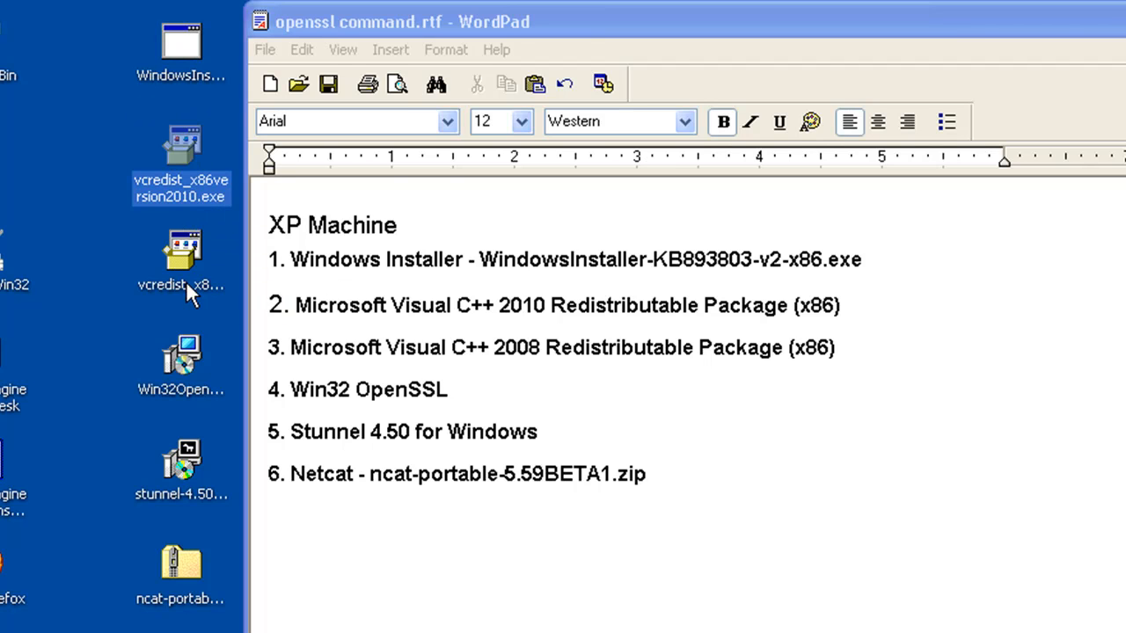
pyautogui.moveTo(180, 255)
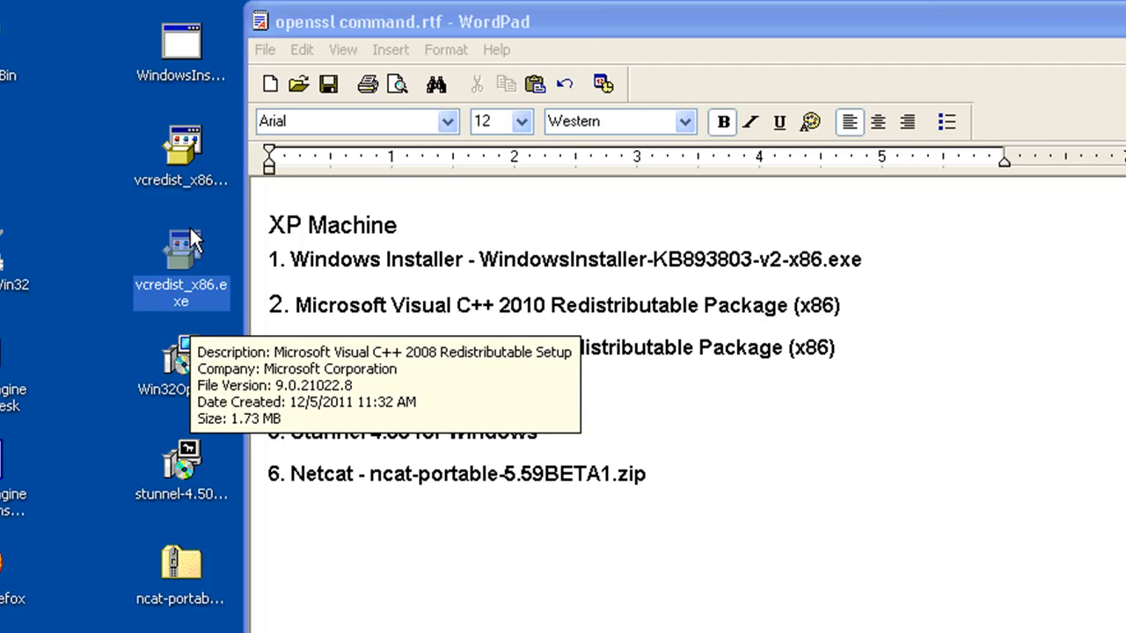
pyautogui.moveTo(185, 264)
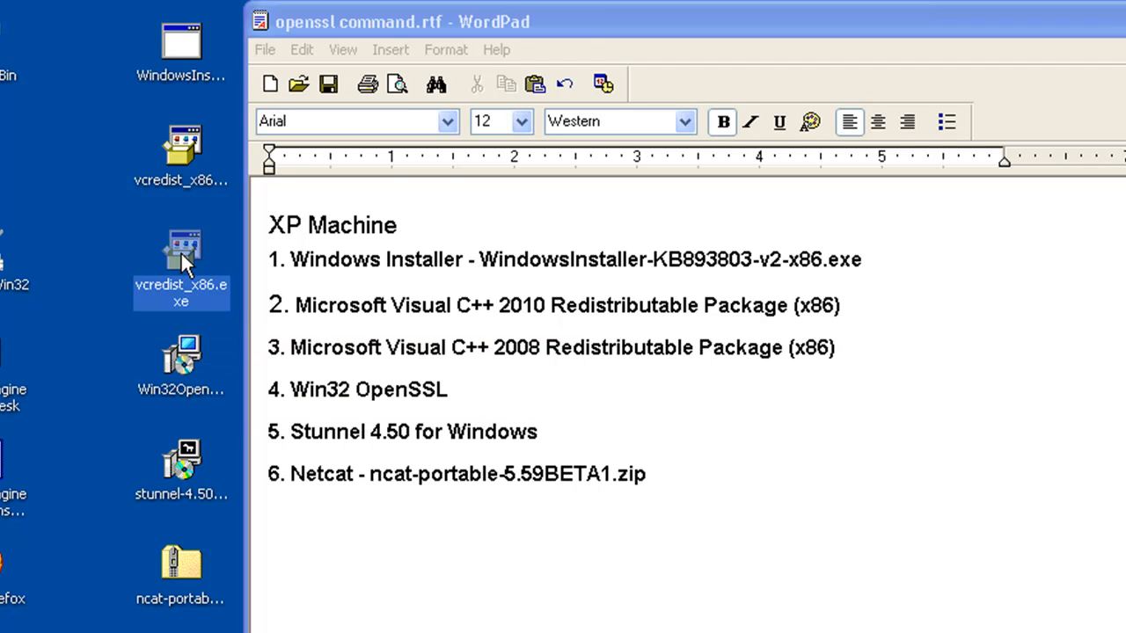
pyautogui.moveTo(183, 144)
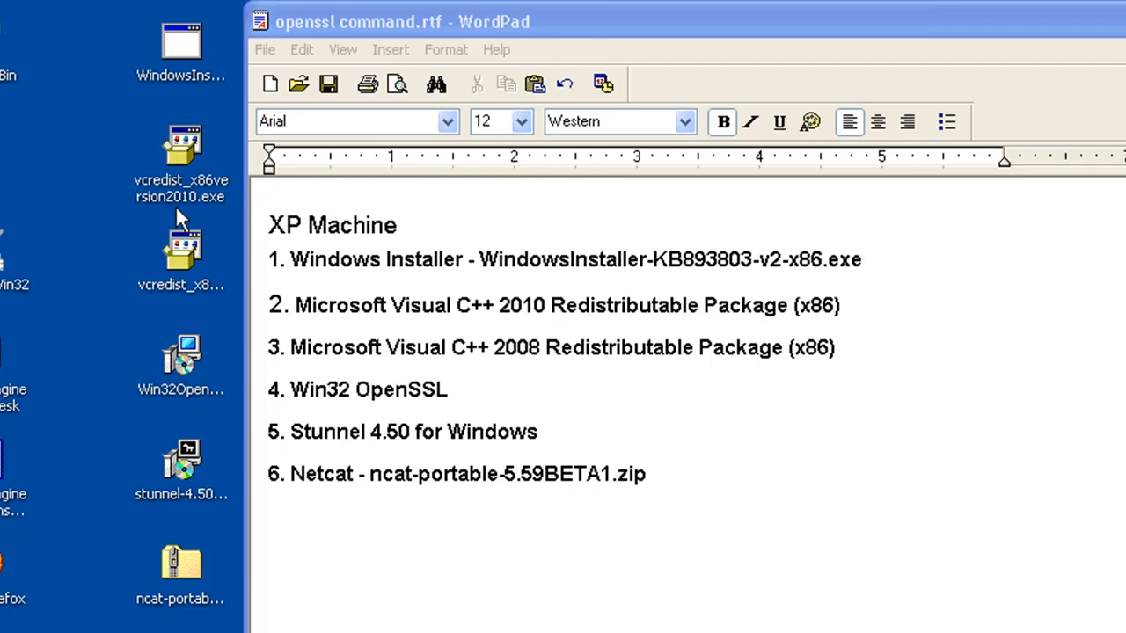
pyautogui.moveTo(183, 249)
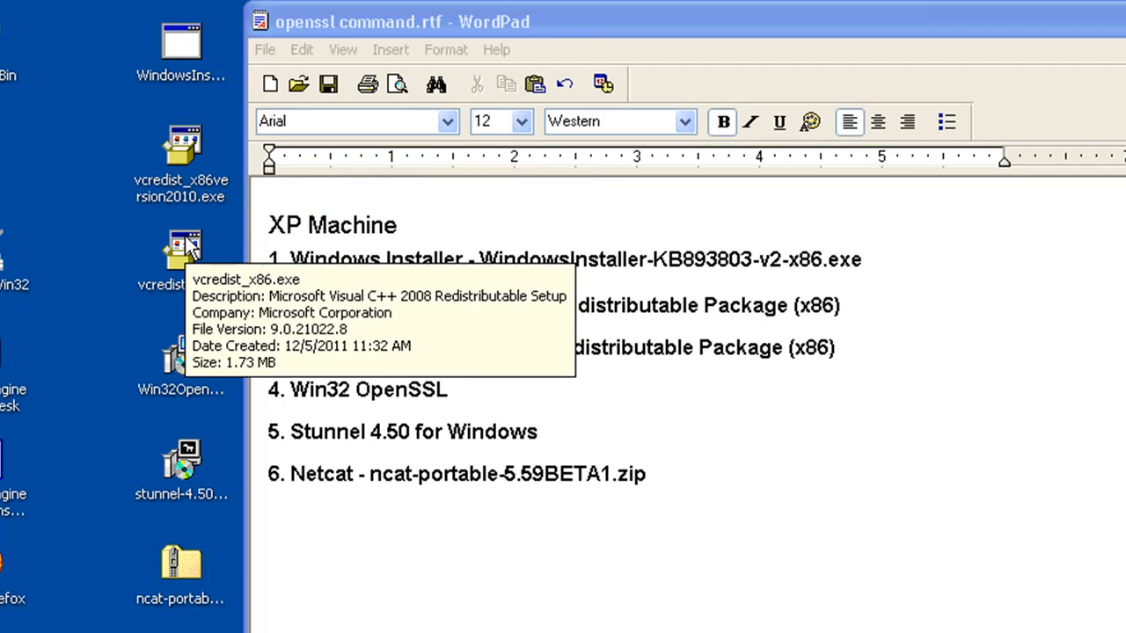
pyautogui.moveTo(227, 369)
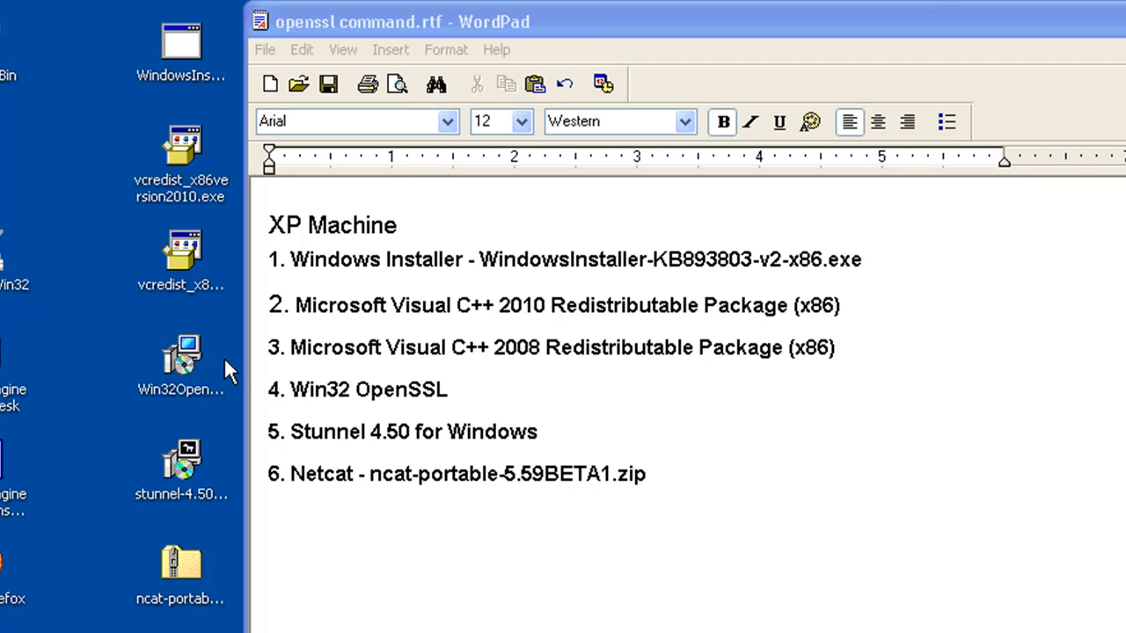
pyautogui.moveTo(348, 387)
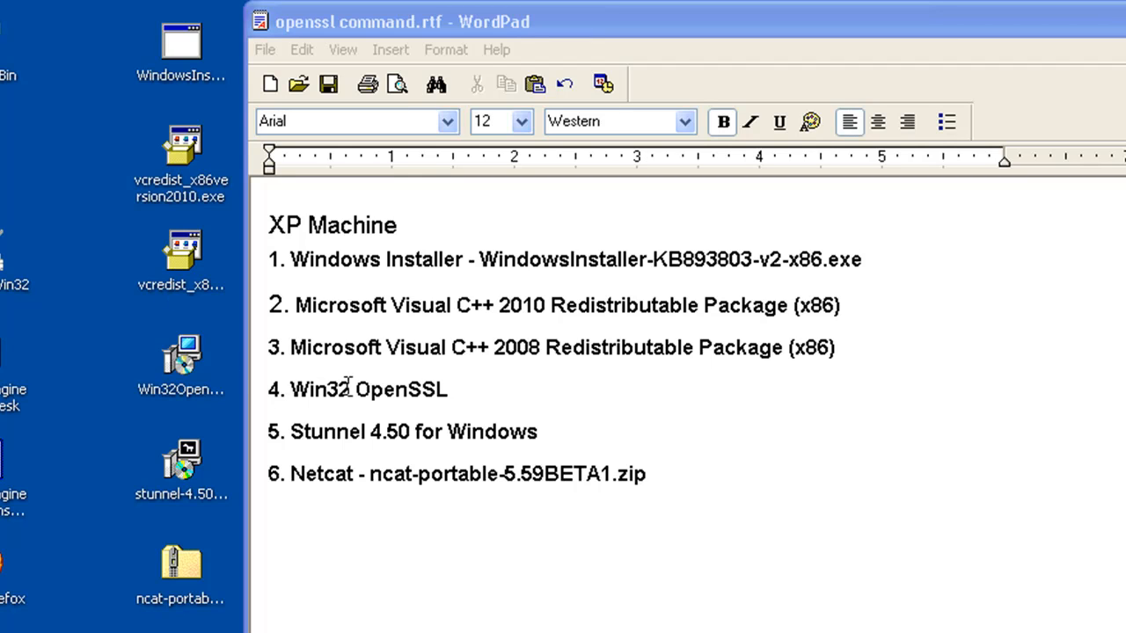
pyautogui.click(179, 360)
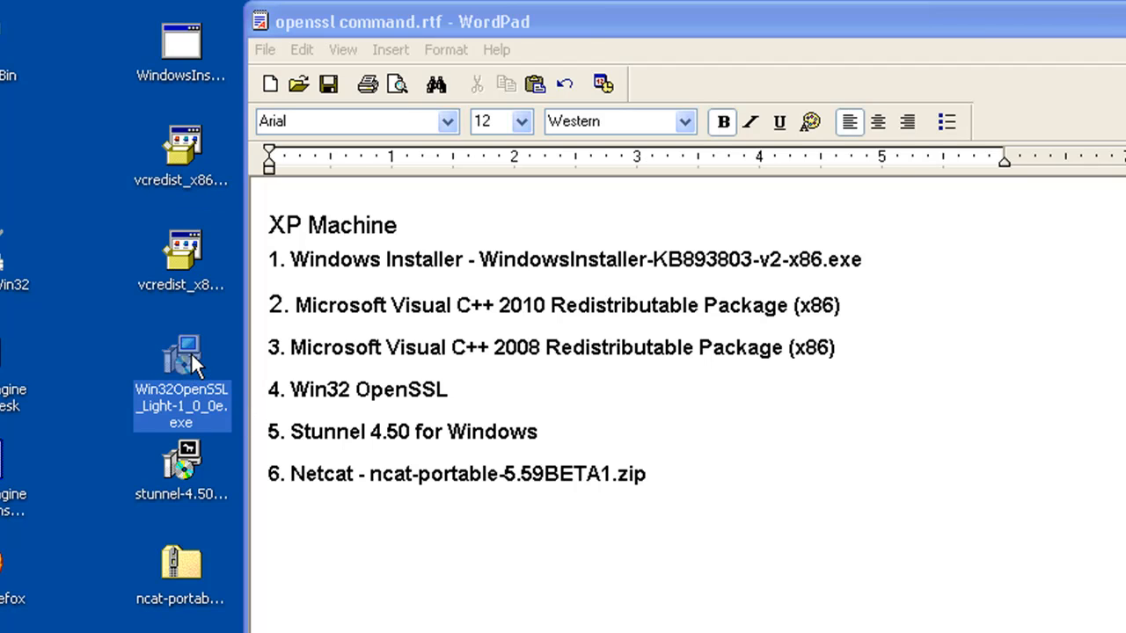
pyautogui.moveTo(114, 352)
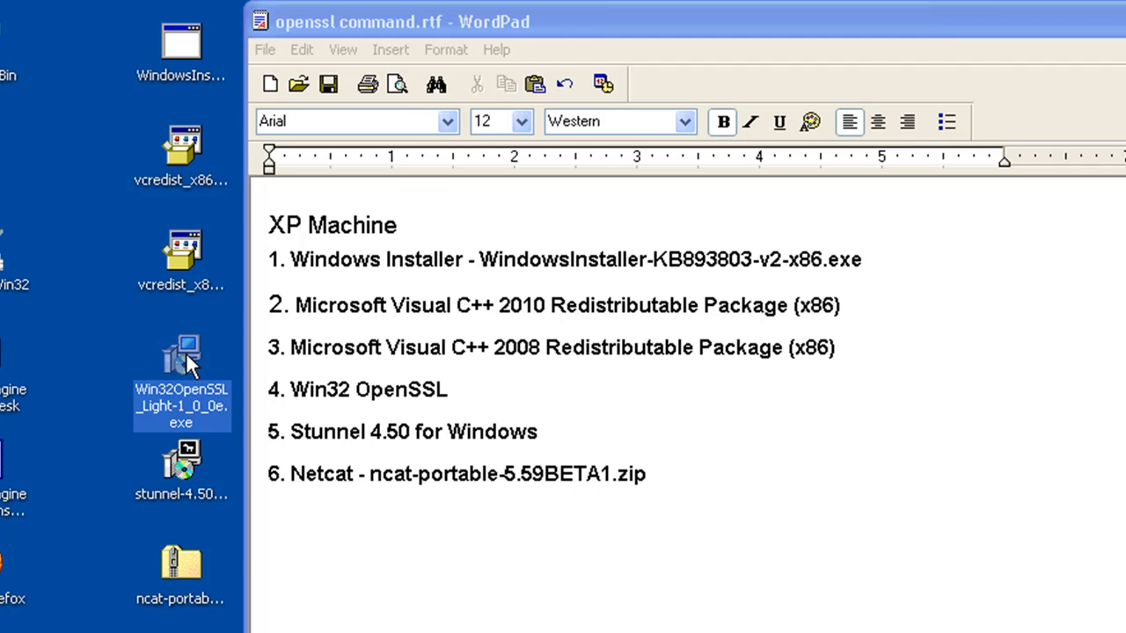
pyautogui.moveTo(119, 443)
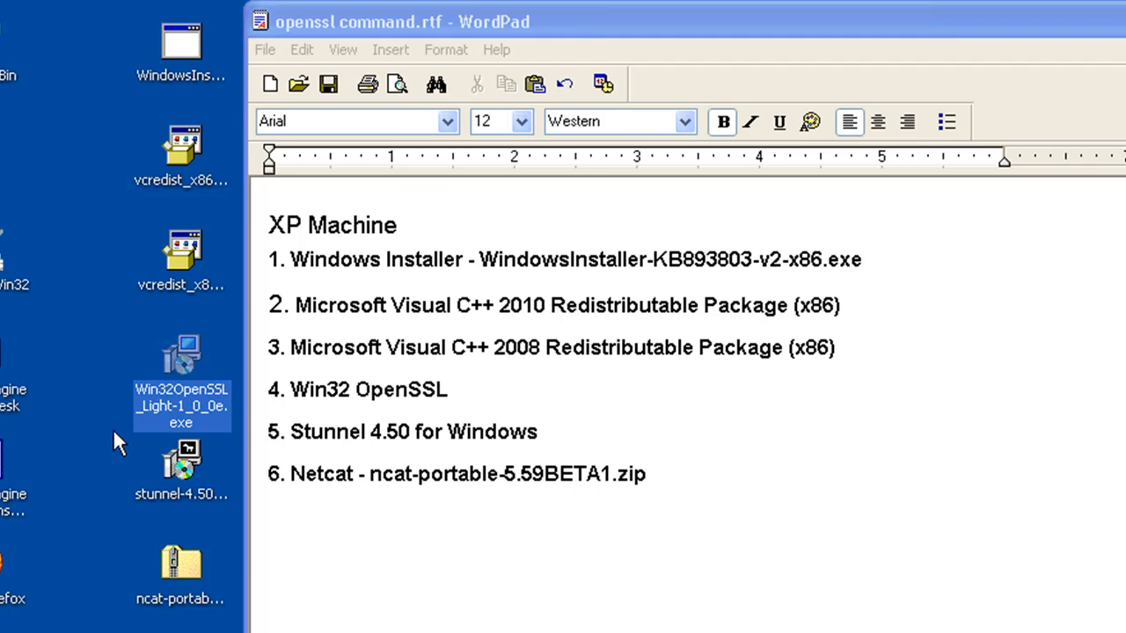
pyautogui.click(182, 460)
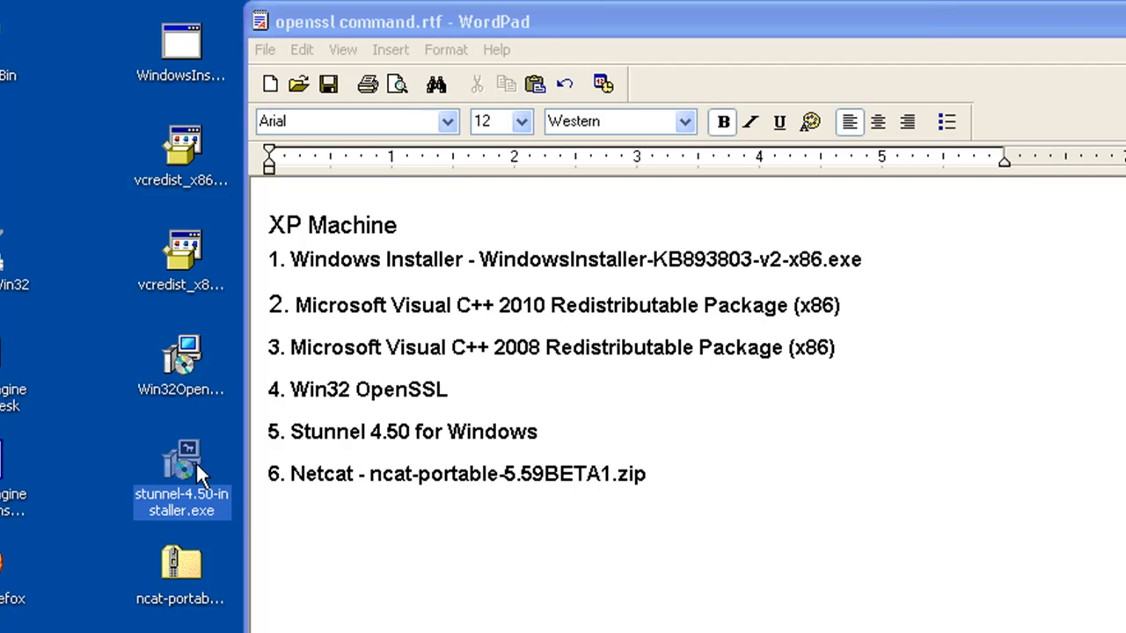
pyautogui.moveTo(444, 436)
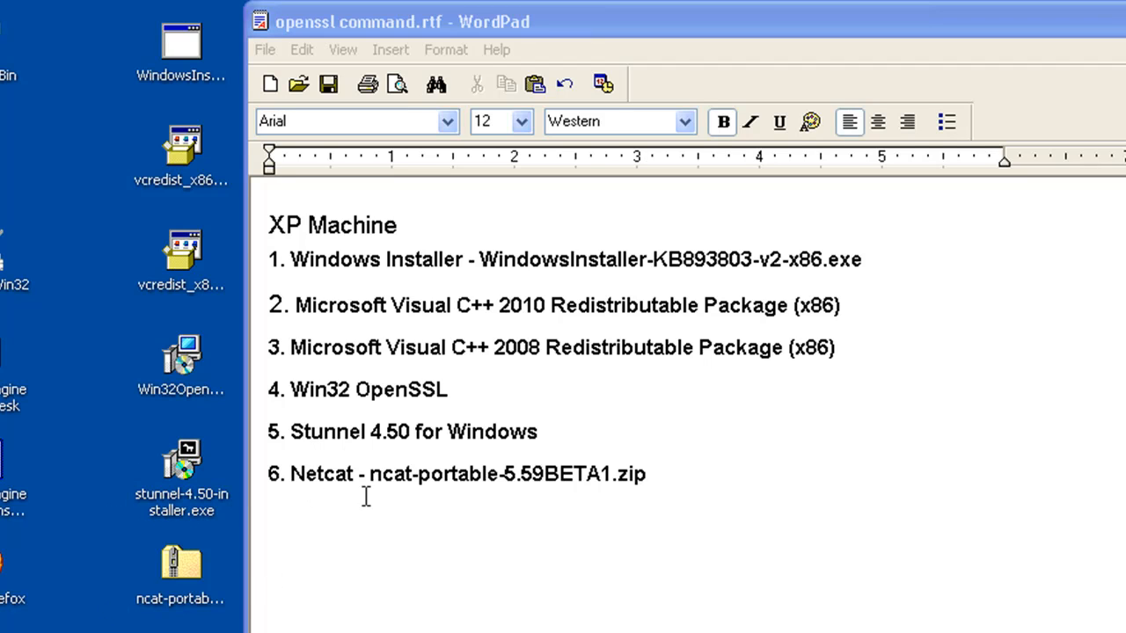
pyautogui.moveTo(561, 464)
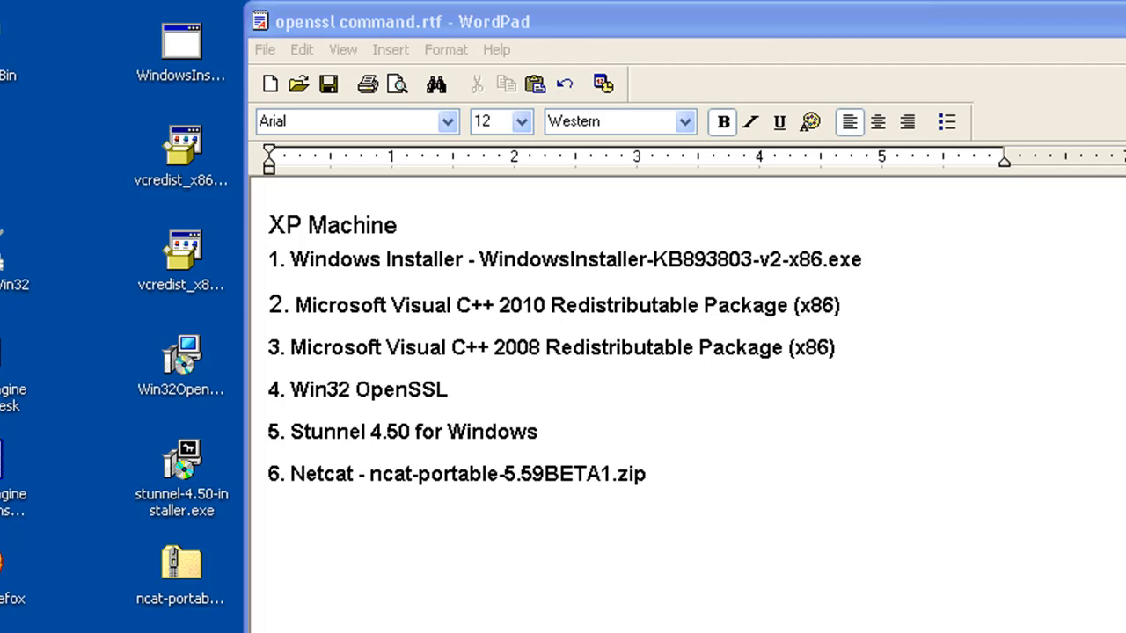
pyautogui.click(179, 566)
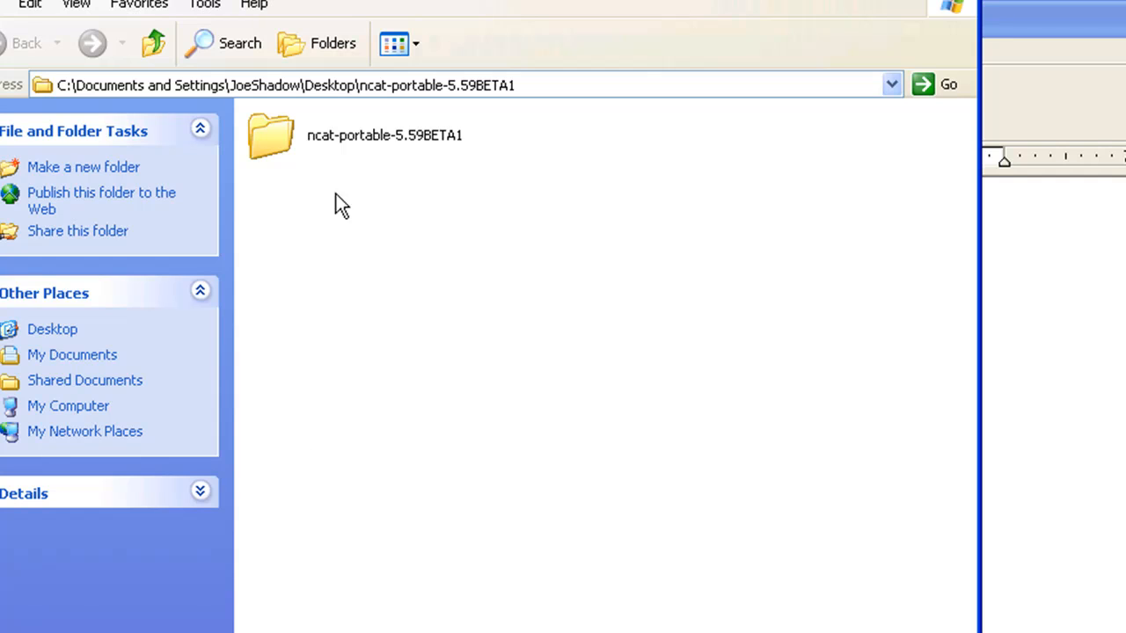
pyautogui.doubleClick(270, 134)
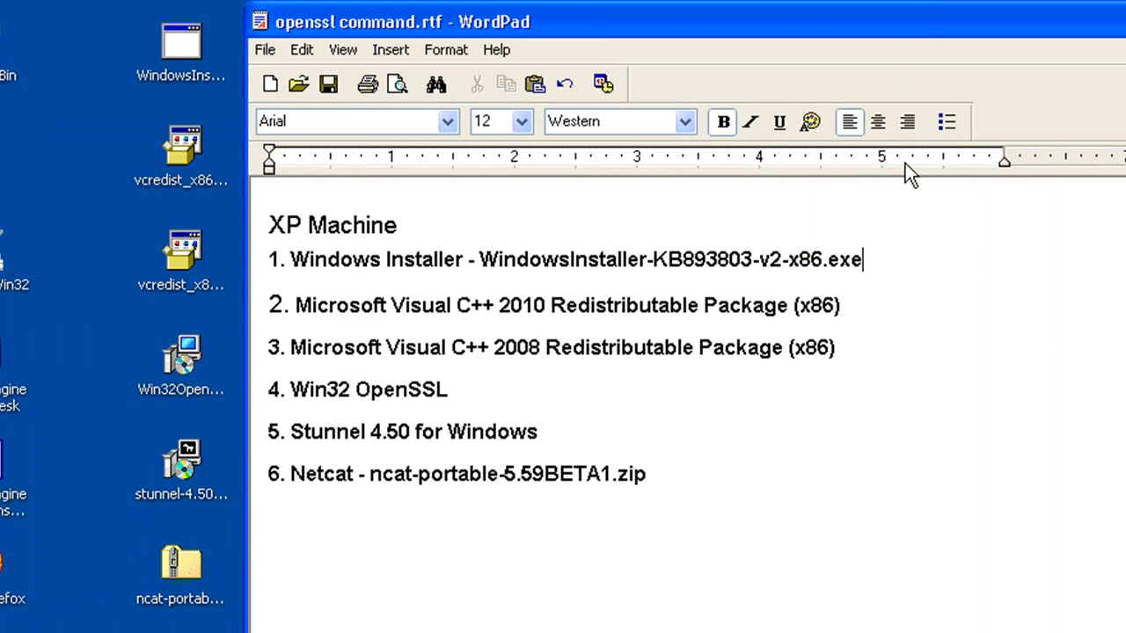
pyautogui.moveTo(521, 558)
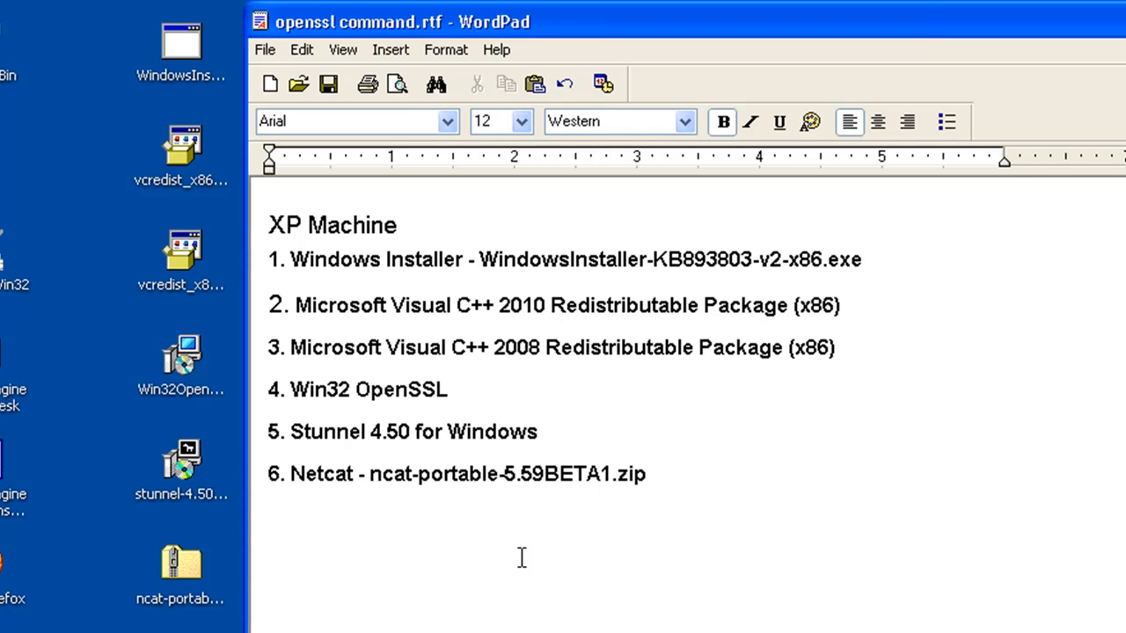
pyautogui.moveTo(1045, 17)
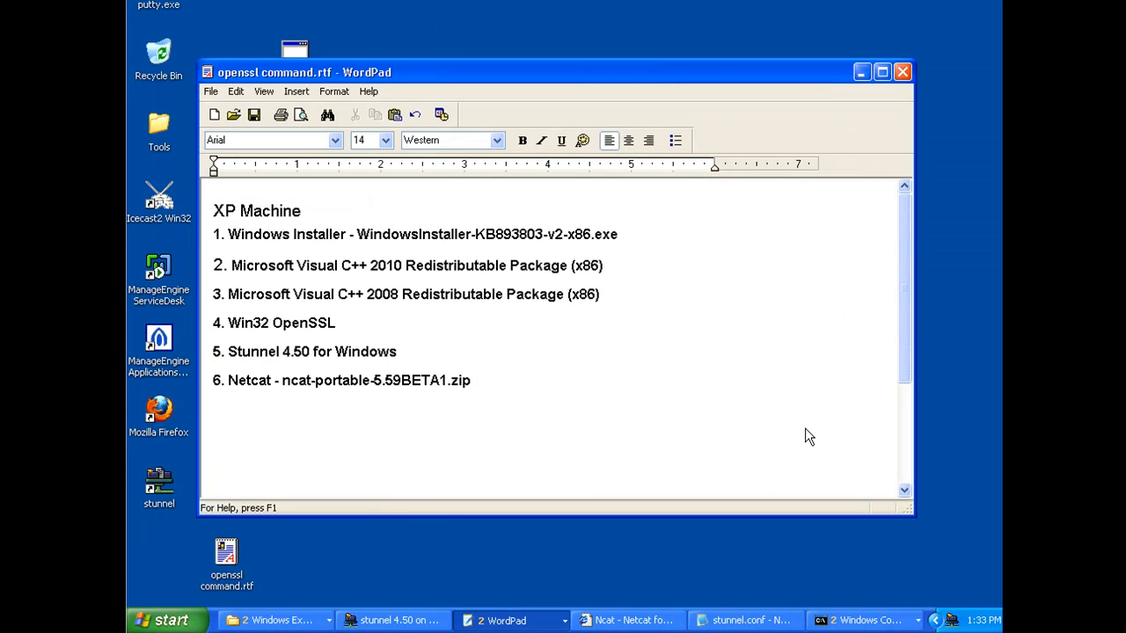
pyautogui.moveTo(308, 237)
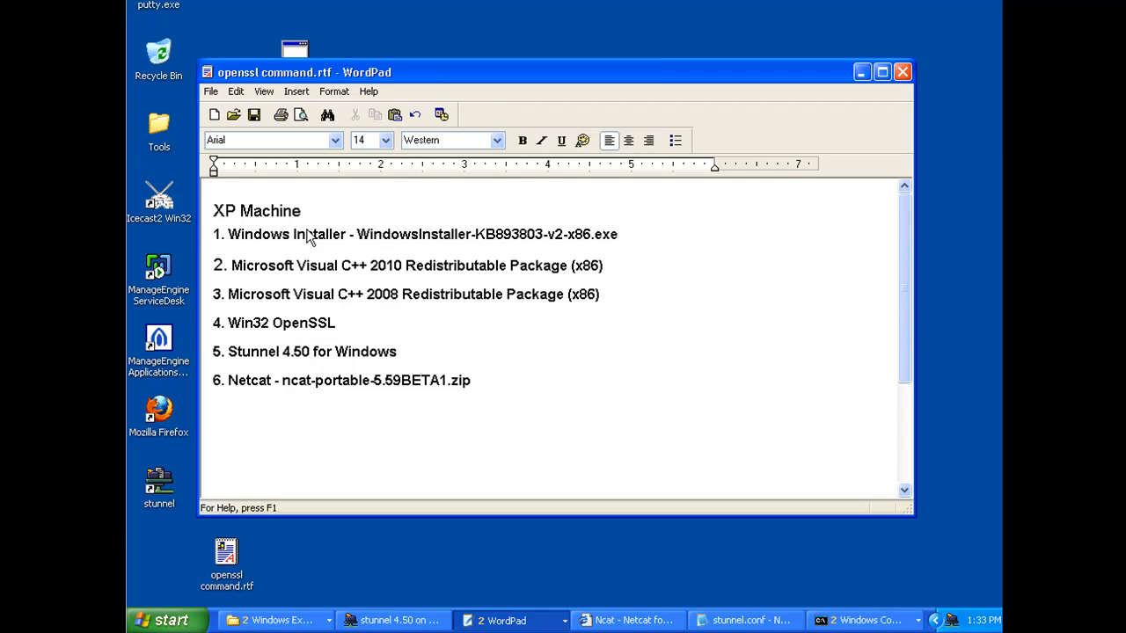
pyautogui.moveTo(414, 389)
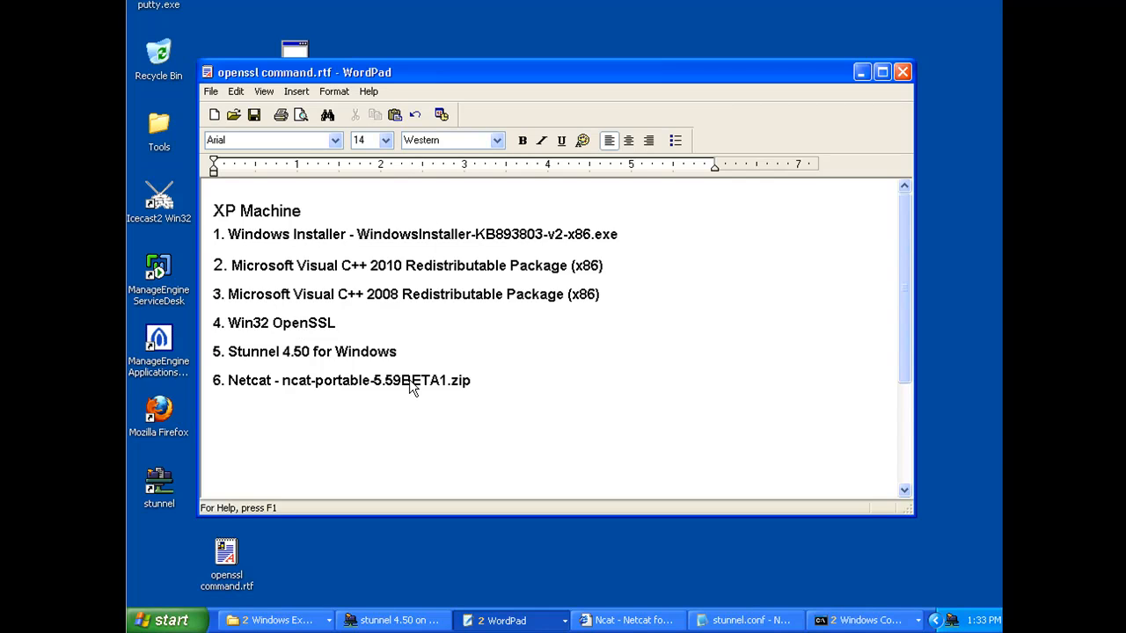
pyautogui.moveTo(292, 367)
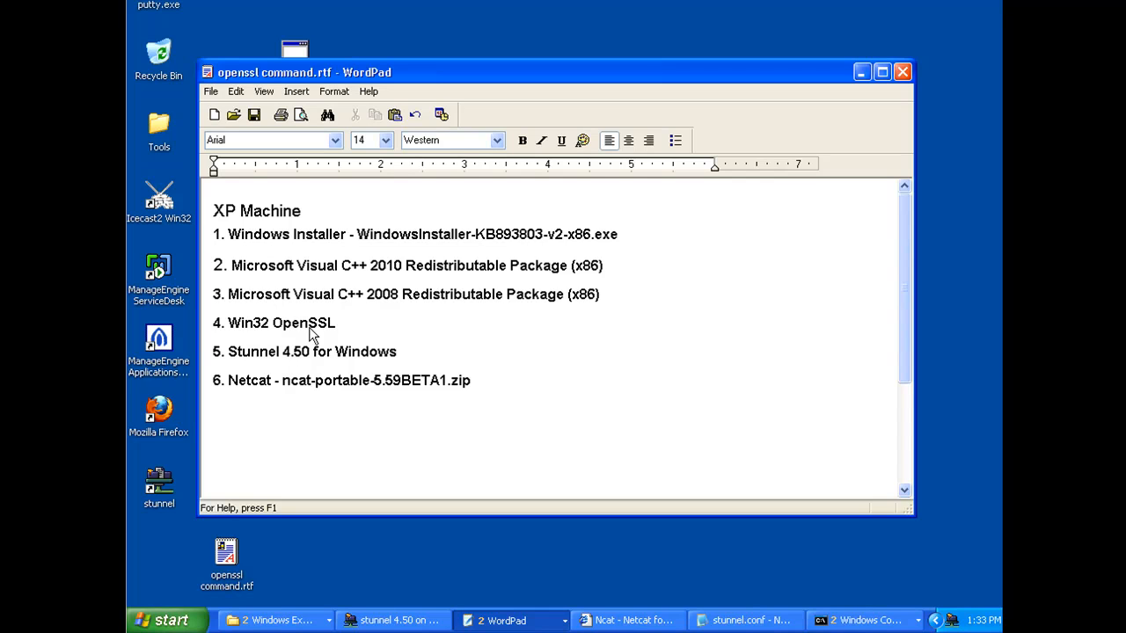
pyautogui.moveTo(302, 369)
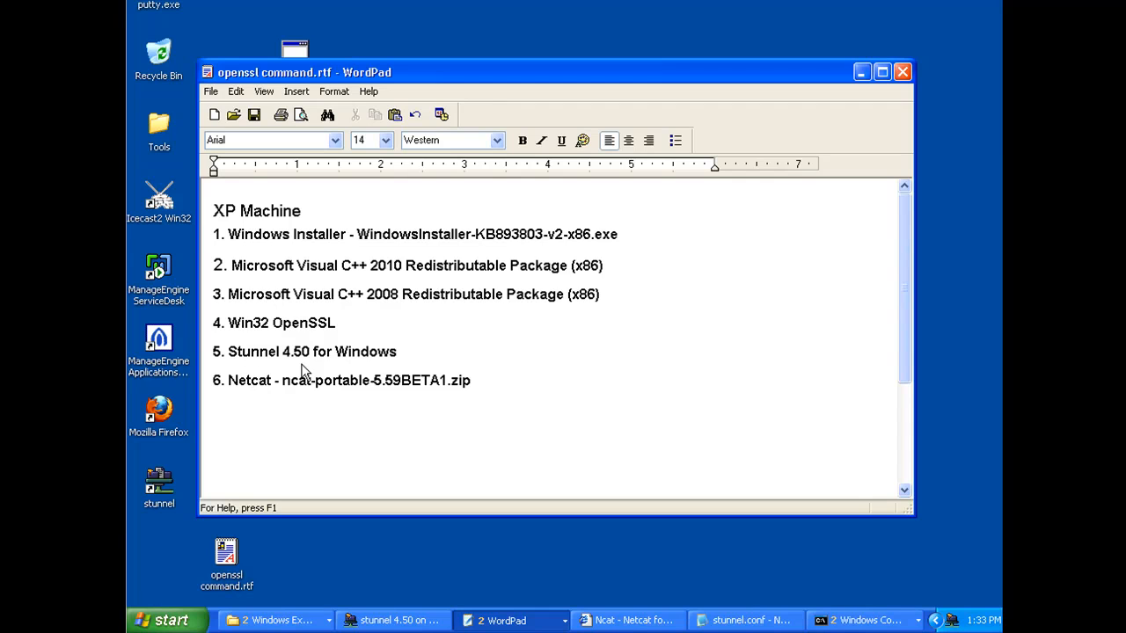
pyautogui.moveTo(396, 362)
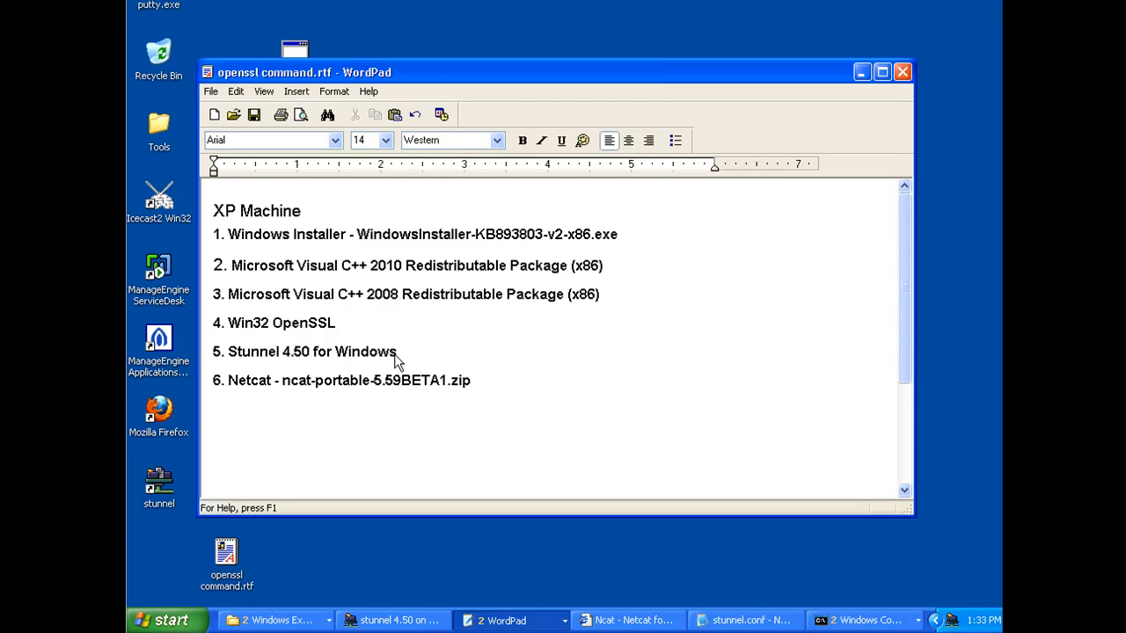
pyautogui.moveTo(355, 369)
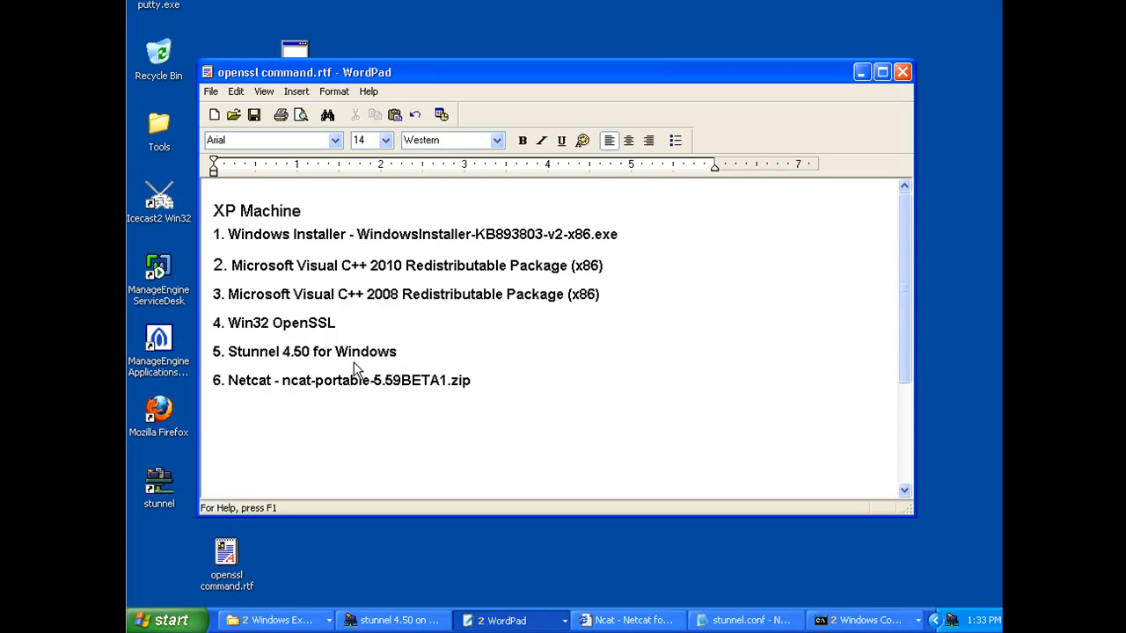
pyautogui.moveTo(405, 367)
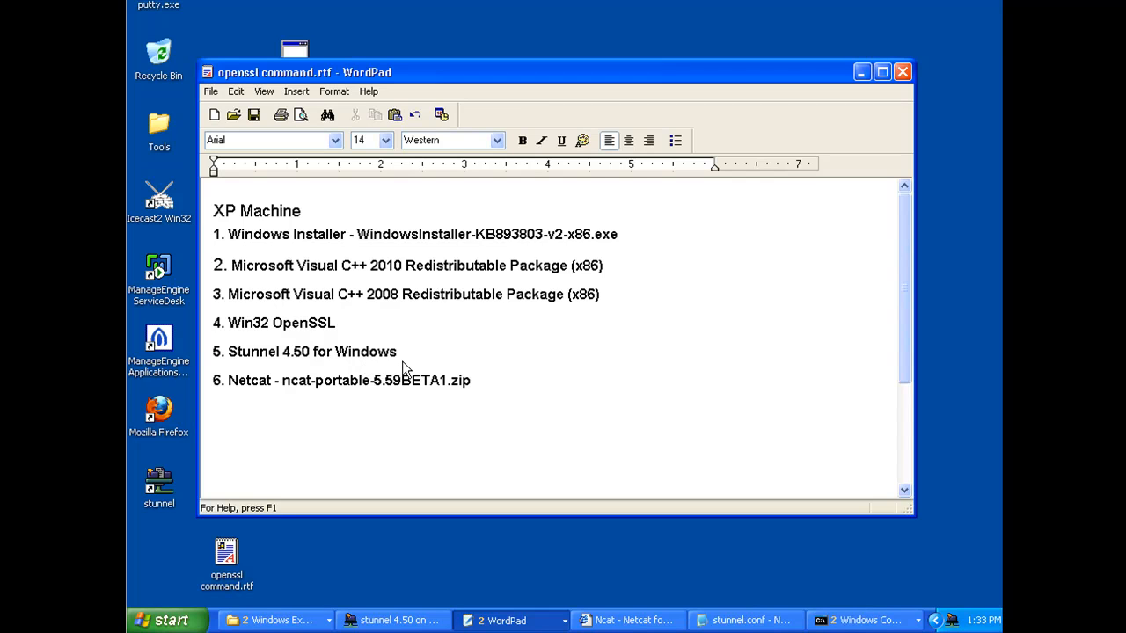
pyautogui.moveTo(343, 364)
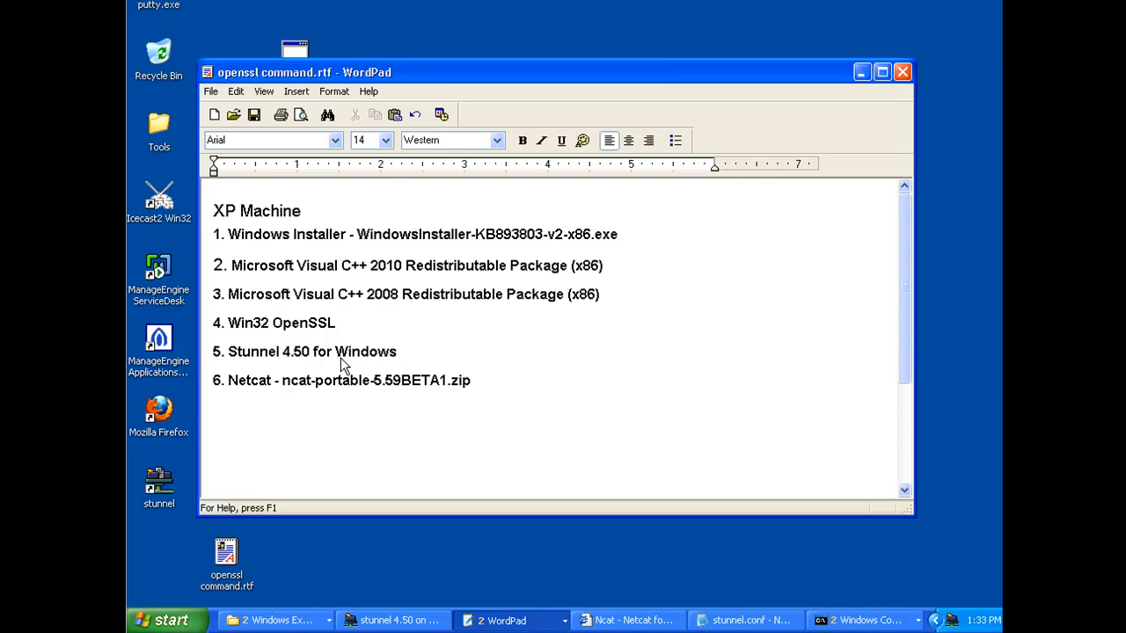
pyautogui.moveTo(324, 380)
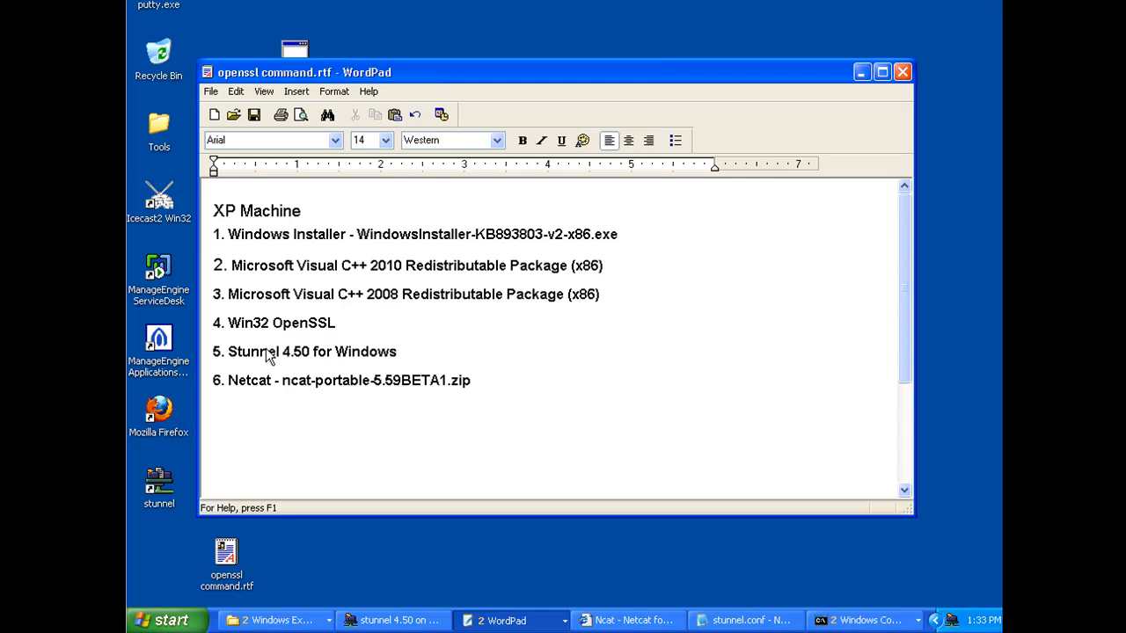
pyautogui.moveTo(319, 341)
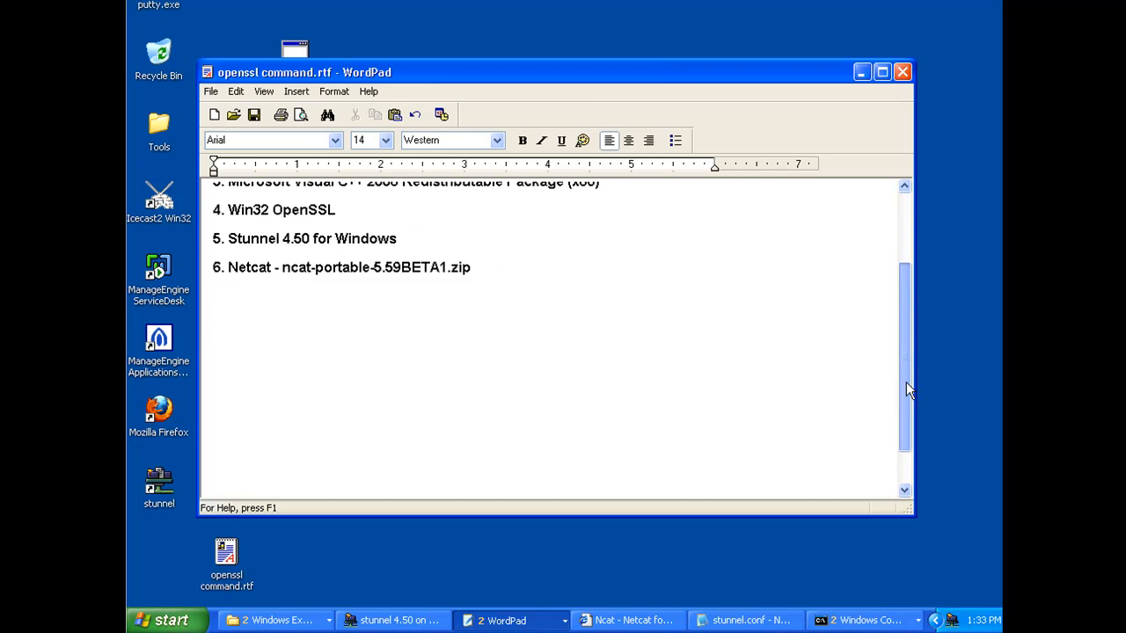
# Browse into C:\OpenSSL-Win32\bin and locate openssl.exe among its DLLs
pyautogui.scroll(-3)
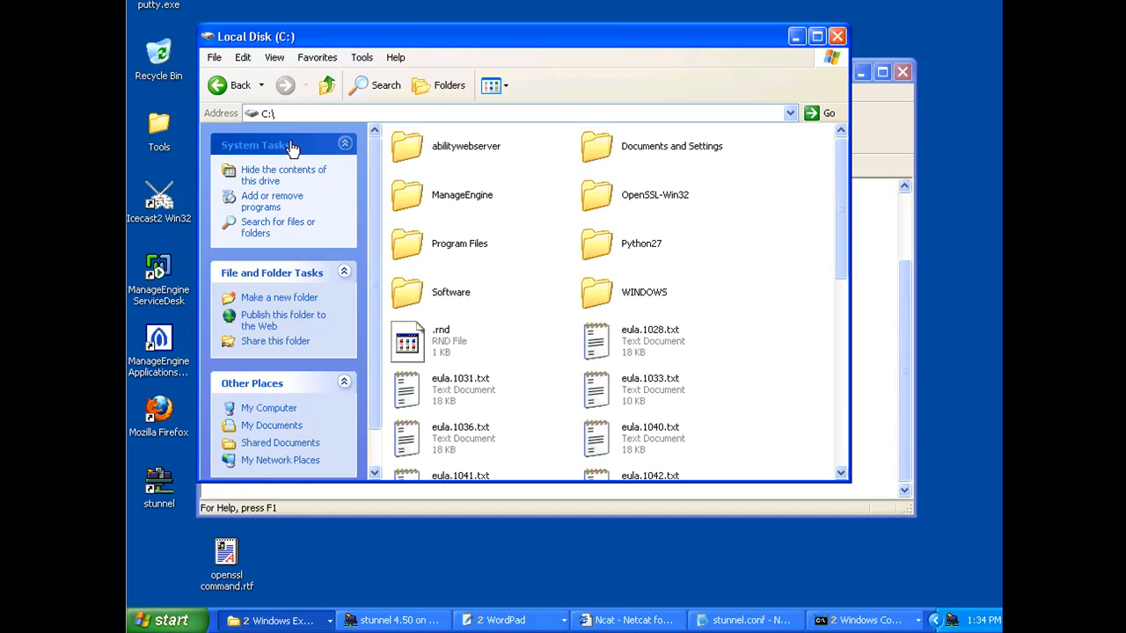
pyautogui.moveTo(598, 197)
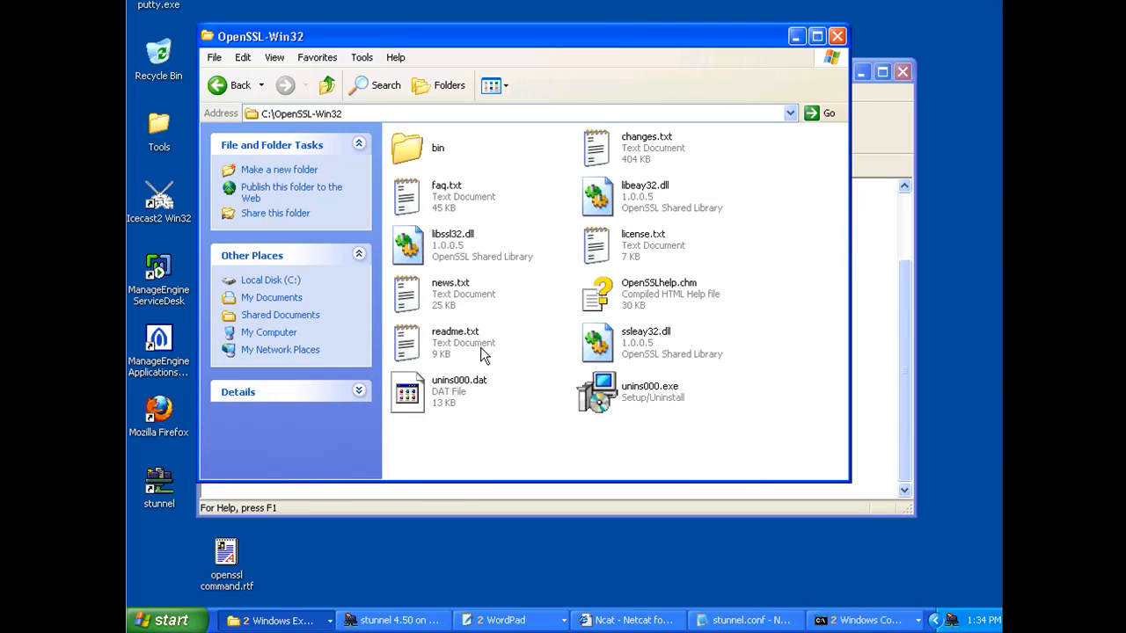
pyautogui.doubleClick(408, 148)
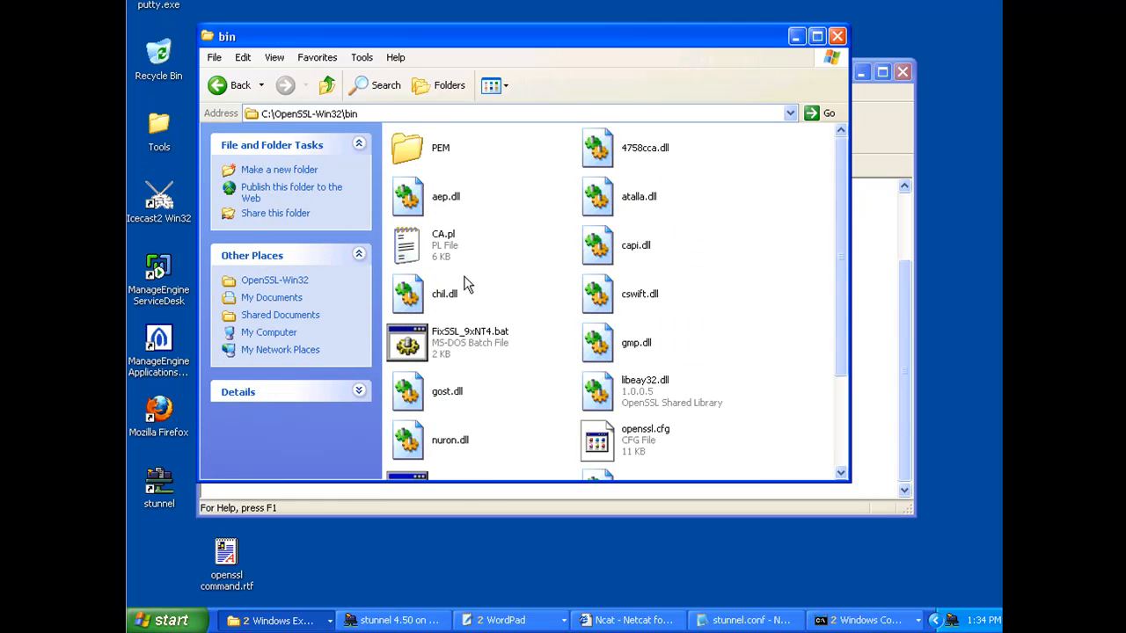
pyautogui.scroll(-3)
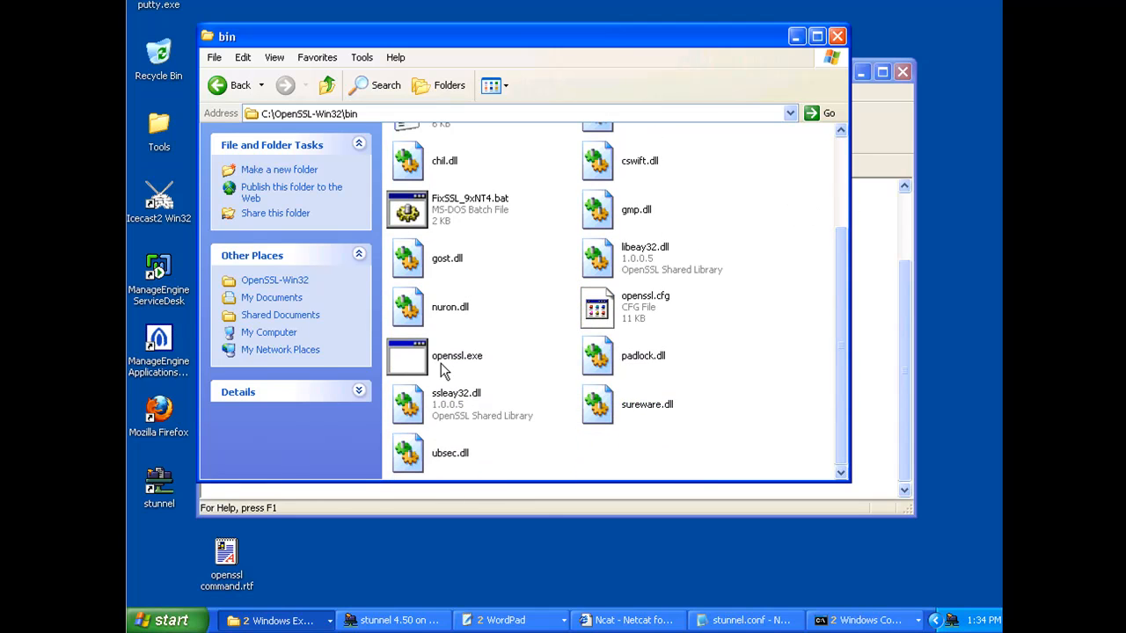
pyautogui.moveTo(711, 267)
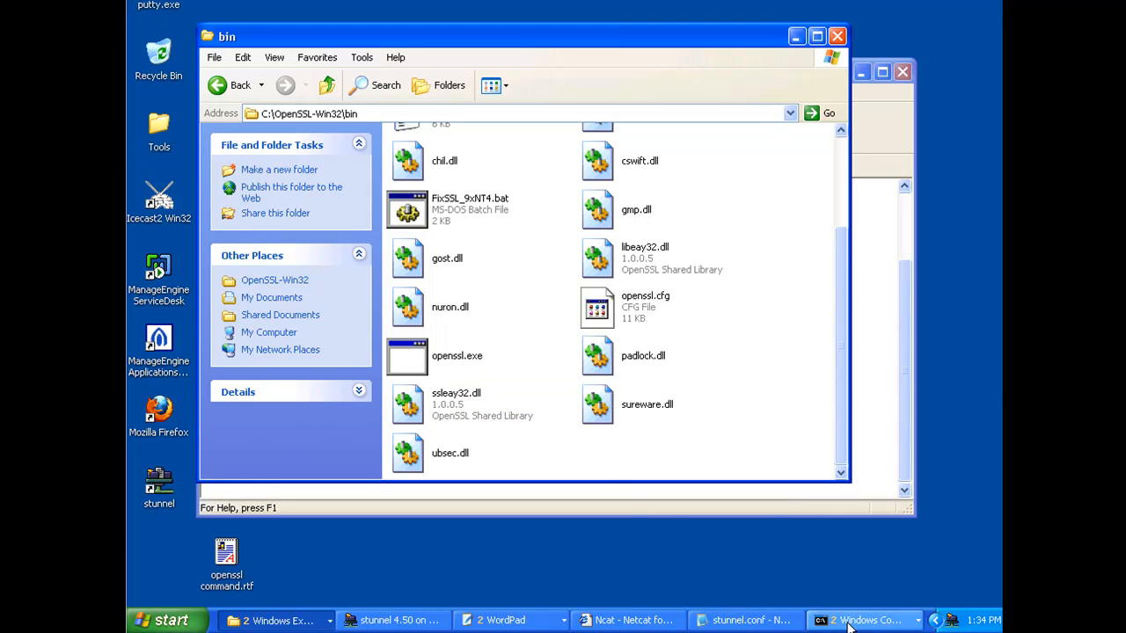
pyautogui.moveTo(519, 346)
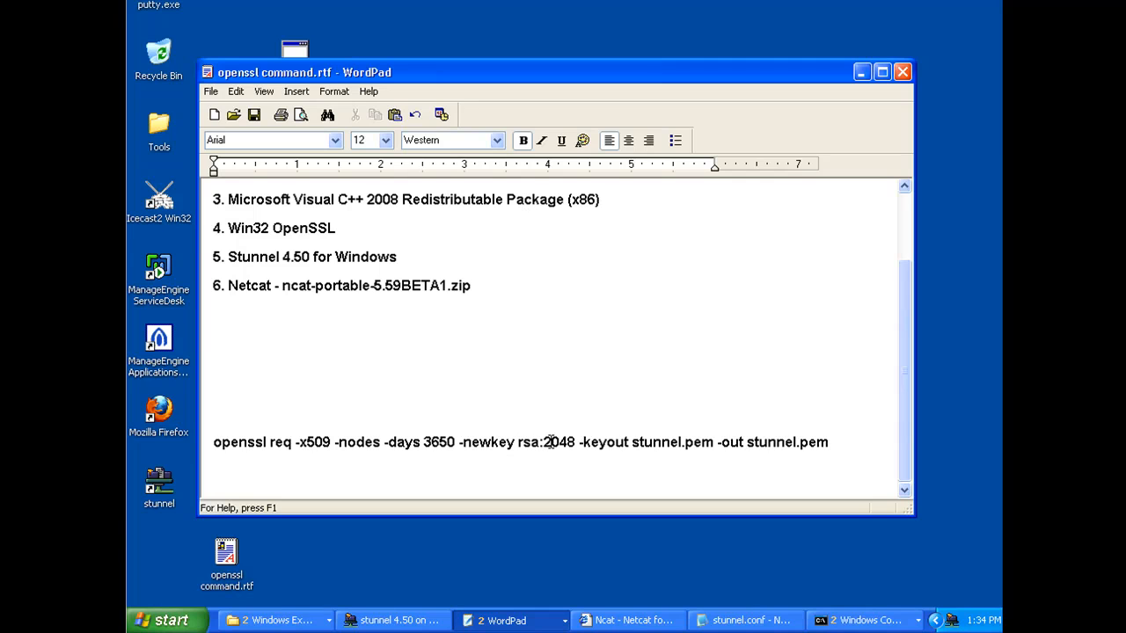
# Select the stunnel.pem file name after -out in the openssl req command line
pyautogui.doubleClick(559, 443)
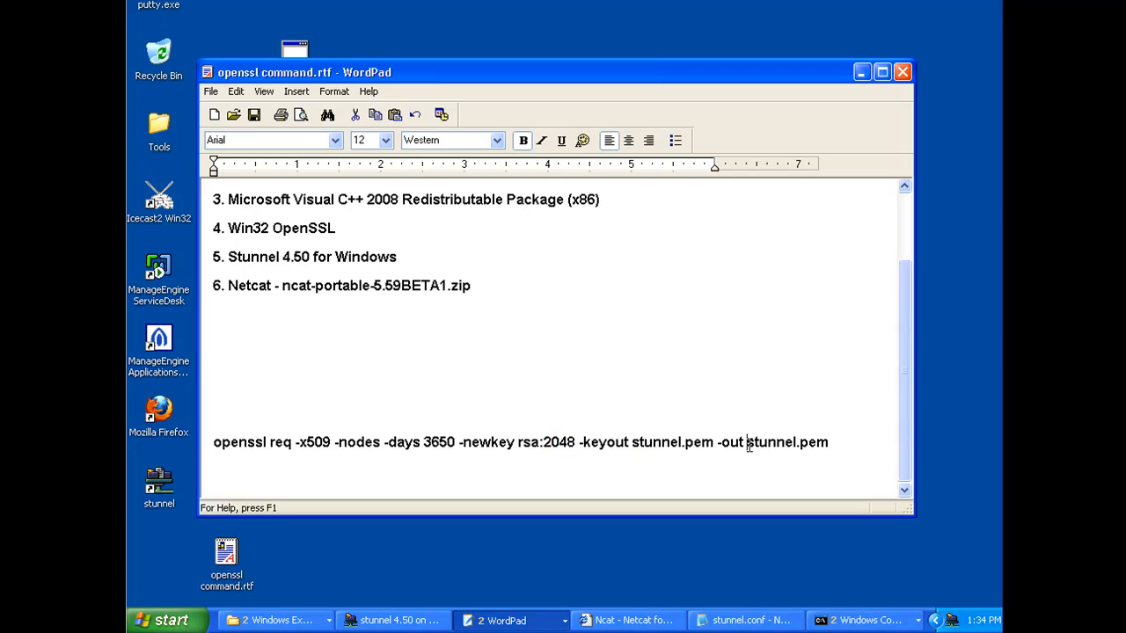
pyautogui.doubleClick(787, 443)
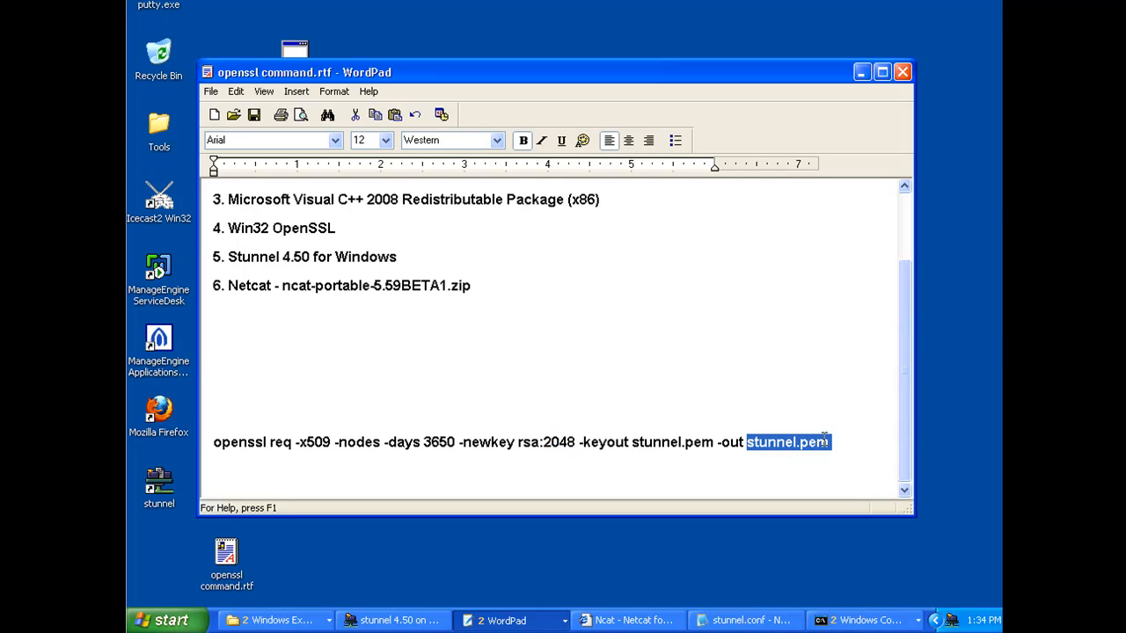
pyautogui.moveTo(825, 447)
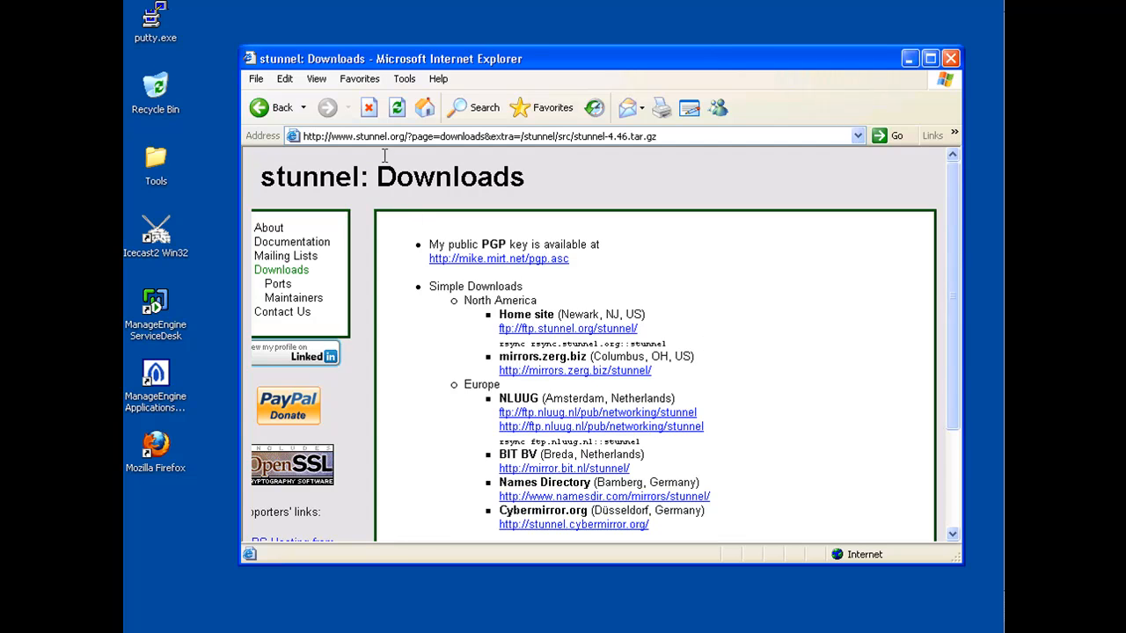
pyautogui.moveTo(478, 337)
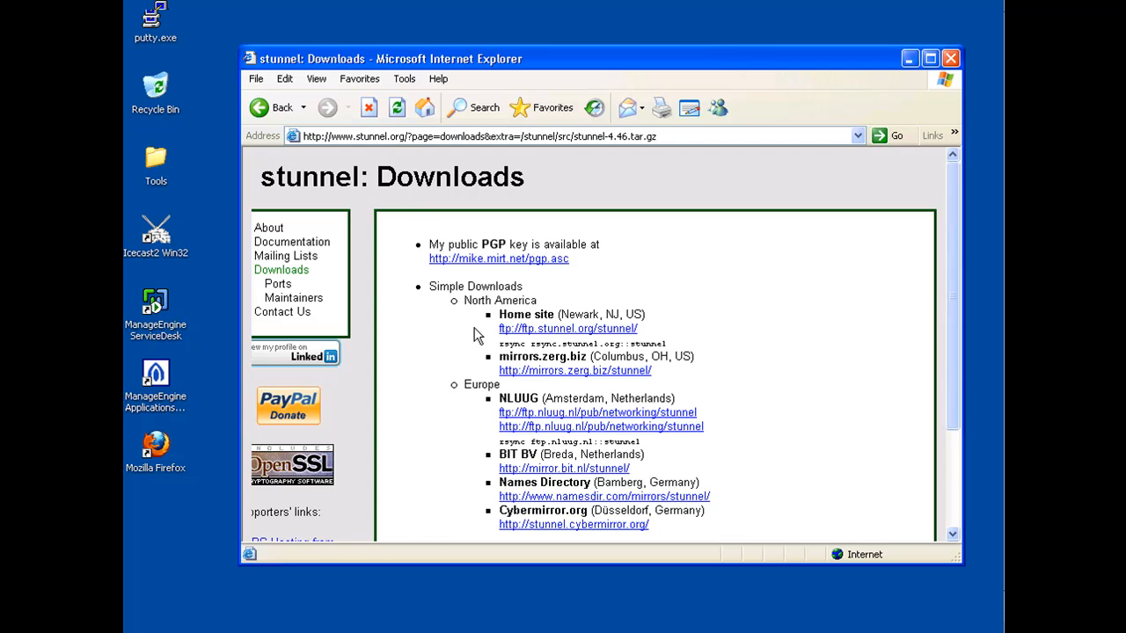
# Reach the mirrors.zerg.biz stunnel file listing
pyautogui.scroll(-3)
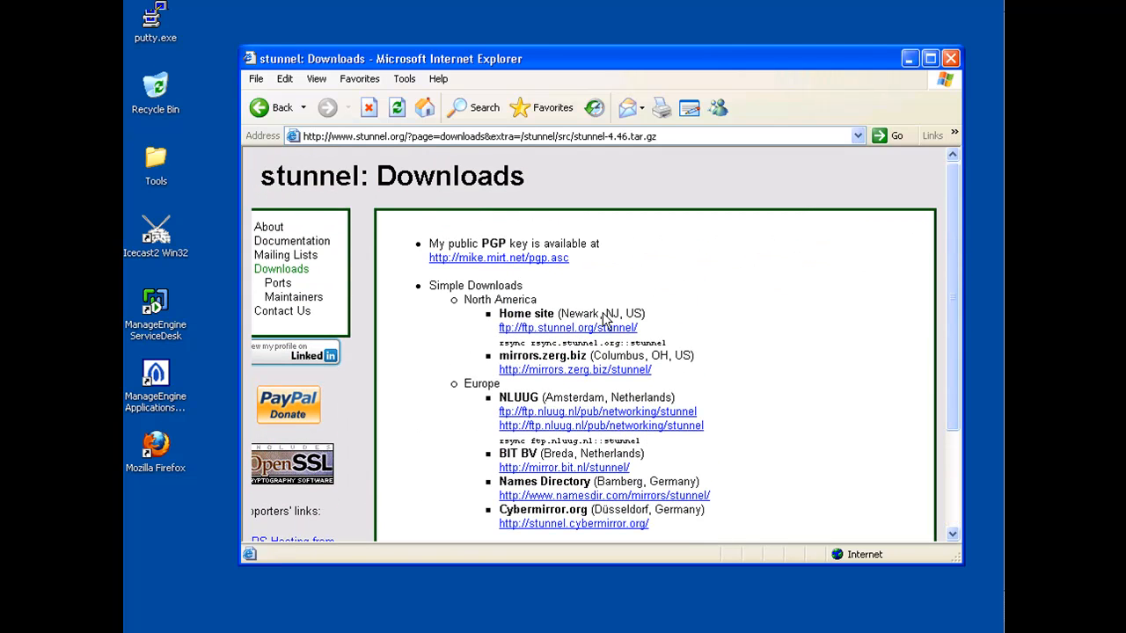
pyautogui.moveTo(554, 390)
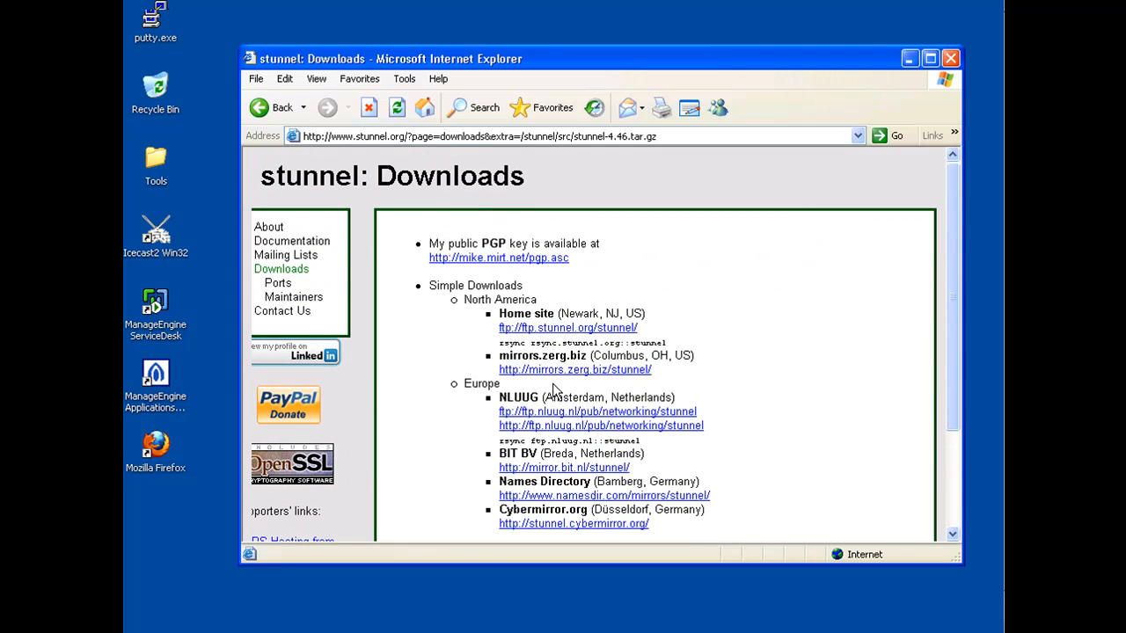
pyautogui.click(574, 370)
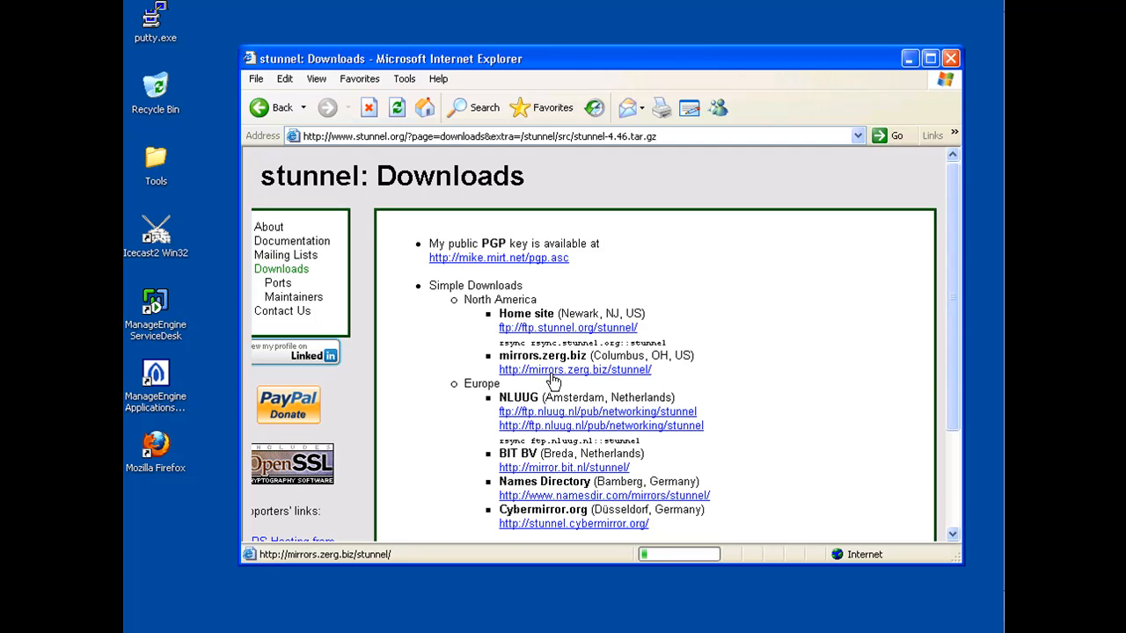
pyautogui.click(573, 369)
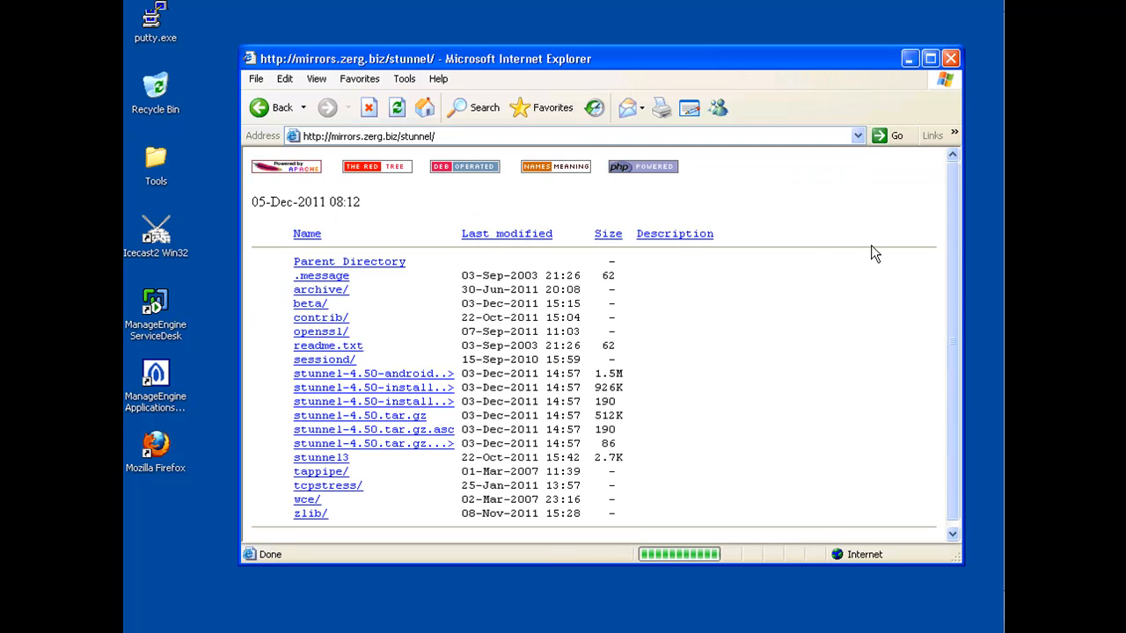
pyautogui.scroll(-3)
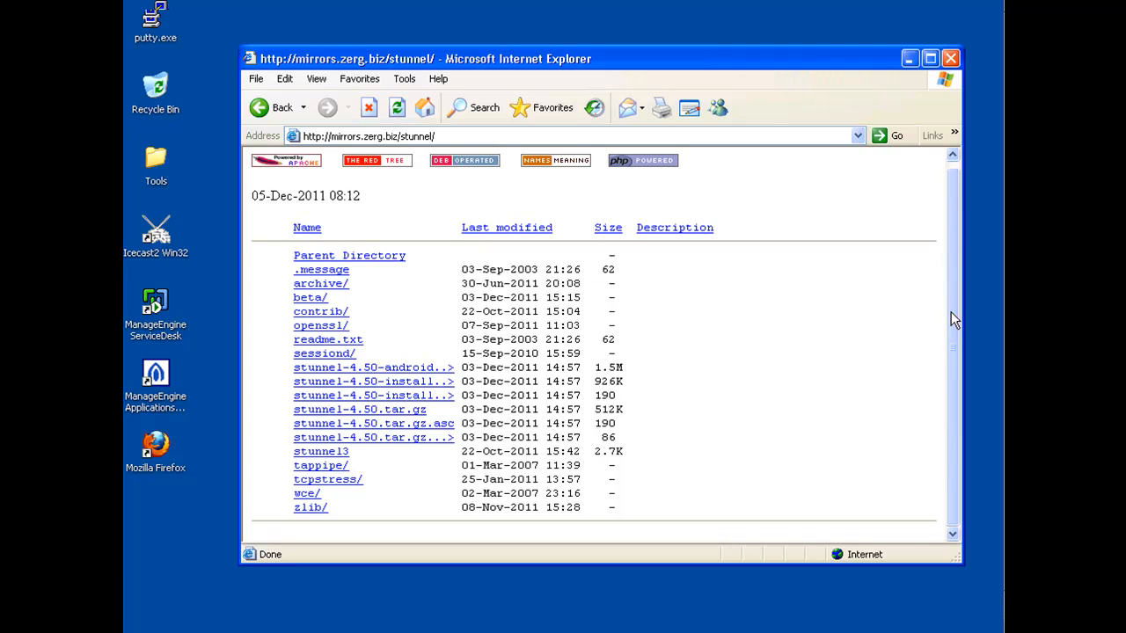
pyautogui.moveTo(415, 379)
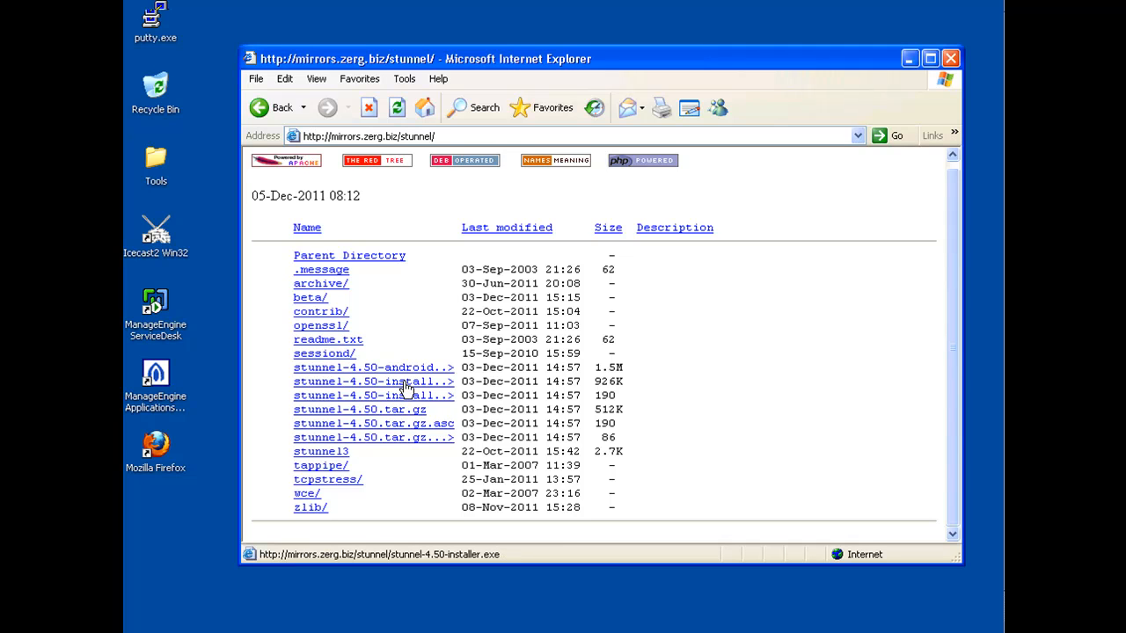
# Save stunnel-4.50-installer.exe to the desktop
pyautogui.click(372, 380)
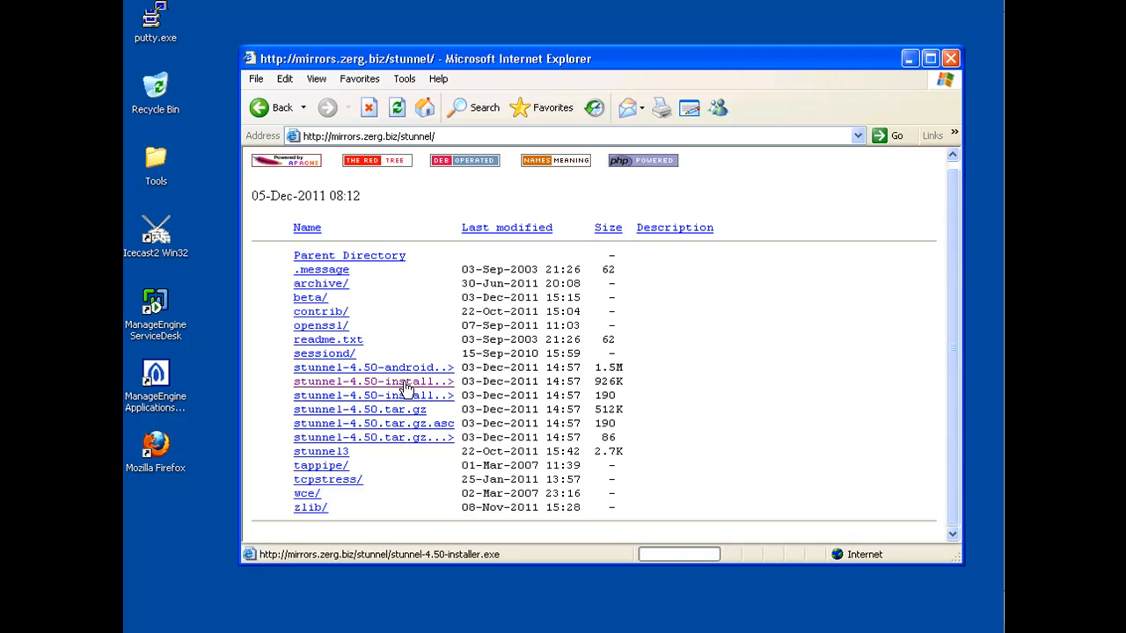
pyautogui.click(373, 380)
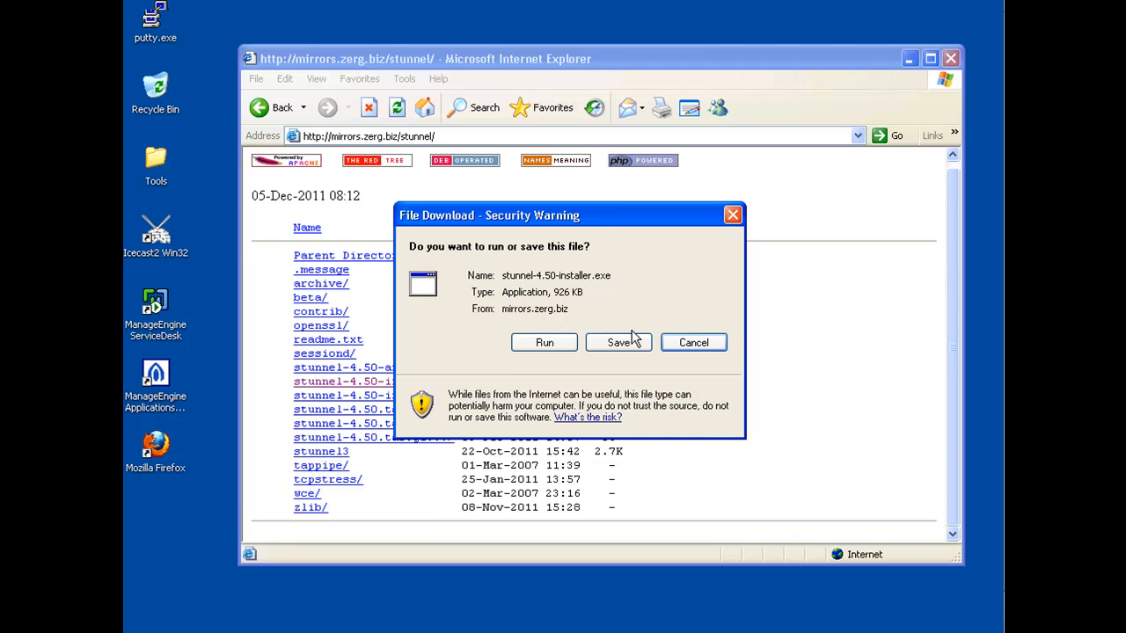
pyautogui.click(619, 341)
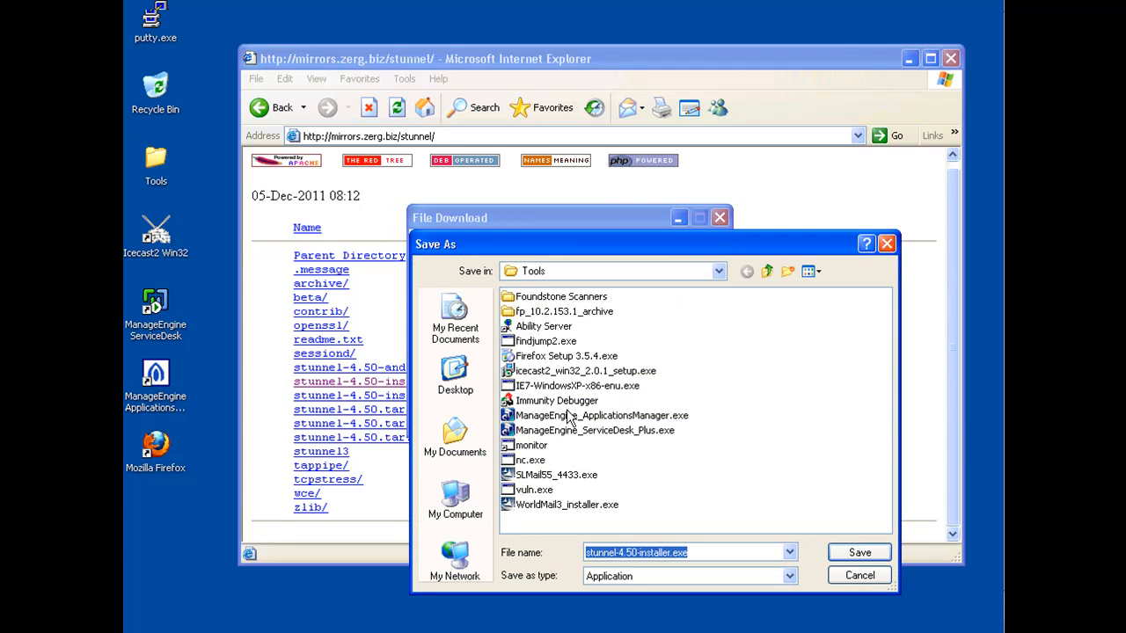
pyautogui.click(454, 378)
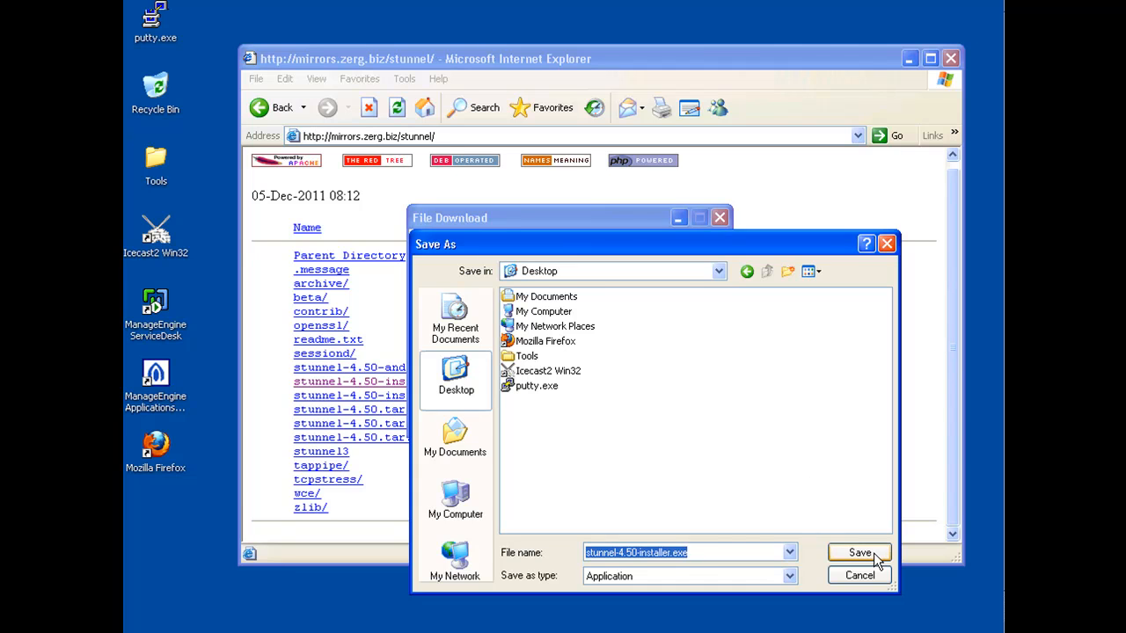
pyautogui.click(859, 552)
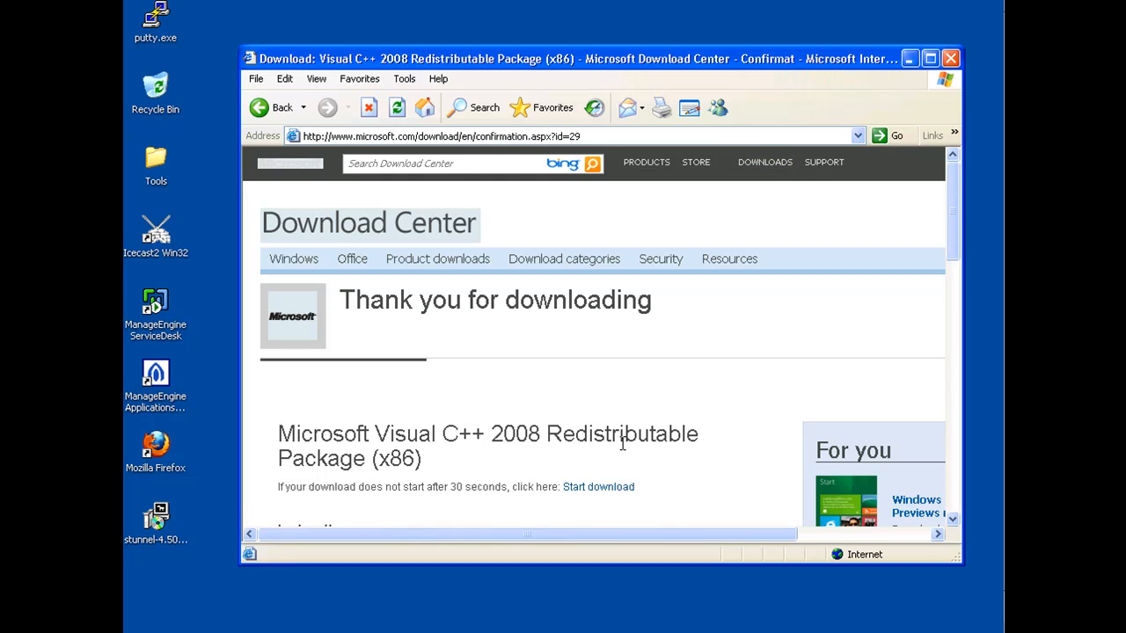
# Save the VC++ 2008 vcredist_x86.exe to the desktop and head to microsoft.com's details.aspx?id=5555 page
pyautogui.scroll(-3)
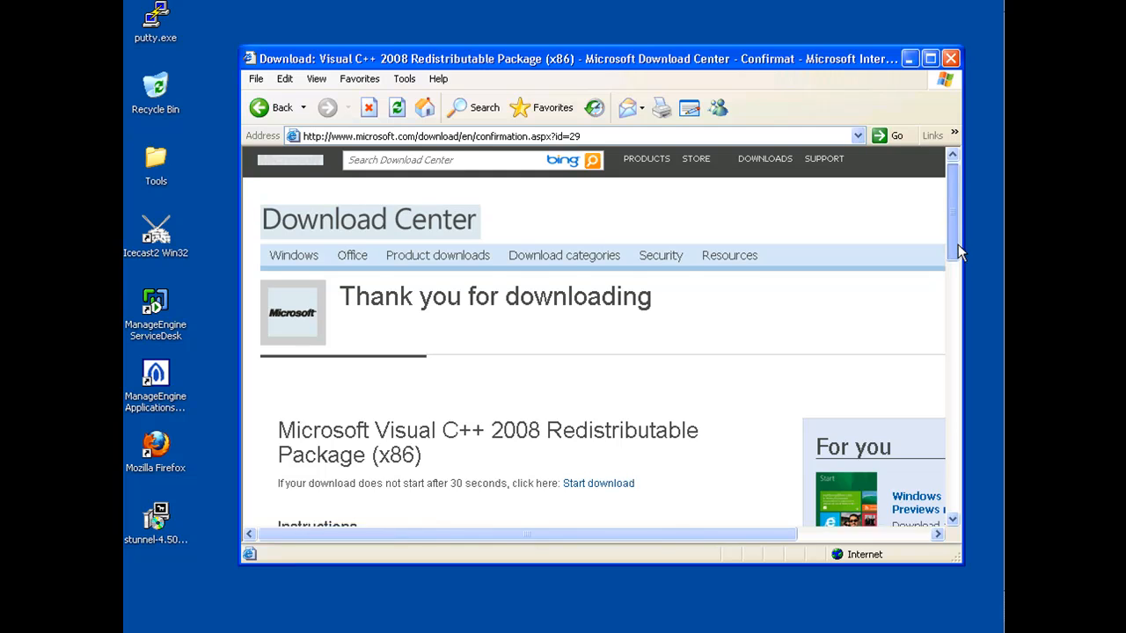
pyautogui.scroll(-3)
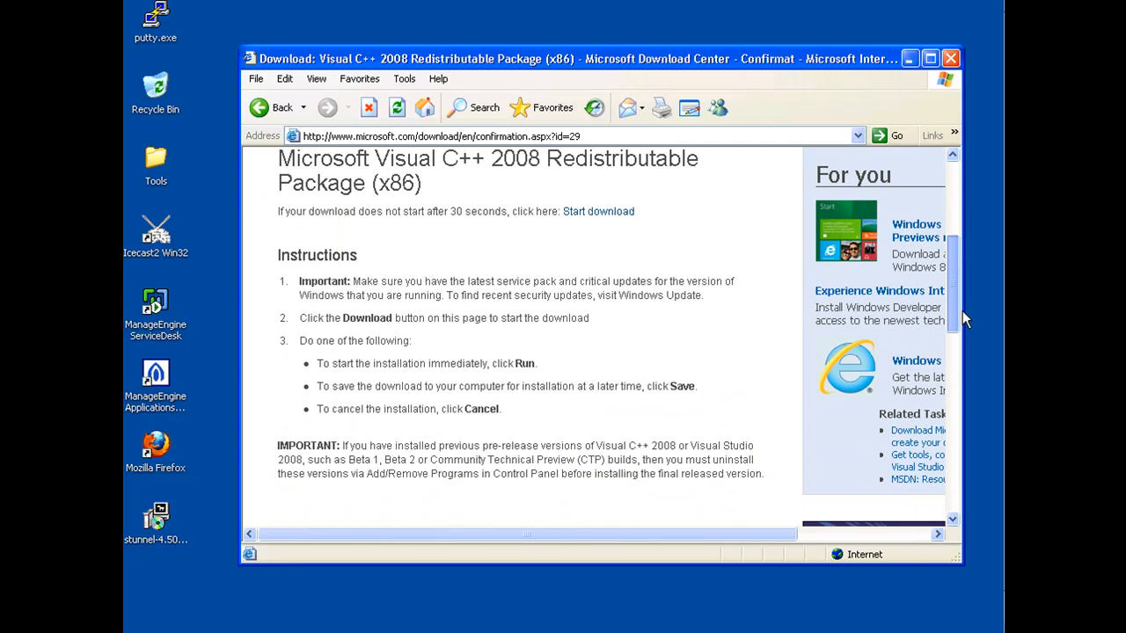
pyautogui.moveTo(598, 211)
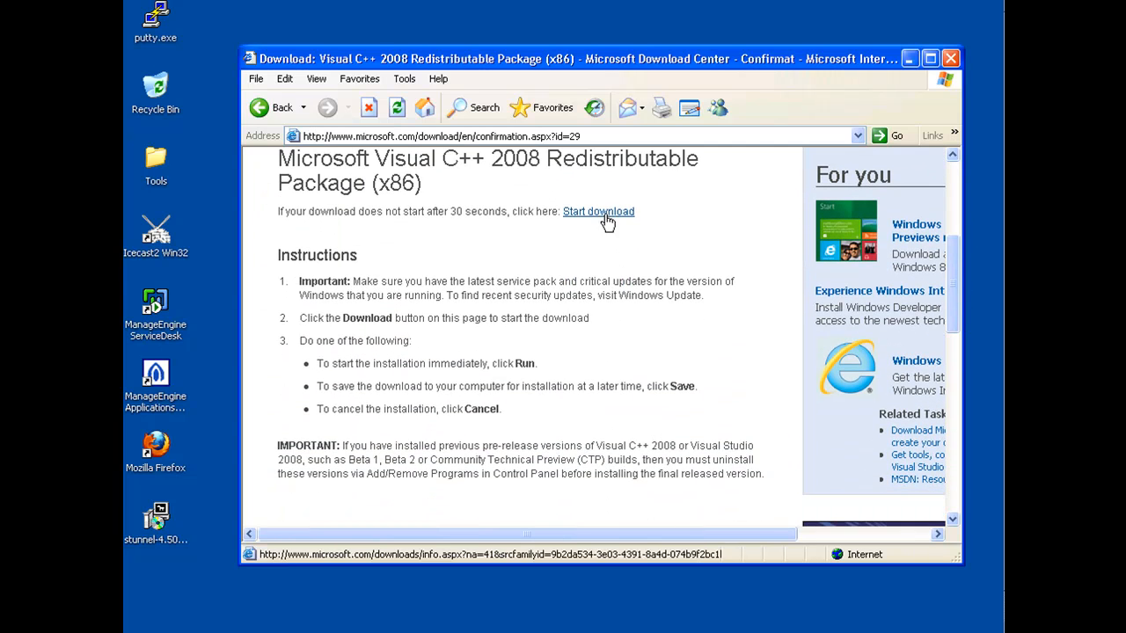
pyautogui.click(598, 211)
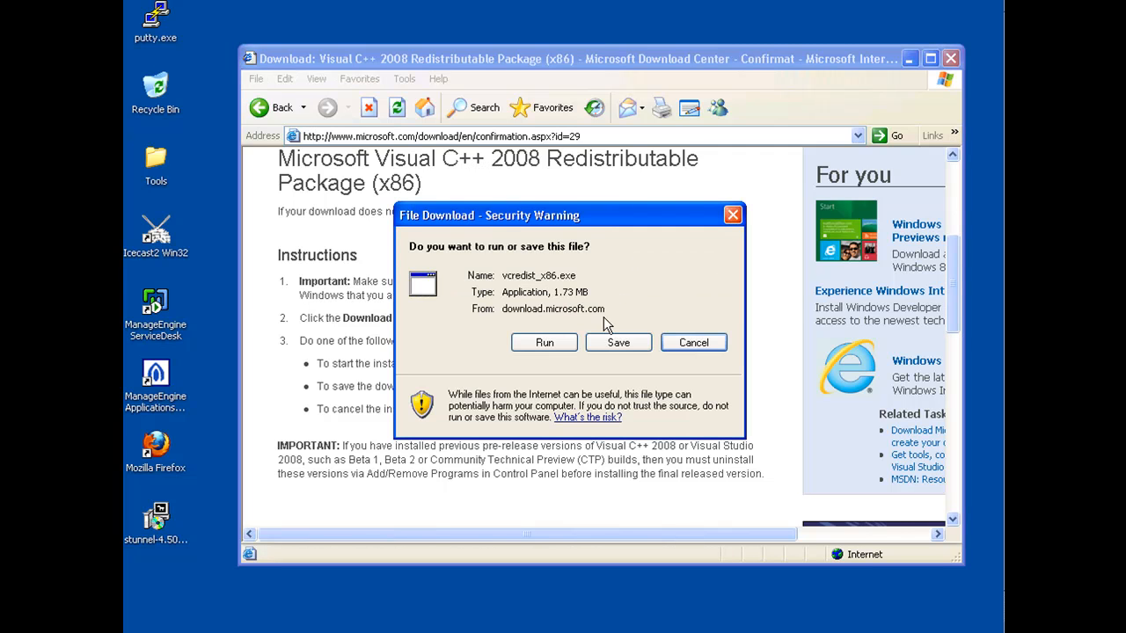
pyautogui.click(618, 341)
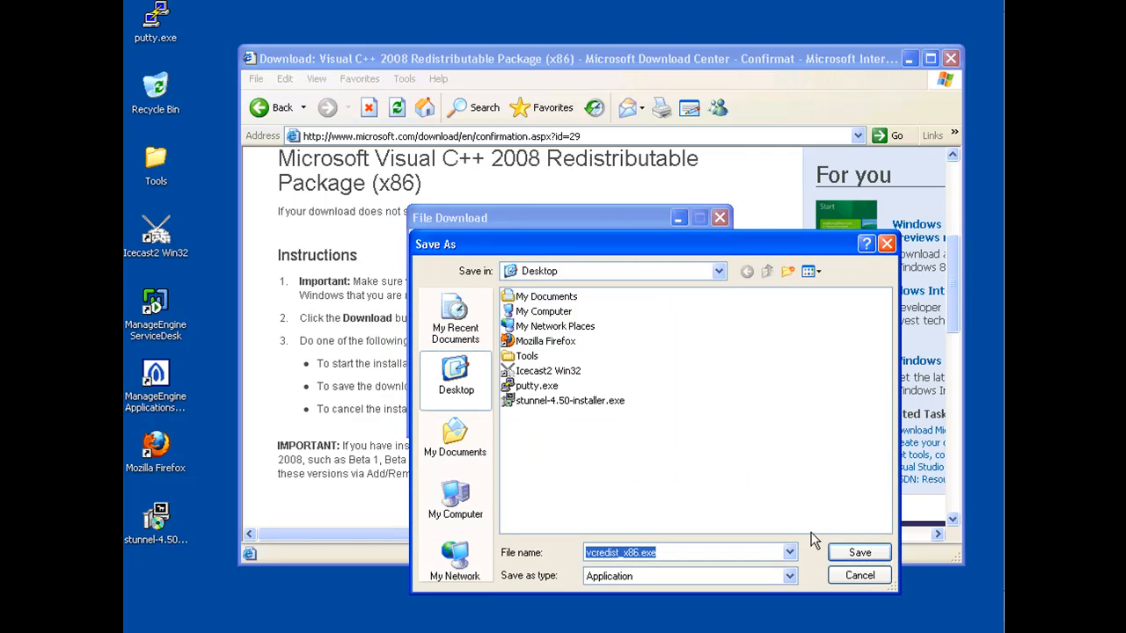
pyautogui.click(858, 553)
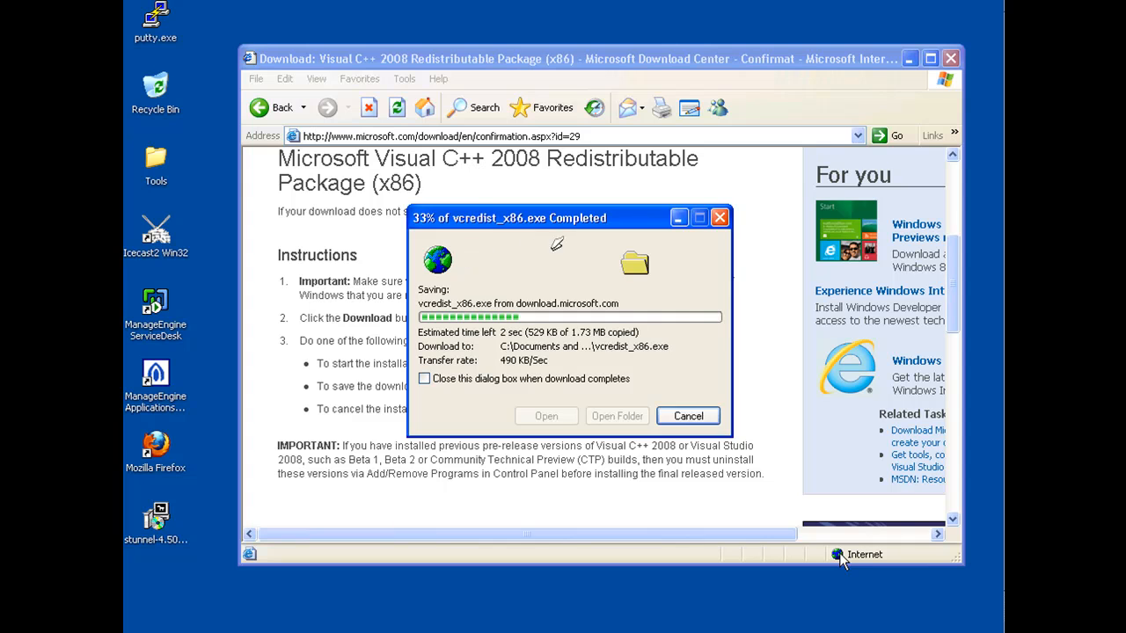
pyautogui.click(688, 415)
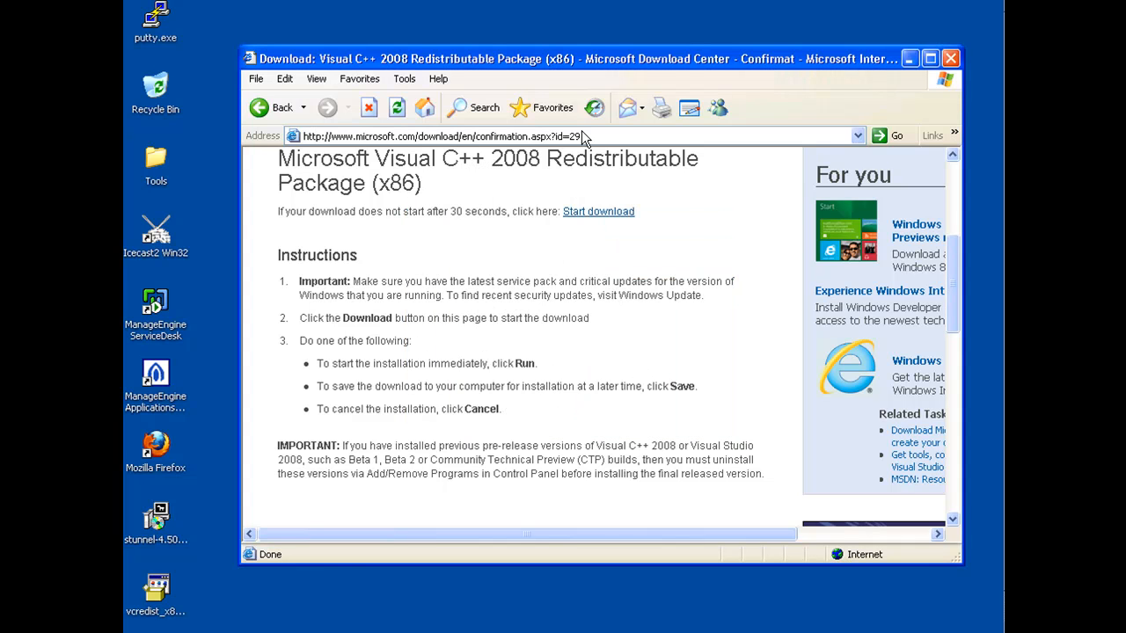
pyautogui.write('http://www.microsoft.com/download/en/details.aspx?displaylang=en&id=5555')
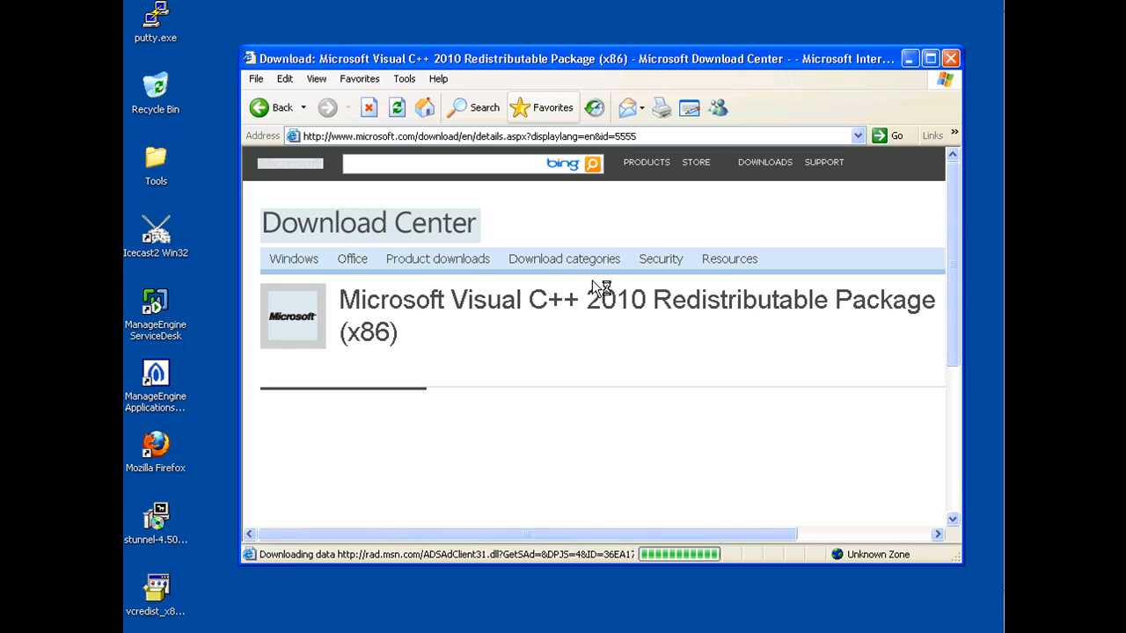
# Save the VC++ 2010 vcredist_x86.exe from the Quick details download link to the desktop
pyautogui.scroll(-3)
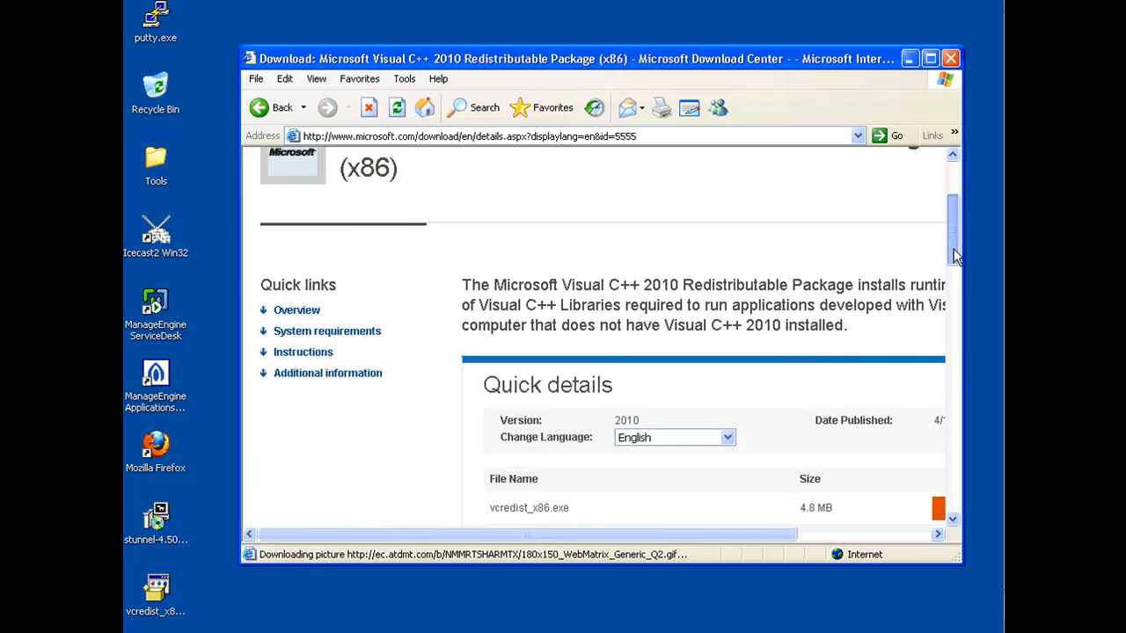
pyautogui.scroll(-3)
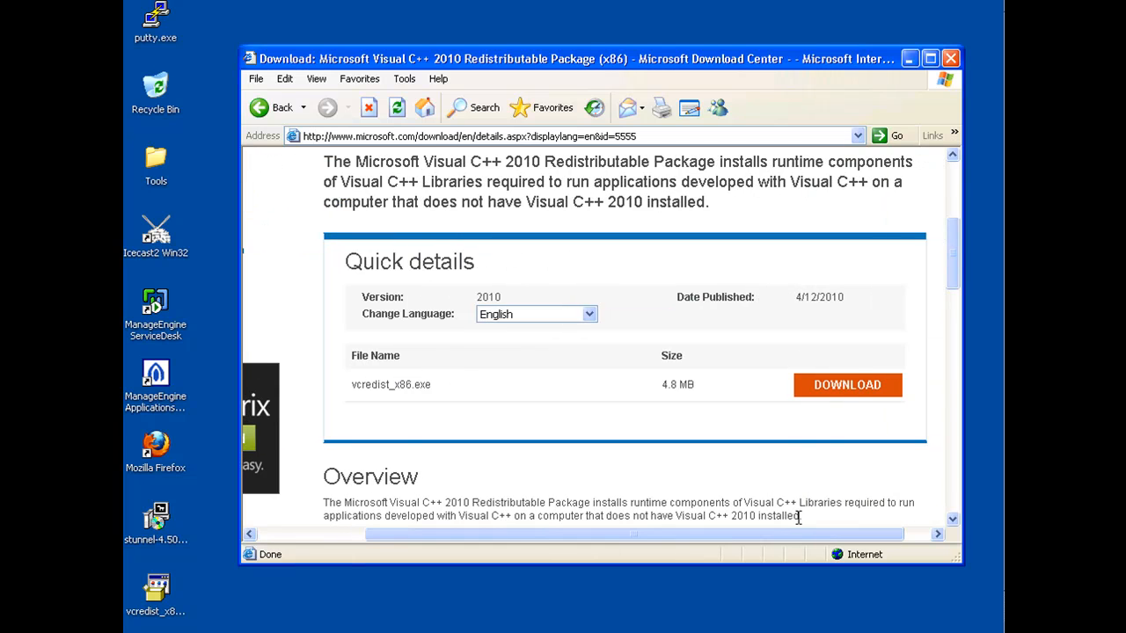
pyautogui.click(848, 385)
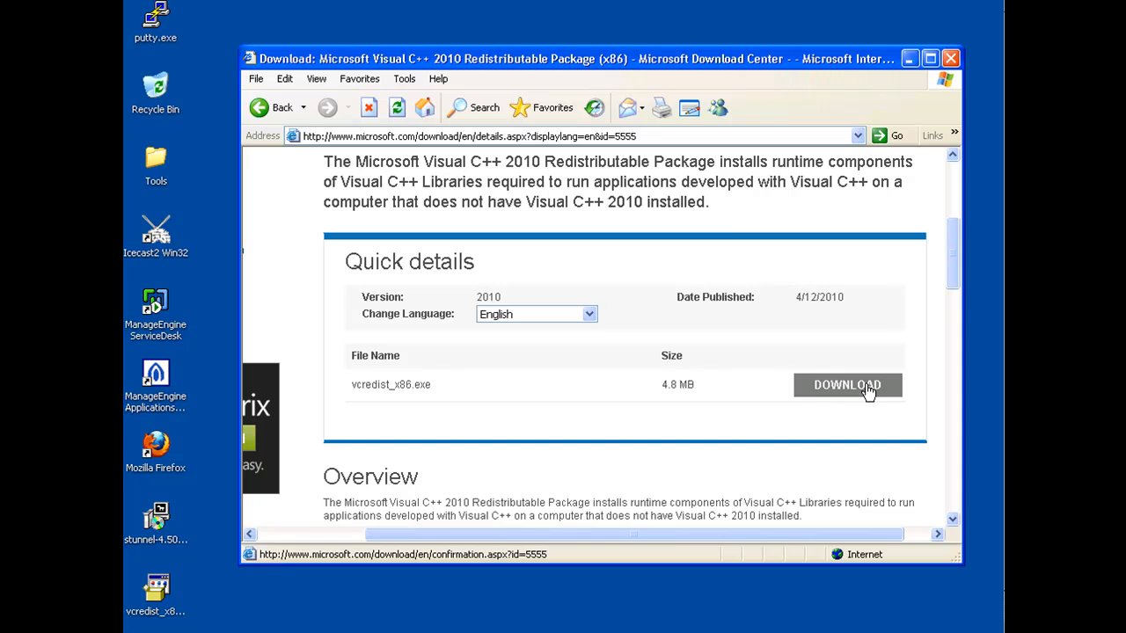
pyautogui.click(847, 384)
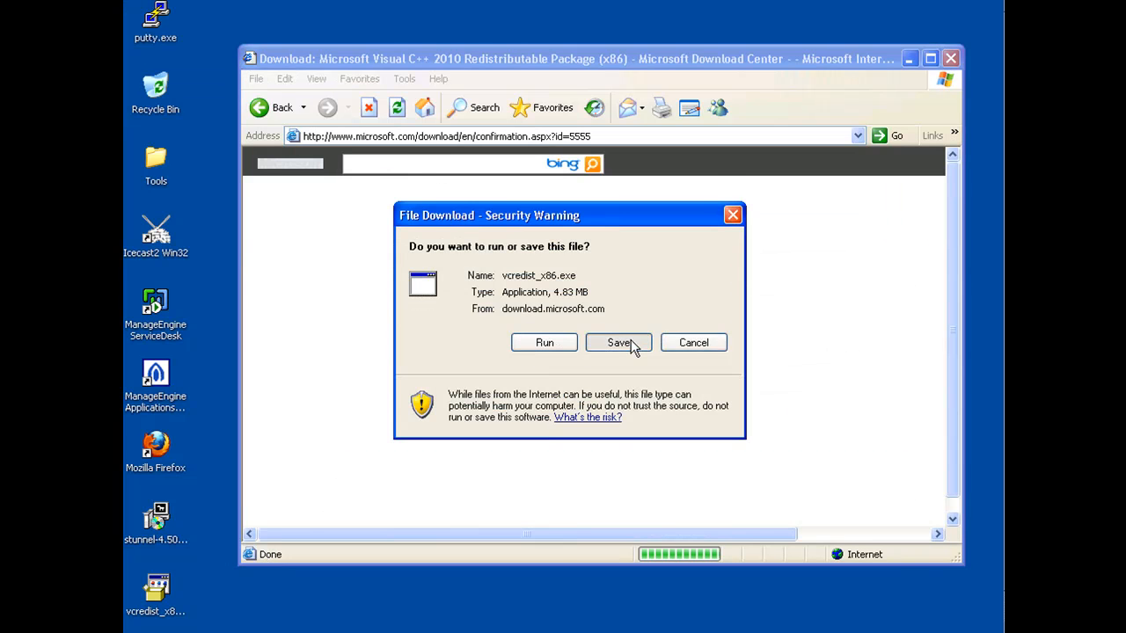
pyautogui.click(619, 341)
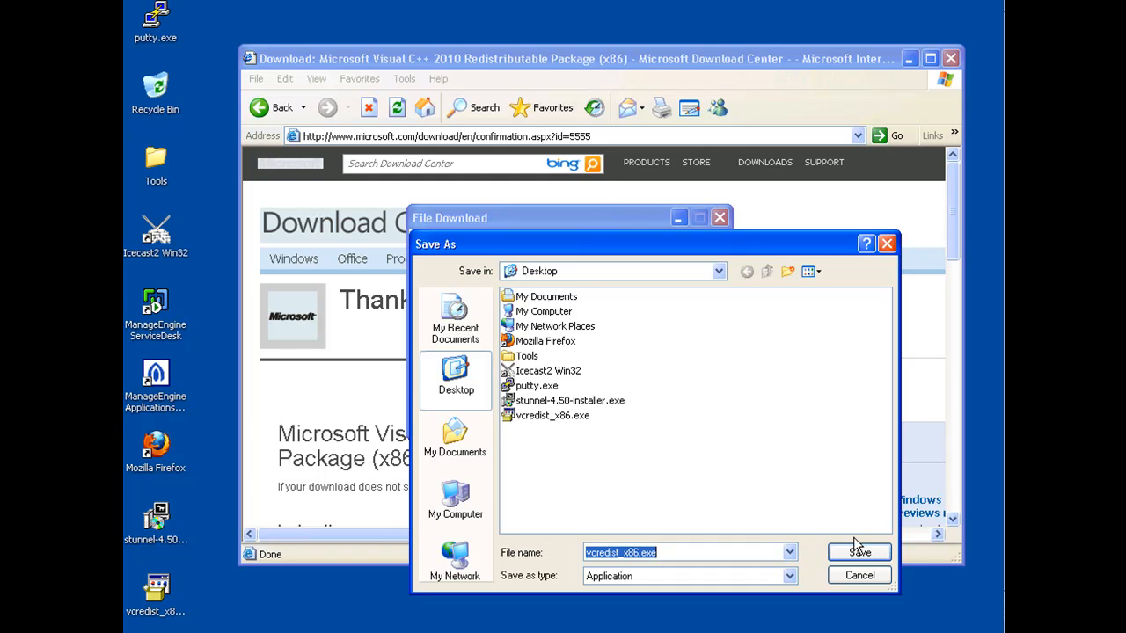
pyautogui.click(858, 552)
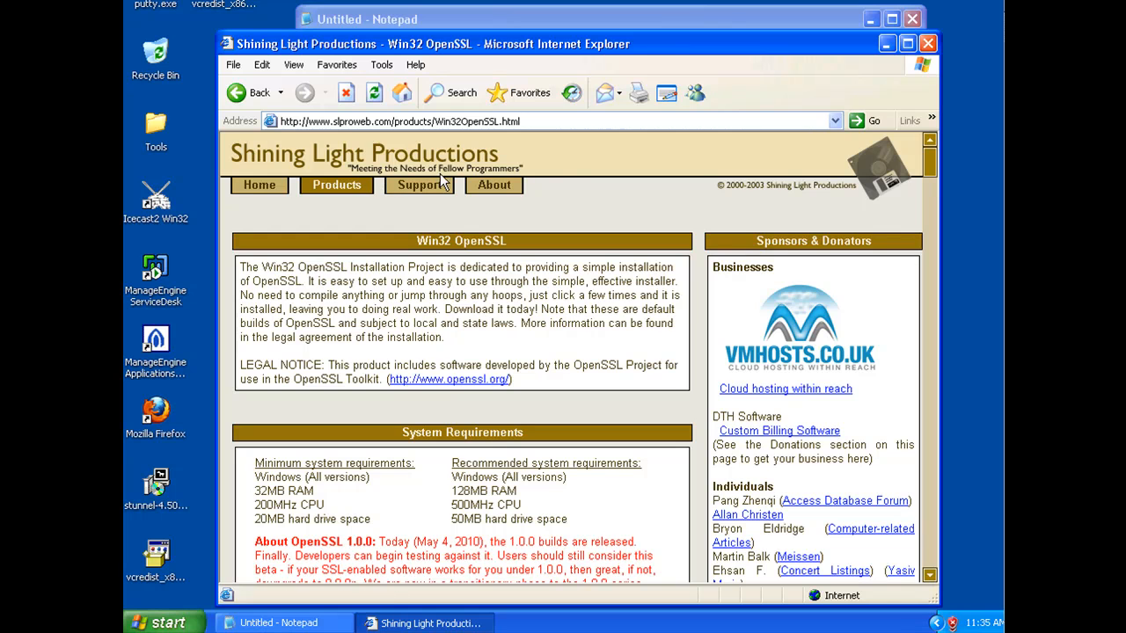
pyautogui.moveTo(345, 143)
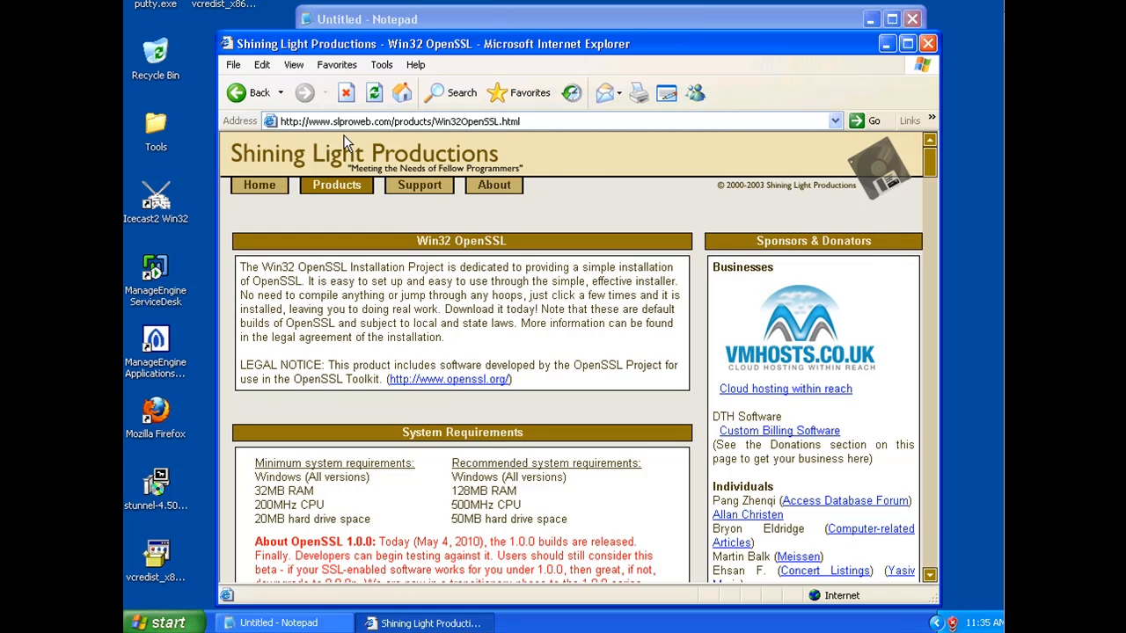
pyautogui.moveTo(371, 137)
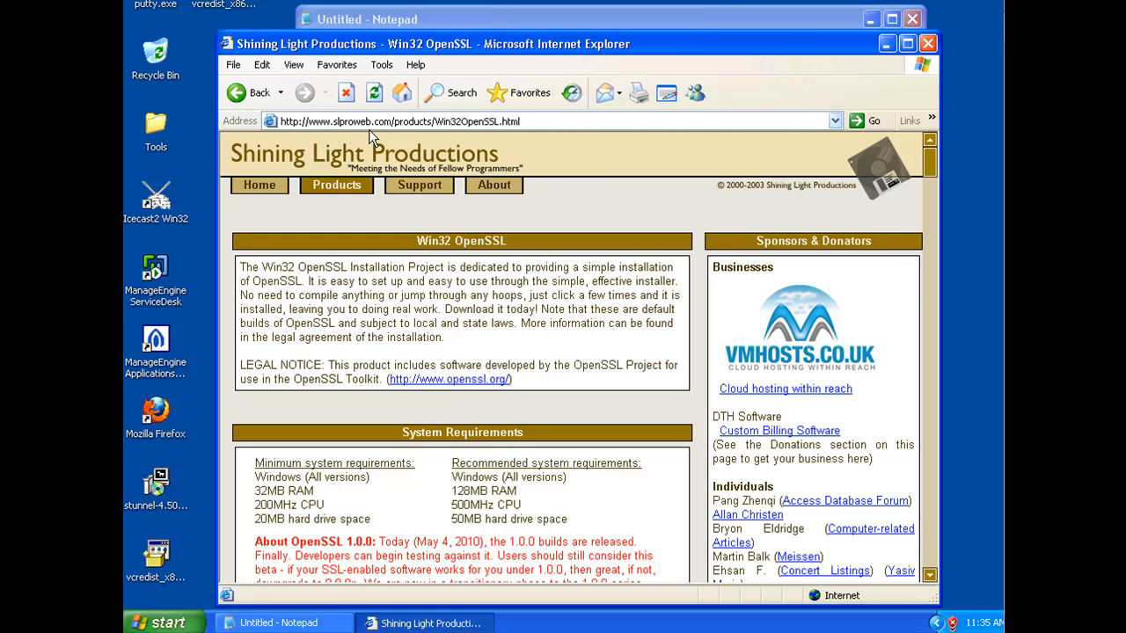
pyautogui.moveTo(471, 140)
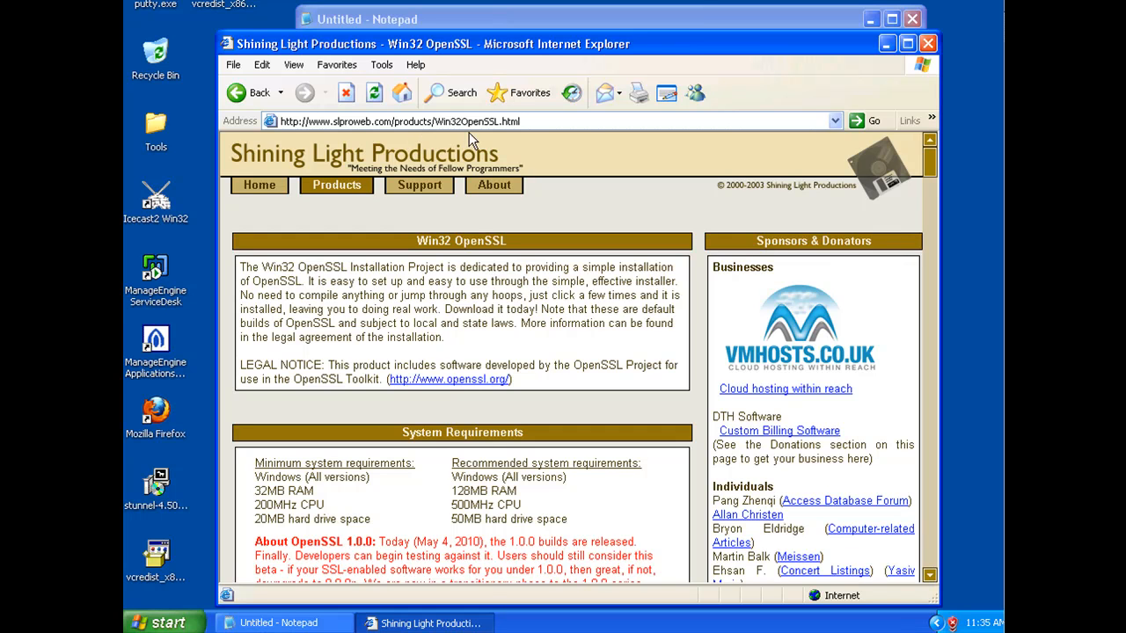
pyautogui.moveTo(661, 155)
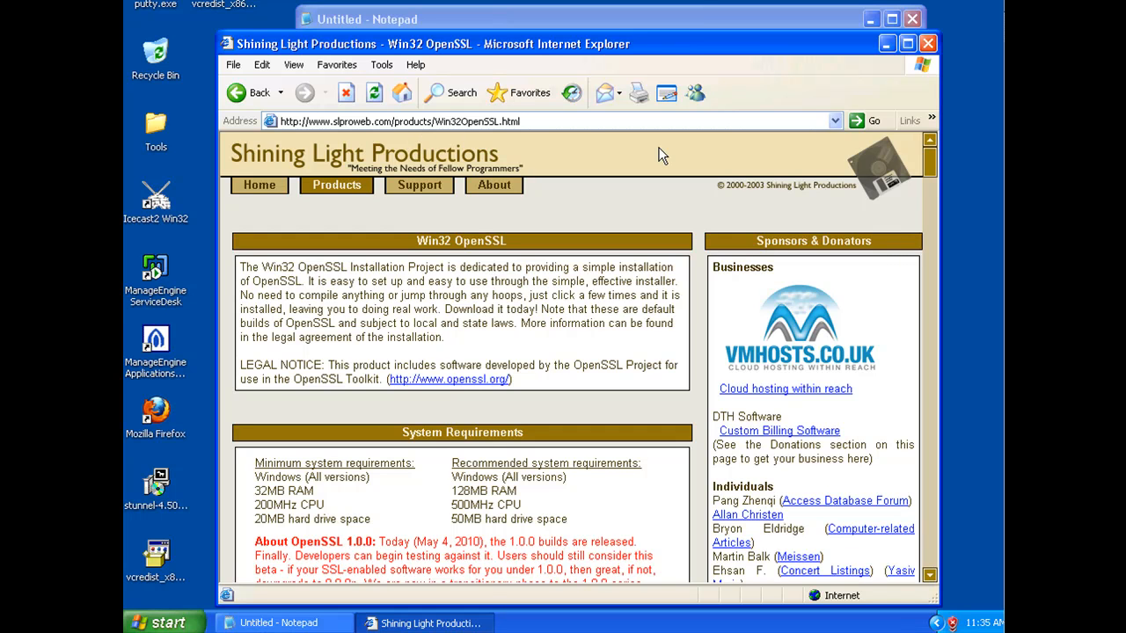
pyautogui.moveTo(782, 190)
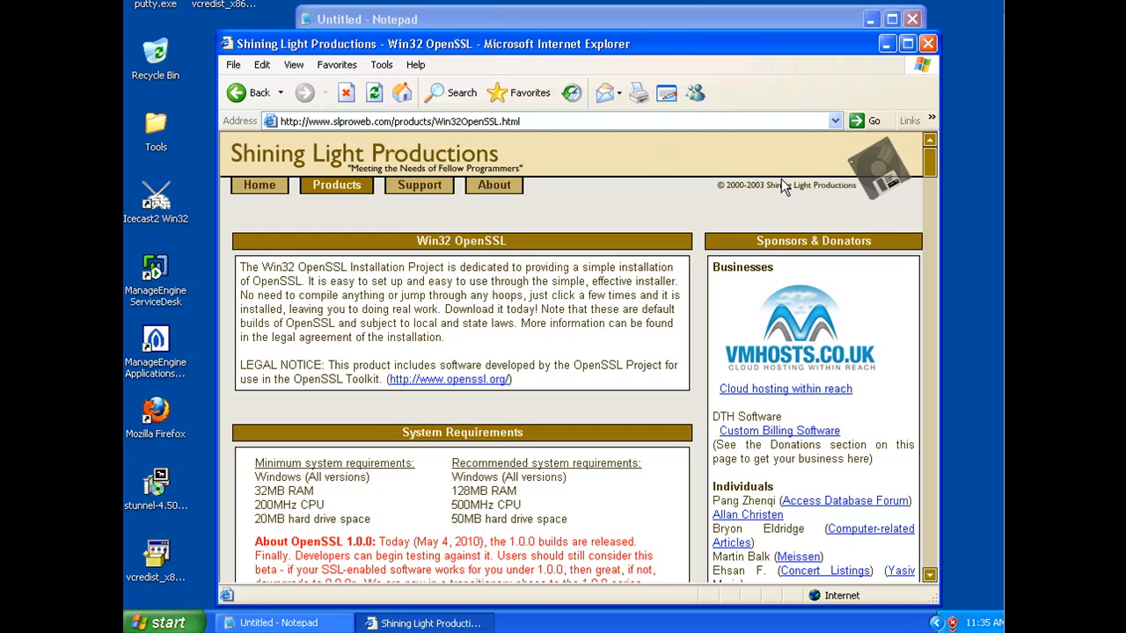
pyautogui.moveTo(900, 146)
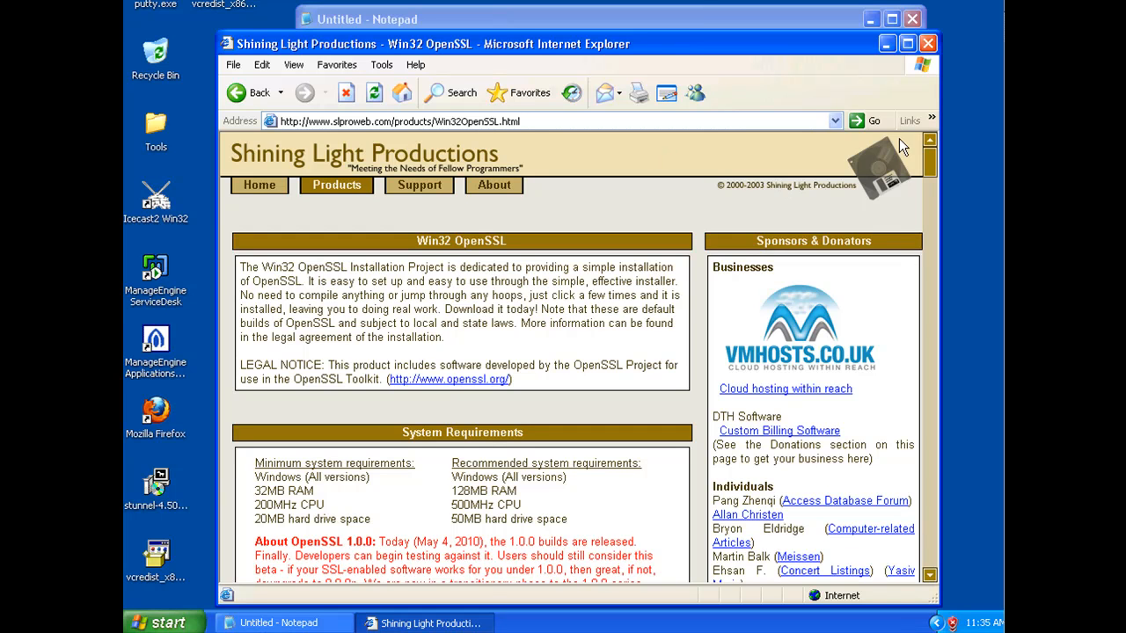
pyautogui.moveTo(904, 174)
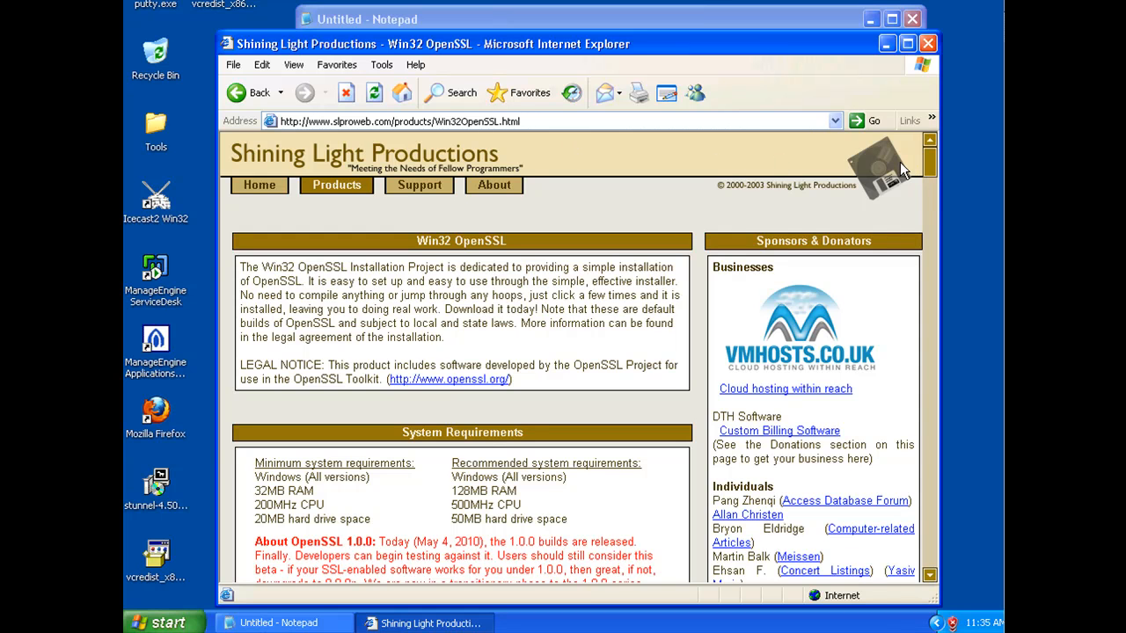
pyautogui.moveTo(976, 174)
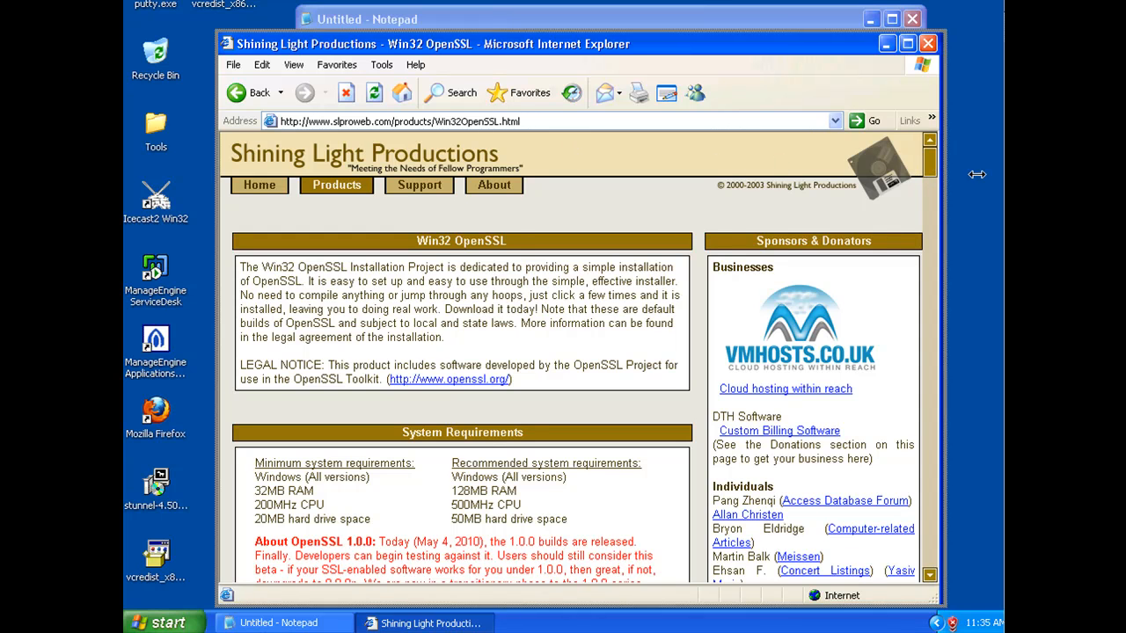
# Scroll the Win32 OpenSSL page down to the download table with the v1.0.0e Light installer
pyautogui.scroll(-3)
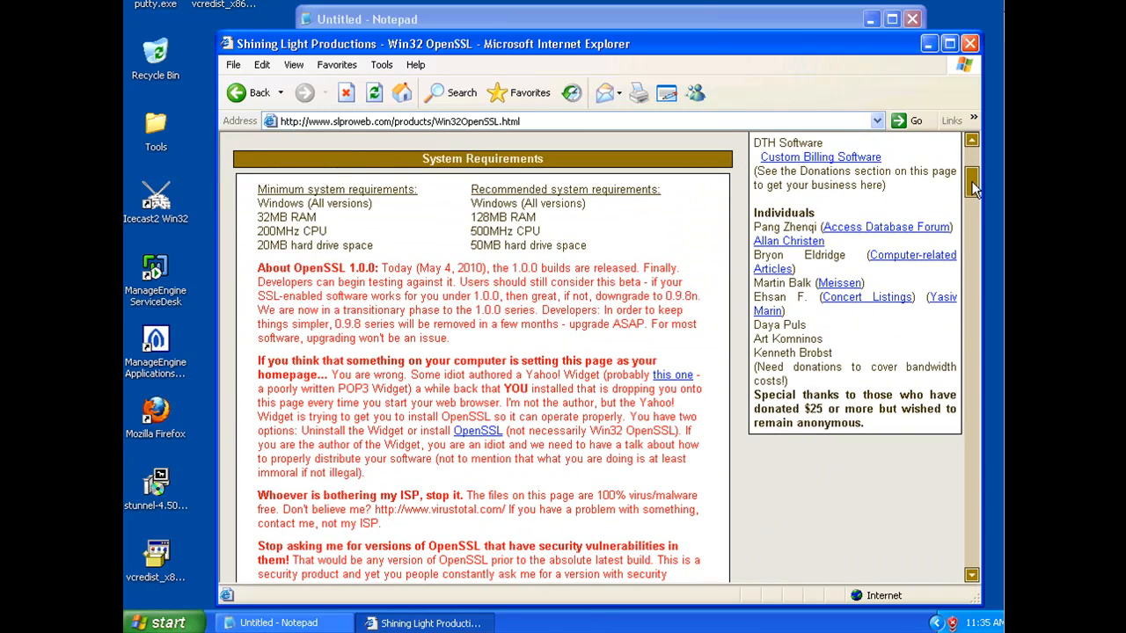
pyautogui.scroll(-3)
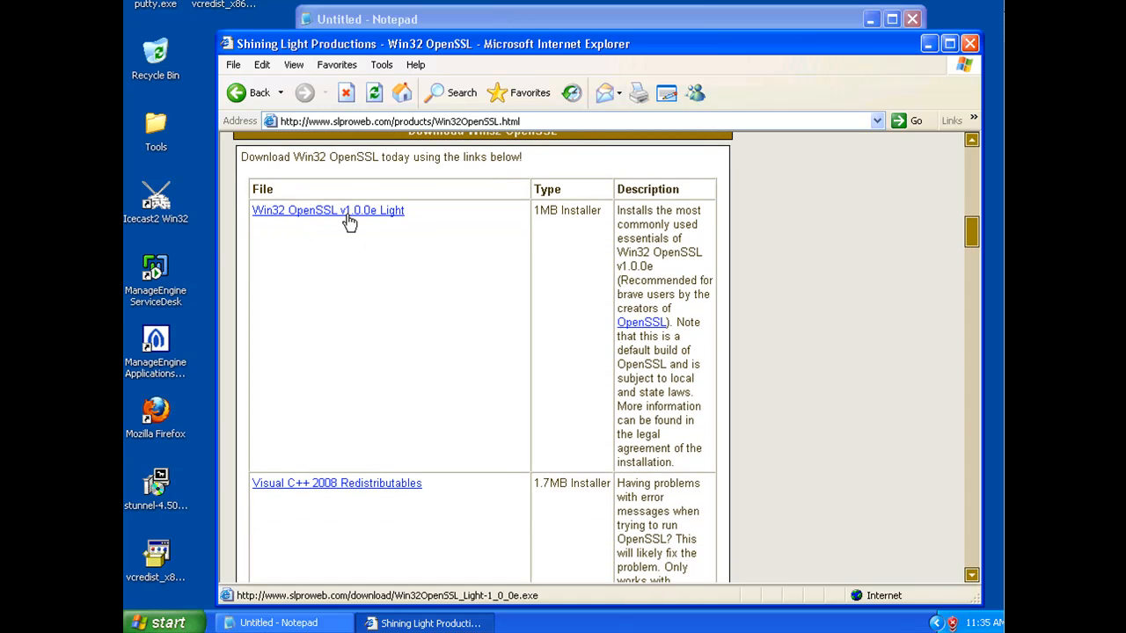
pyautogui.moveTo(372, 223)
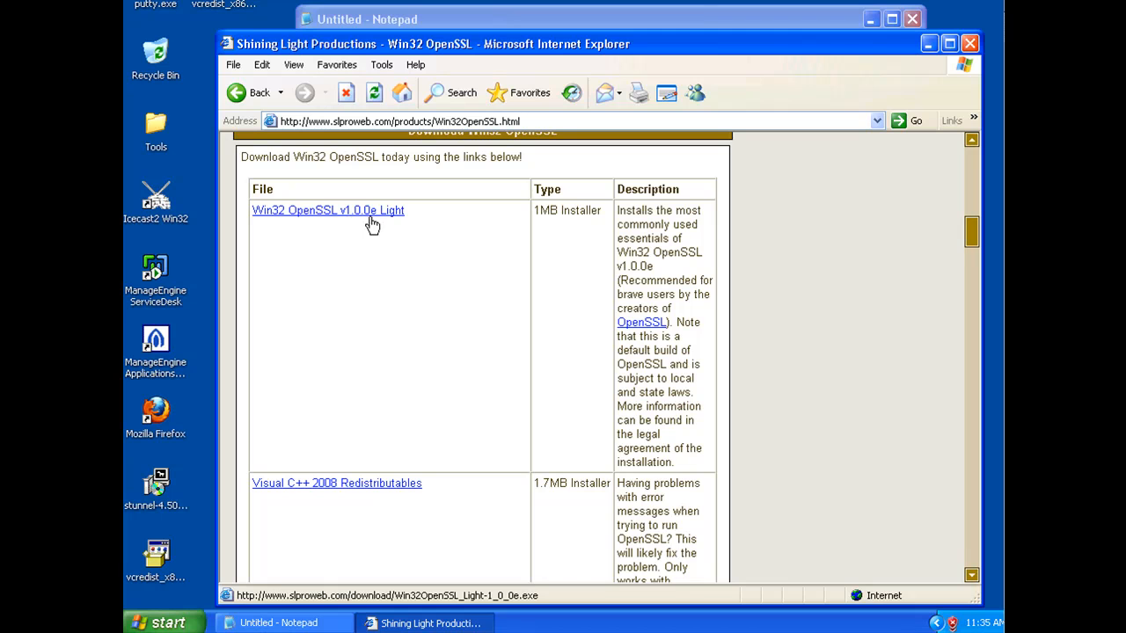
pyautogui.moveTo(390, 221)
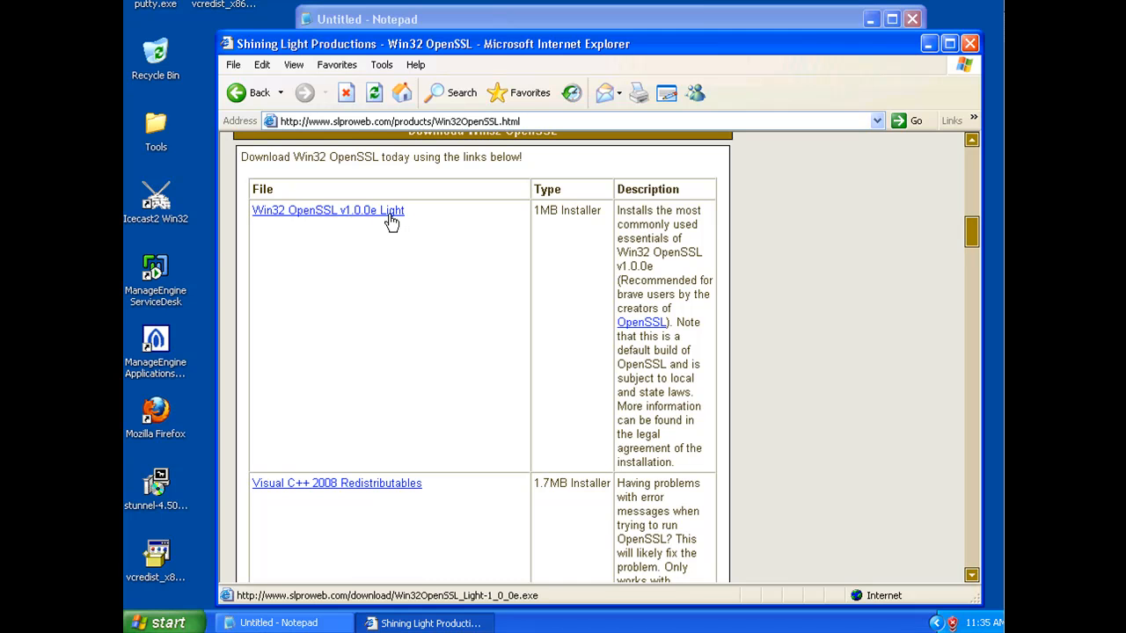
# Run the desktop vcredist_x86 2010 setup, which demands Windows Installer 3.1 or higher
pyautogui.click(327, 211)
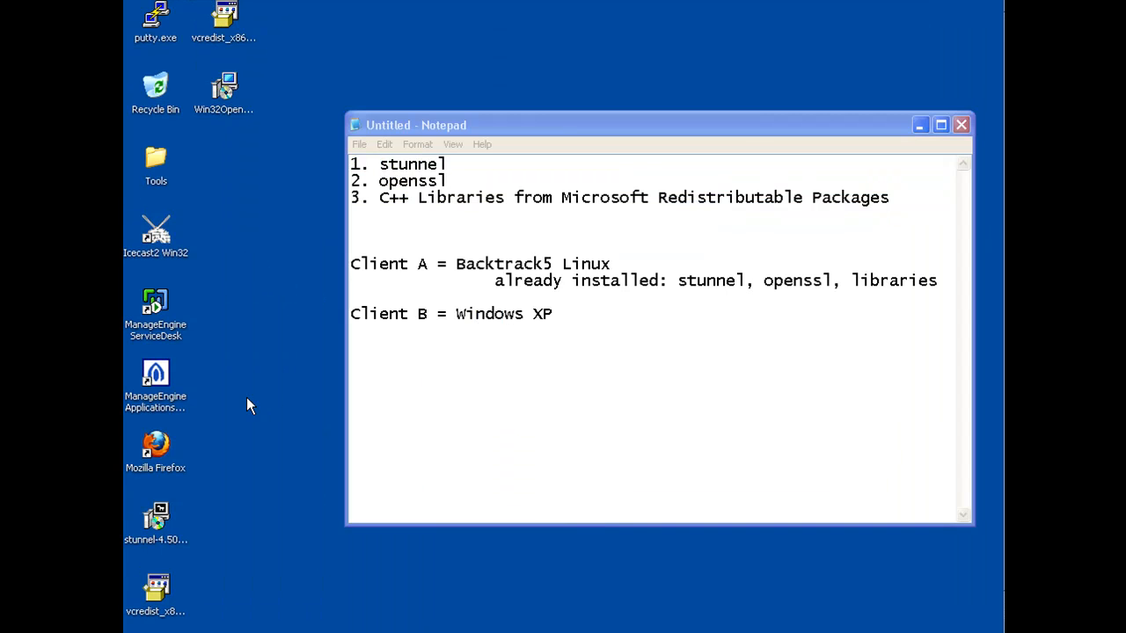
pyautogui.moveTo(278, 227)
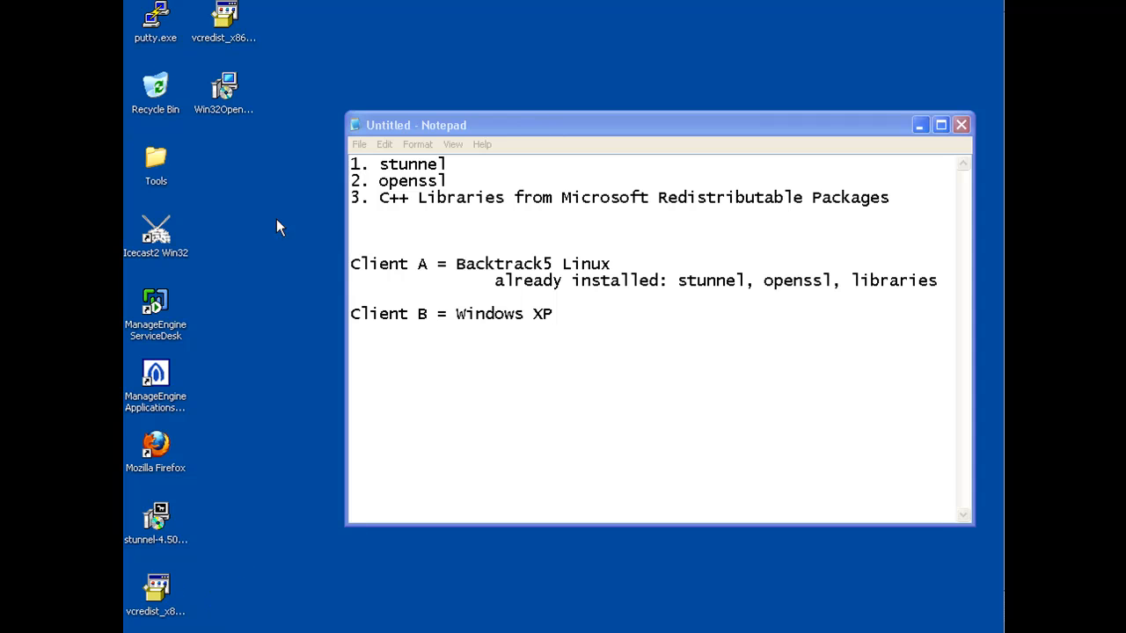
pyautogui.moveTo(232, 62)
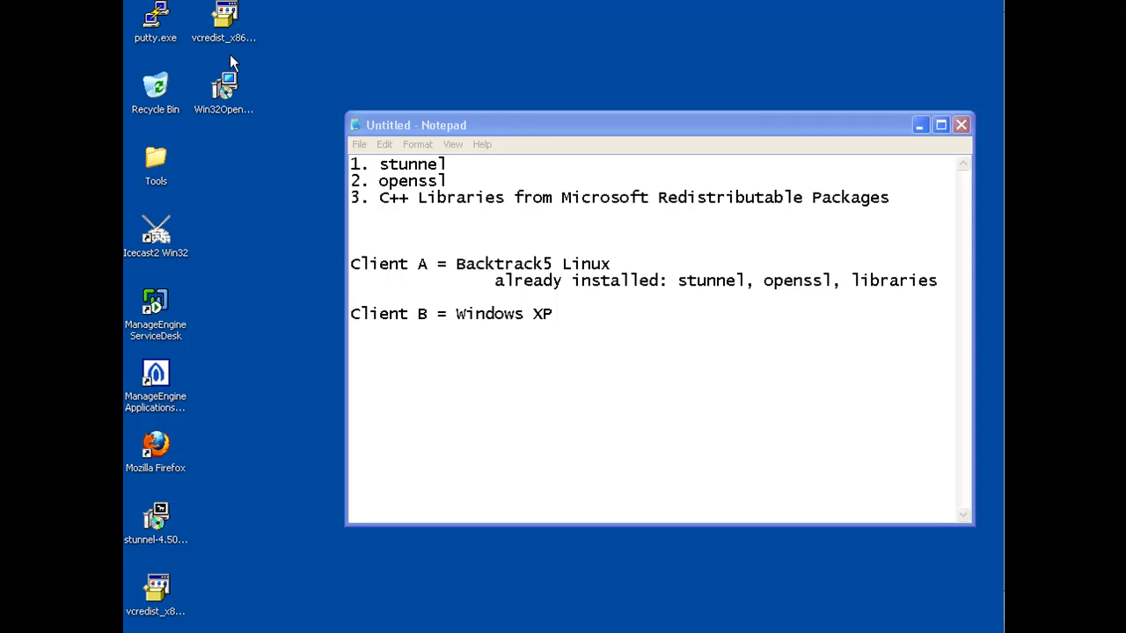
pyautogui.moveTo(225, 16)
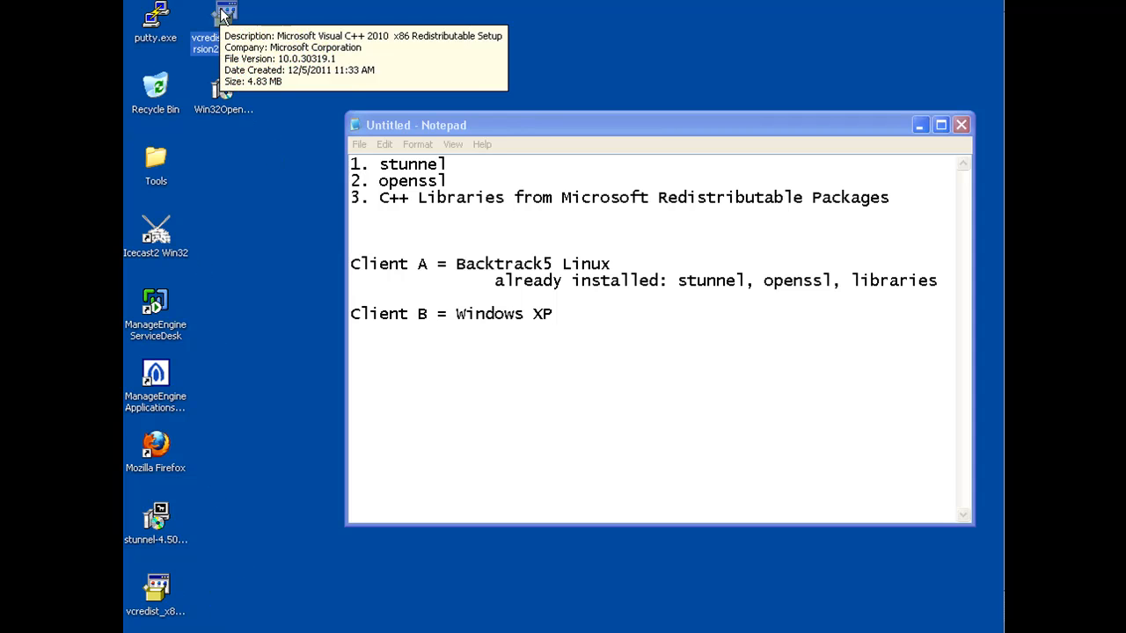
pyautogui.doubleClick(225, 18)
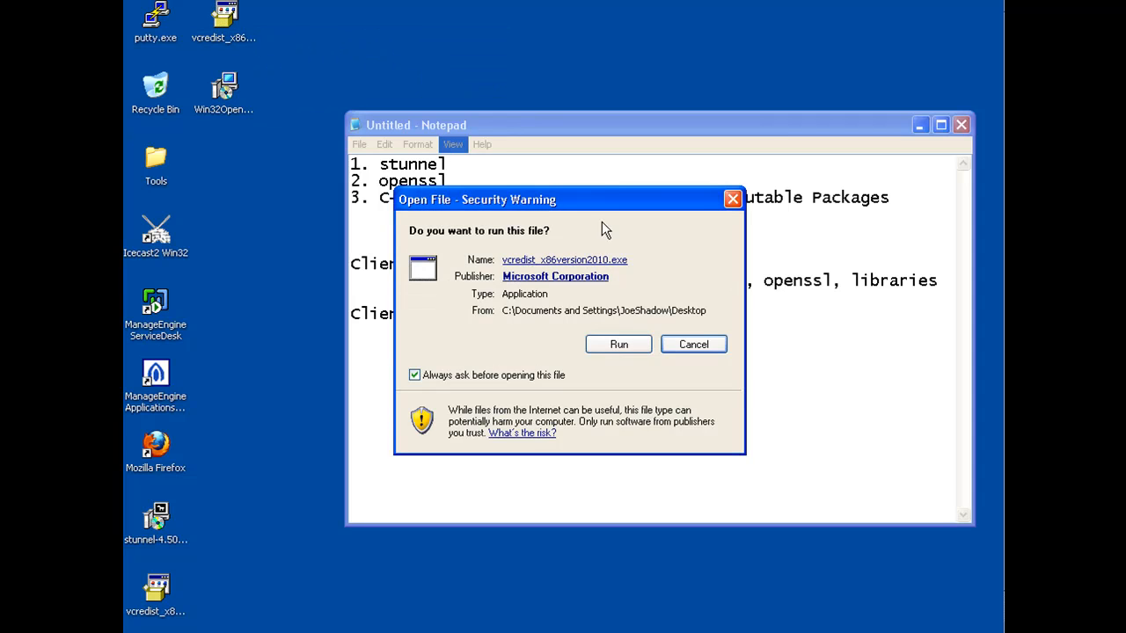
pyautogui.click(693, 343)
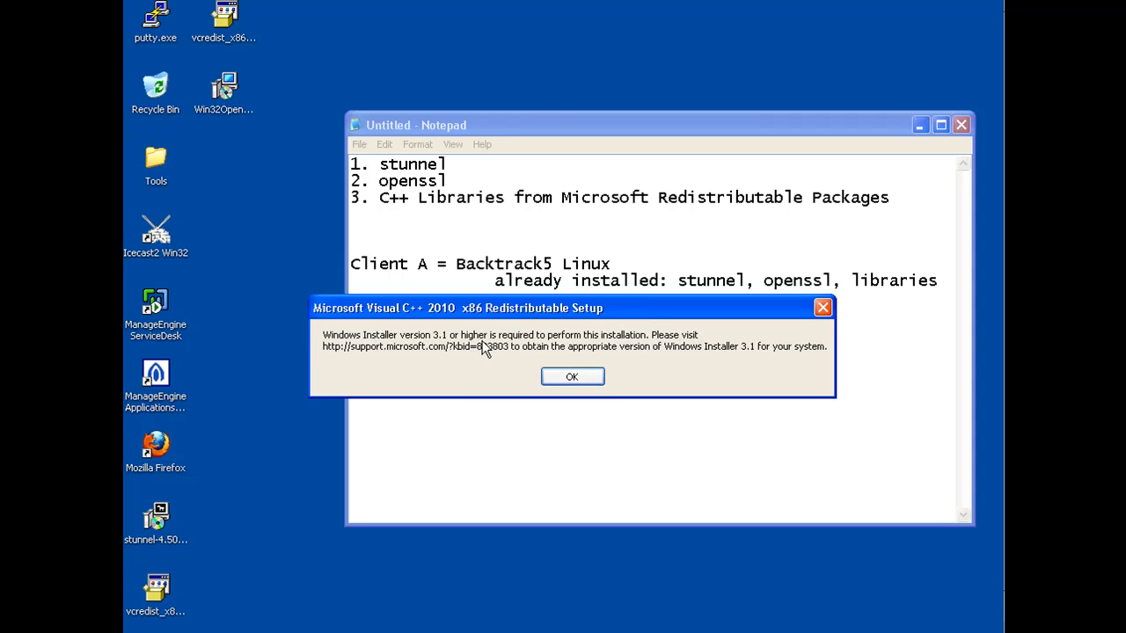
pyautogui.moveTo(588, 350)
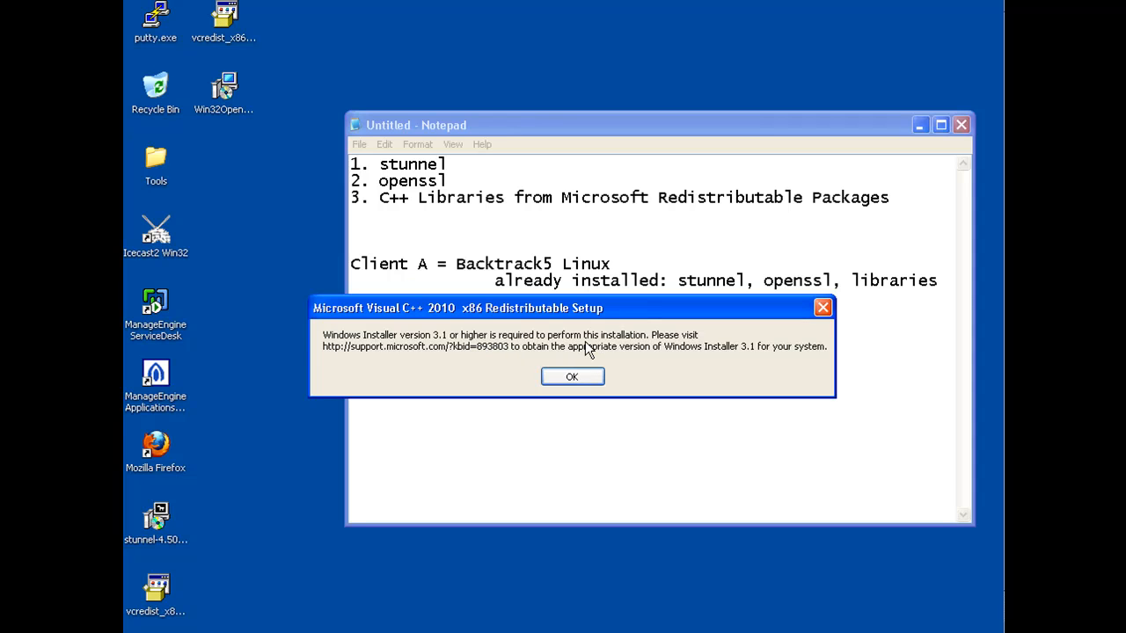
pyautogui.moveTo(632, 344)
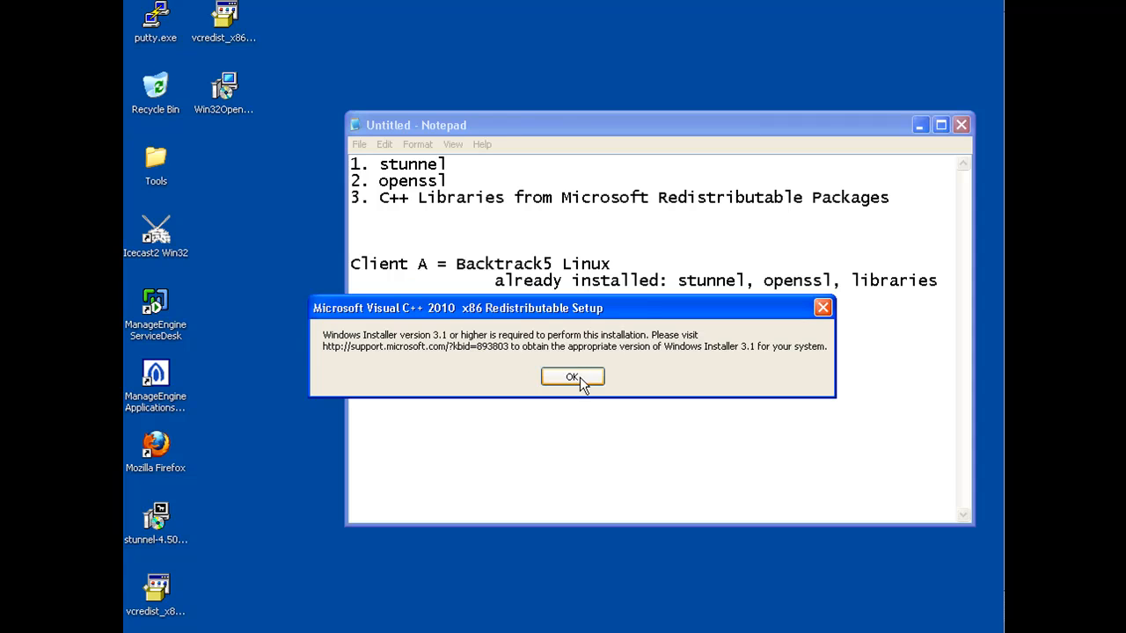
pyautogui.moveTo(603, 387)
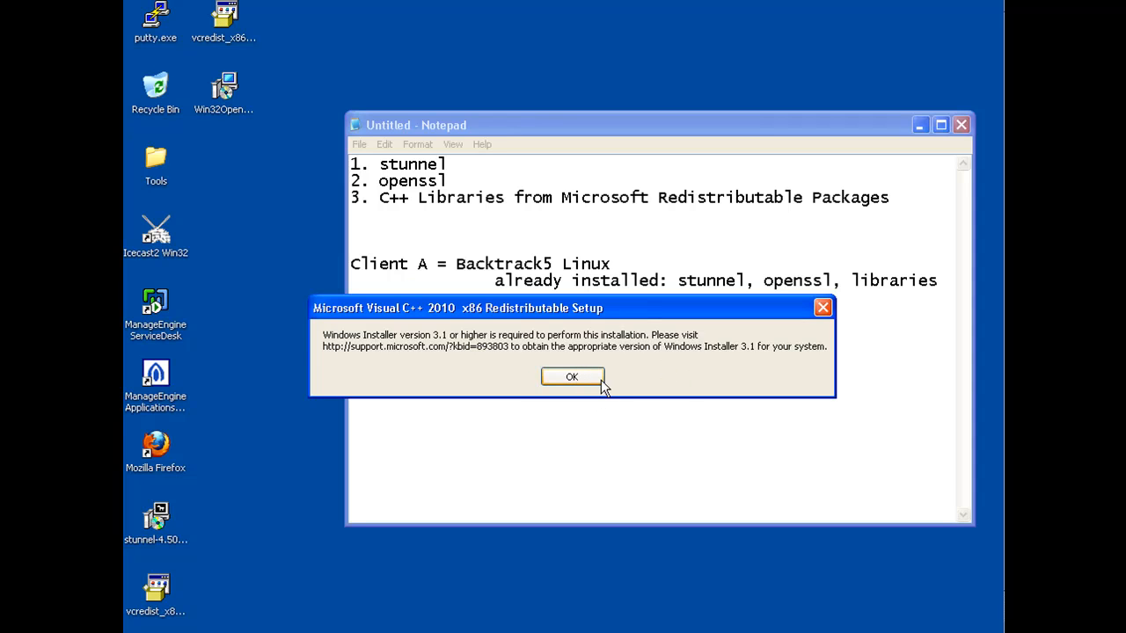
pyautogui.moveTo(431, 370)
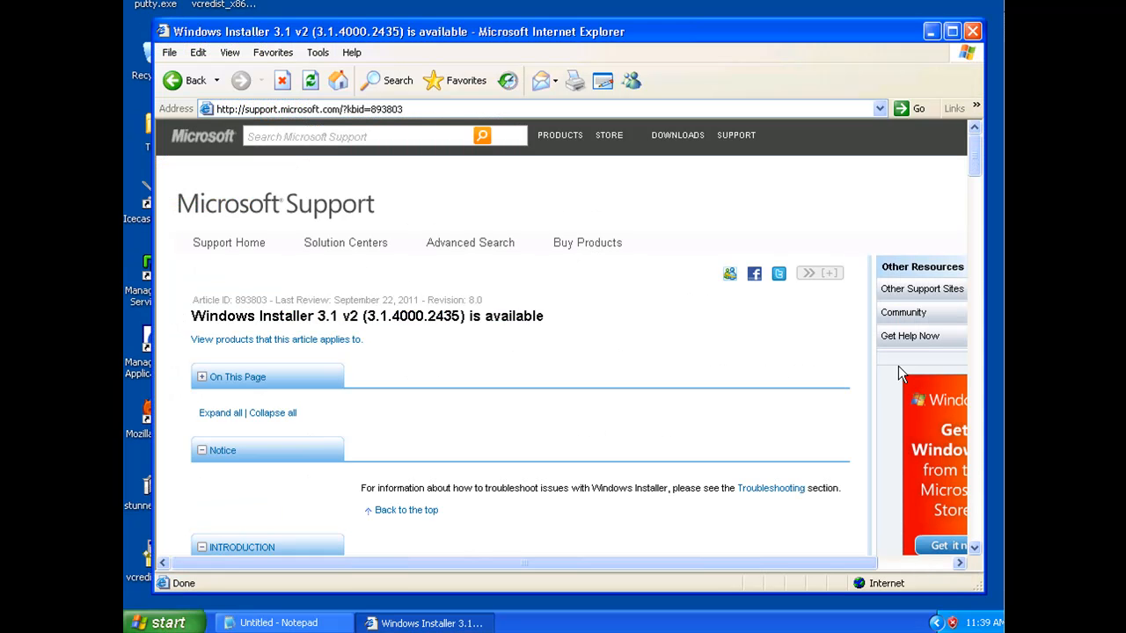
pyautogui.moveTo(672, 362)
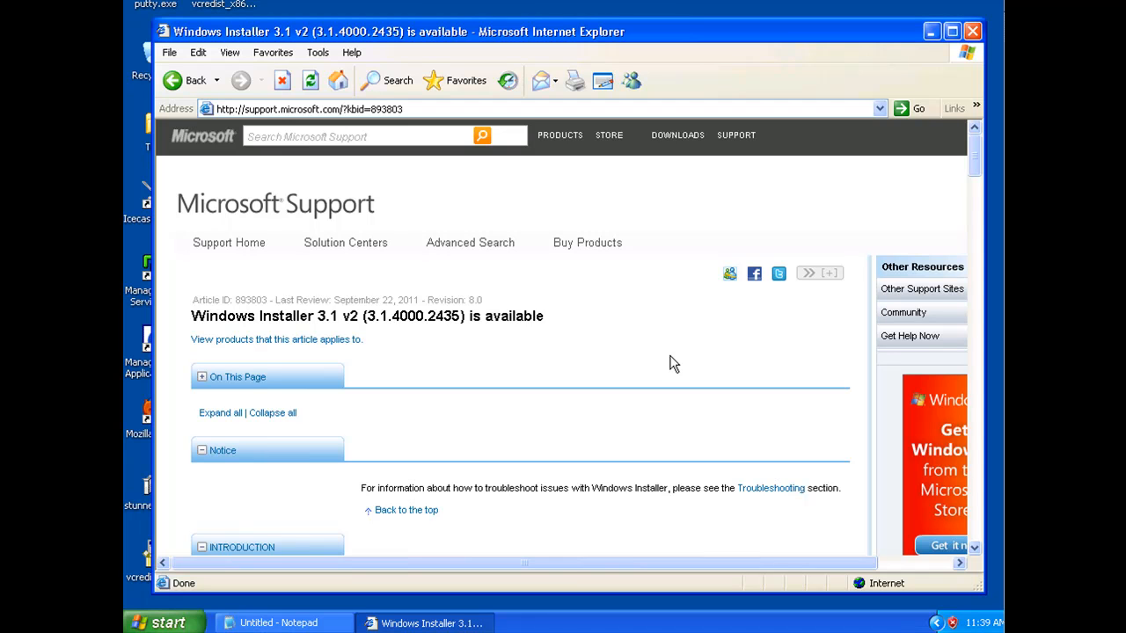
pyautogui.moveTo(777, 275)
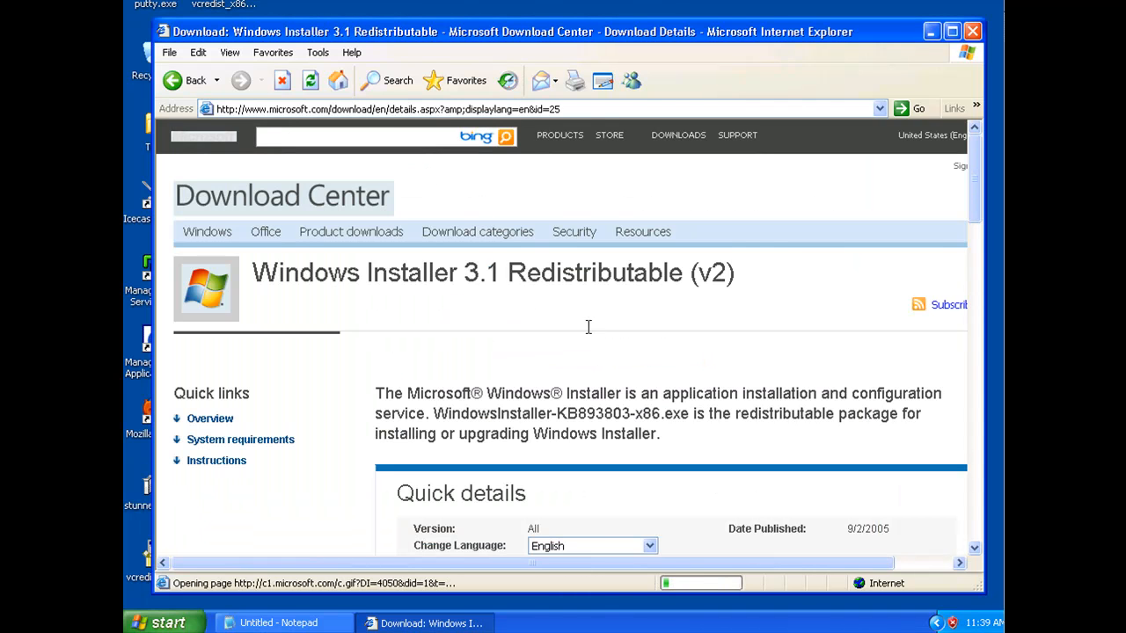
# Save WindowsInstaller-KB893803-v2-x86.exe to the desktop and run it from the Download complete dialog
pyautogui.click(897, 382)
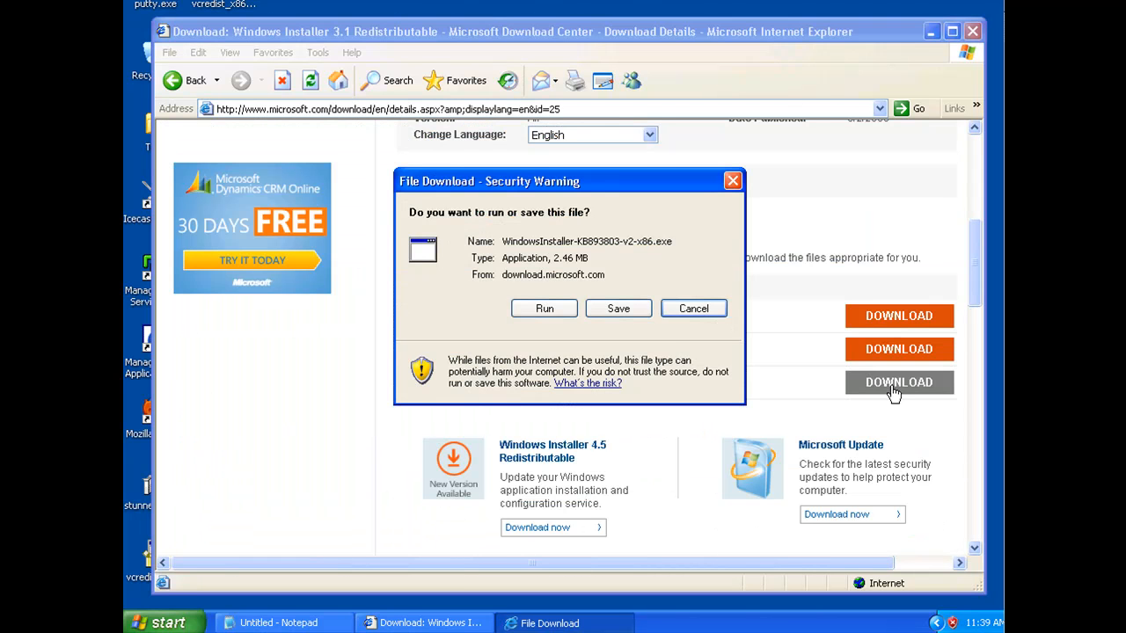
pyautogui.click(617, 308)
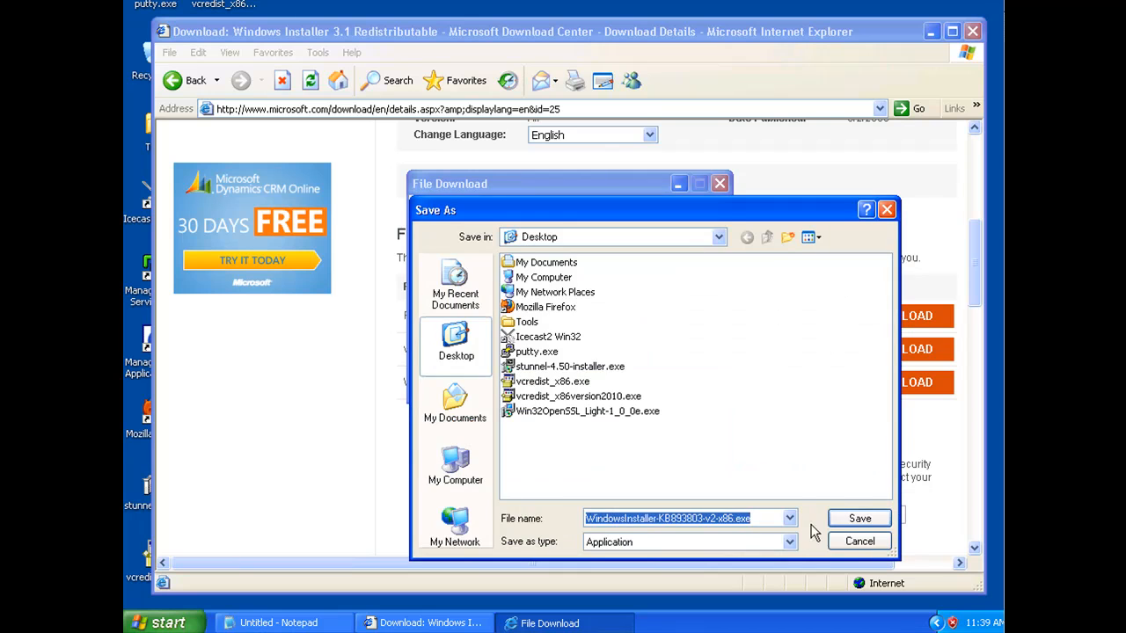
pyautogui.click(858, 517)
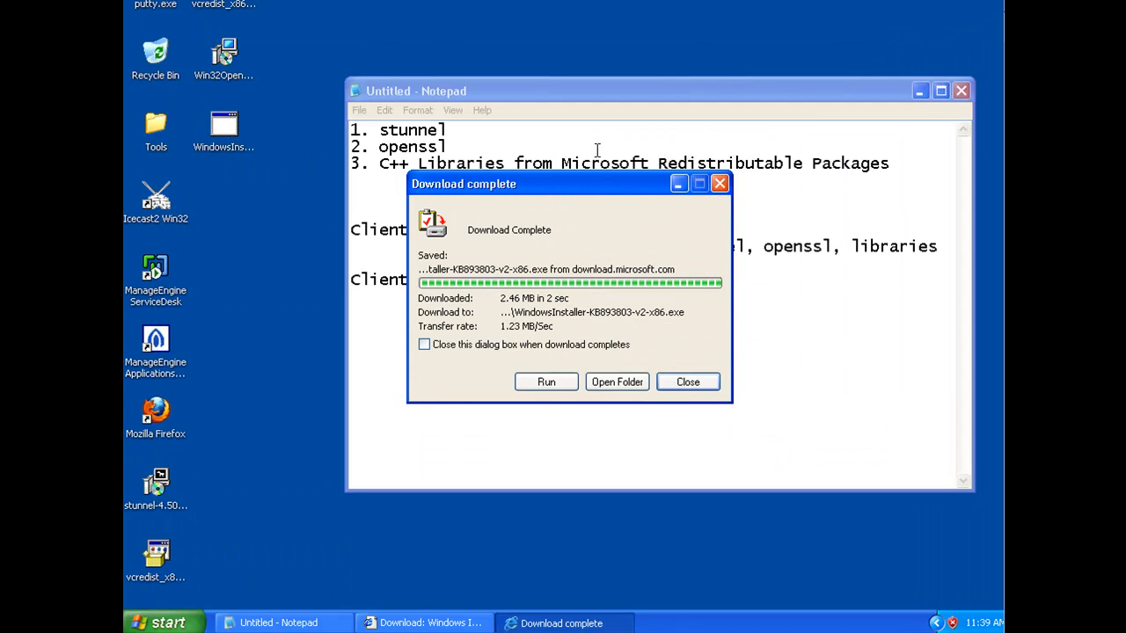
pyautogui.click(686, 381)
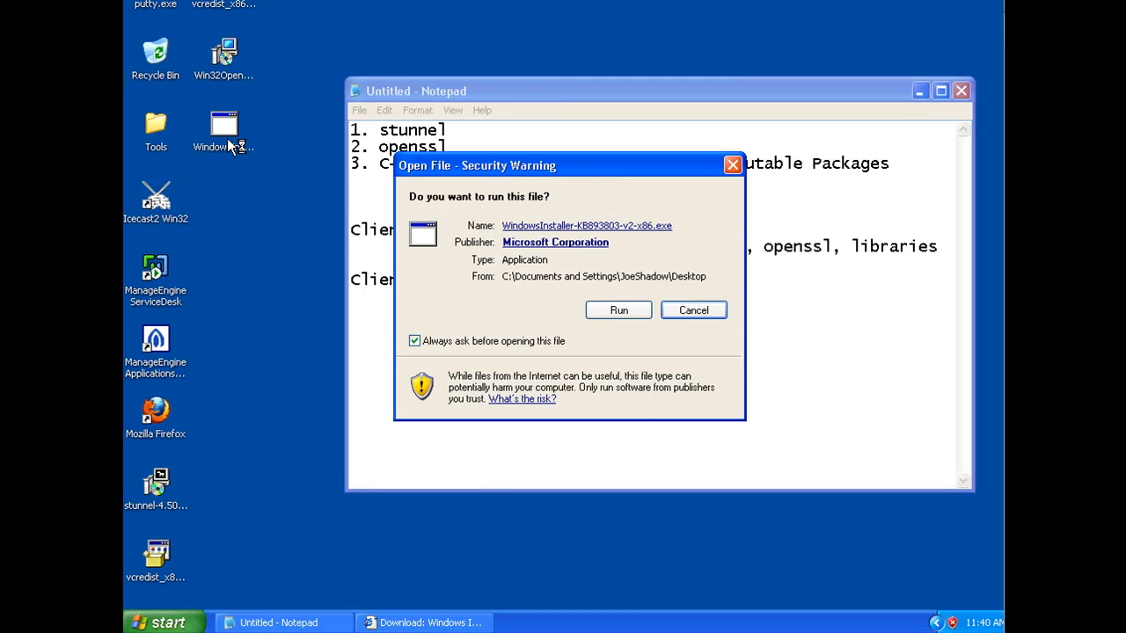
# Run the KB893803 update and advance the wizard to its successful completion page
pyautogui.click(619, 309)
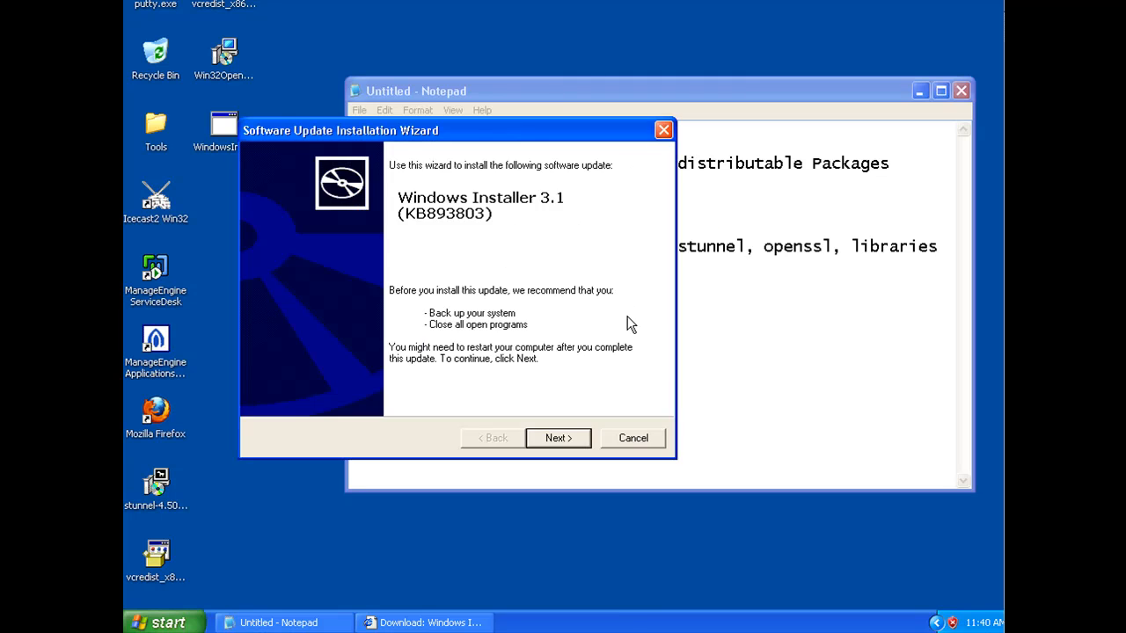
pyautogui.click(558, 438)
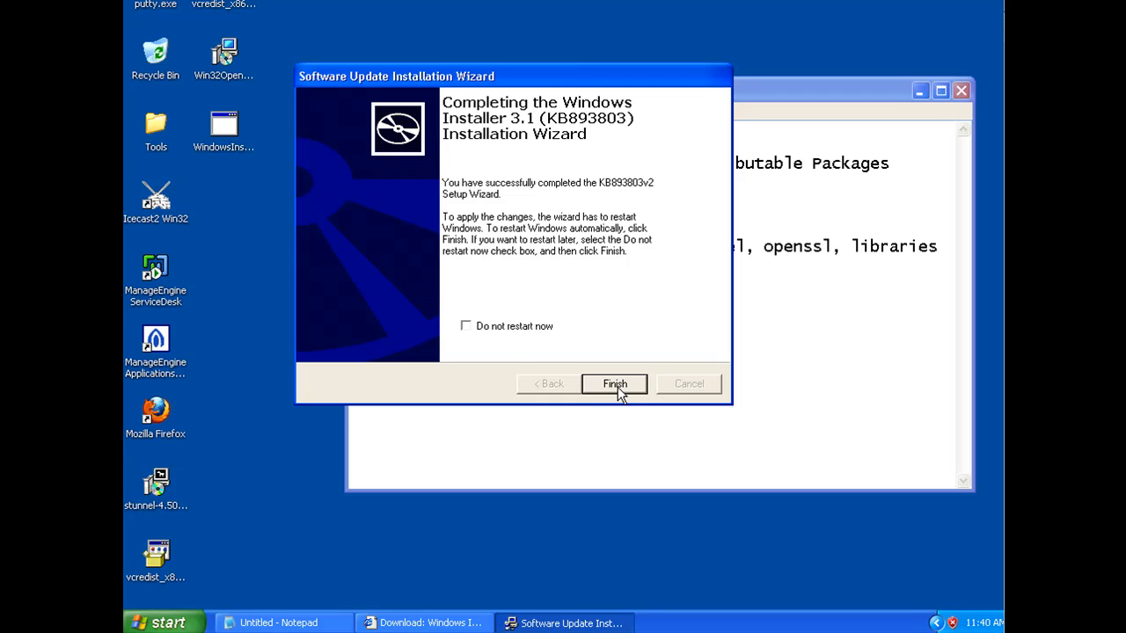
pyautogui.moveTo(468, 330)
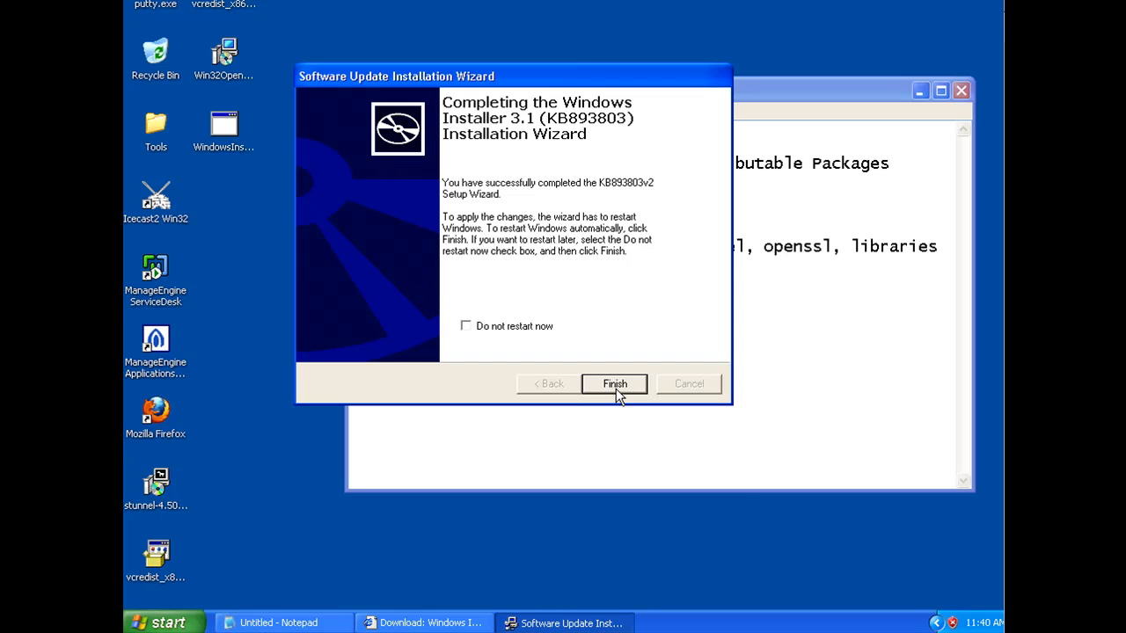
pyautogui.moveTo(605, 443)
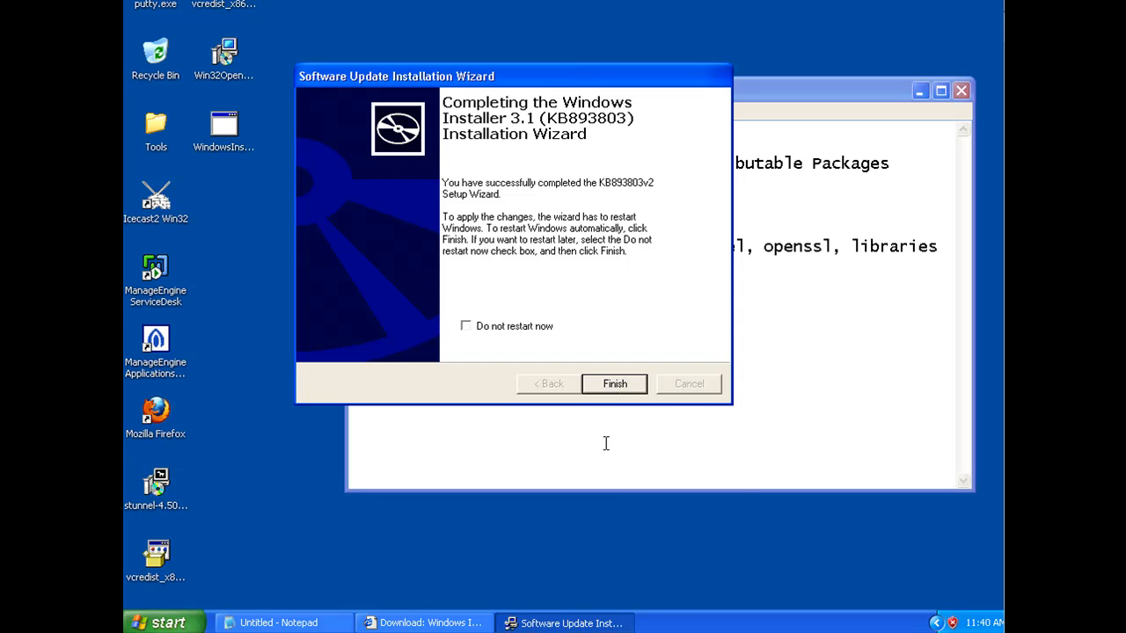